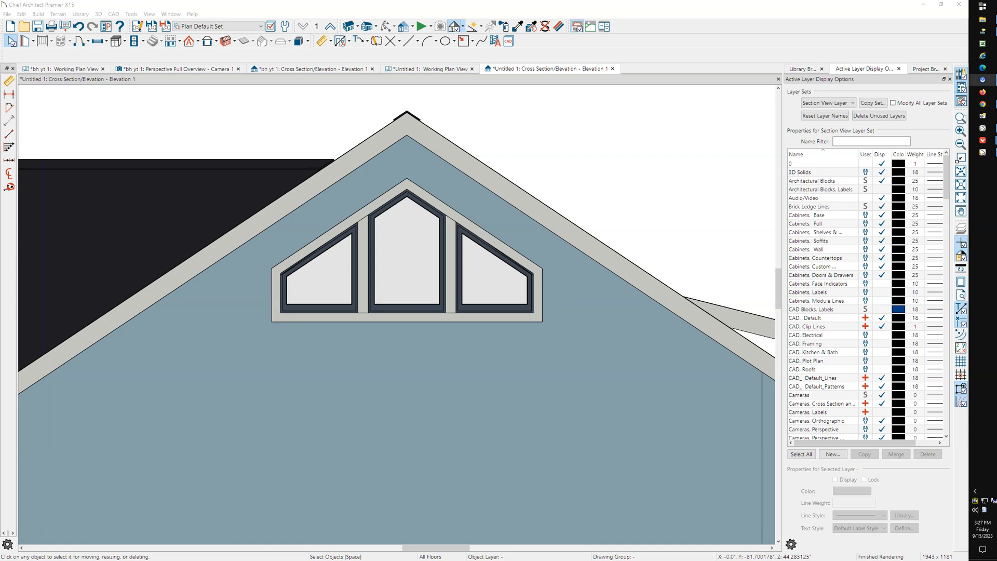
mouse_move(374, 282)
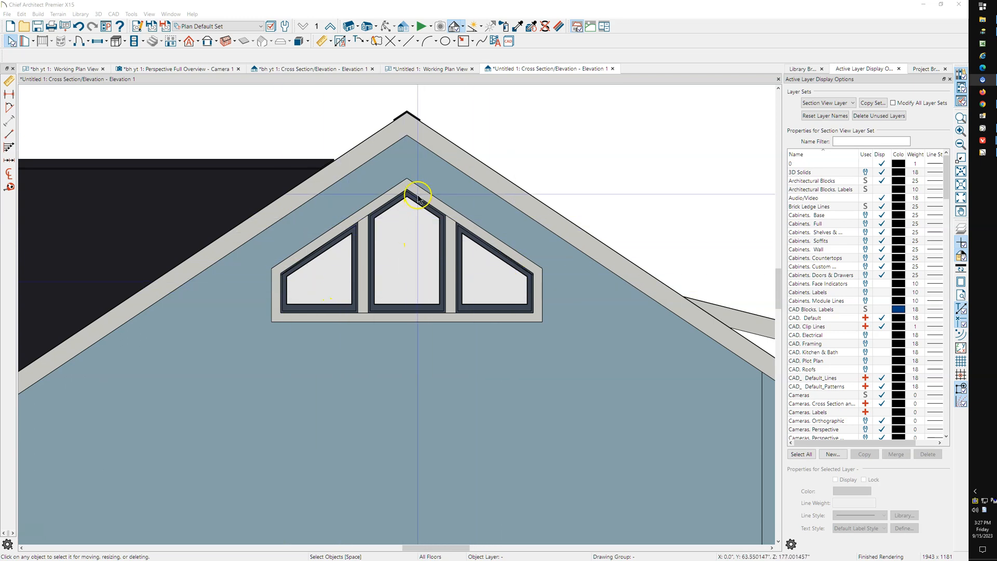
mouse_move(410, 252)
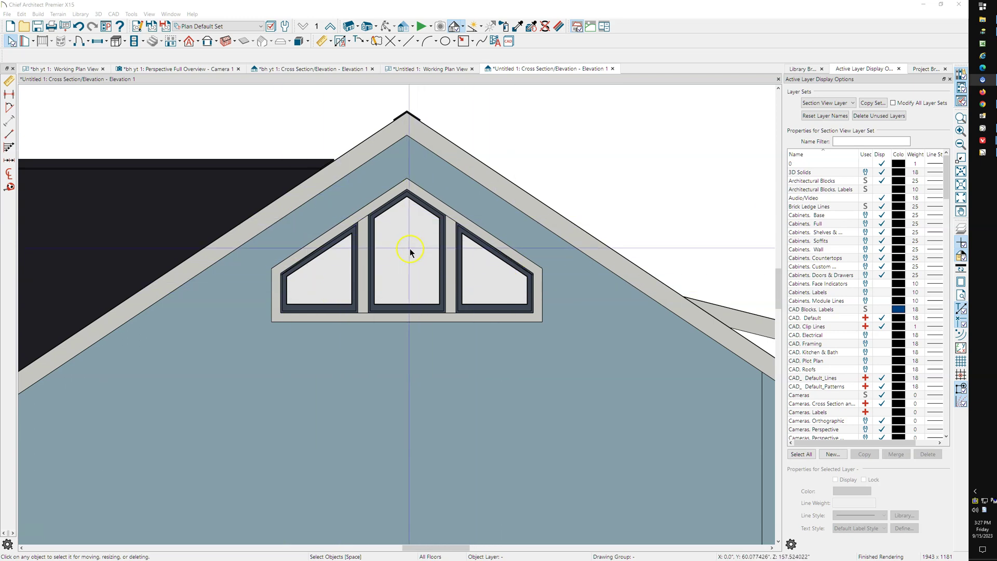
mouse_move(376, 153)
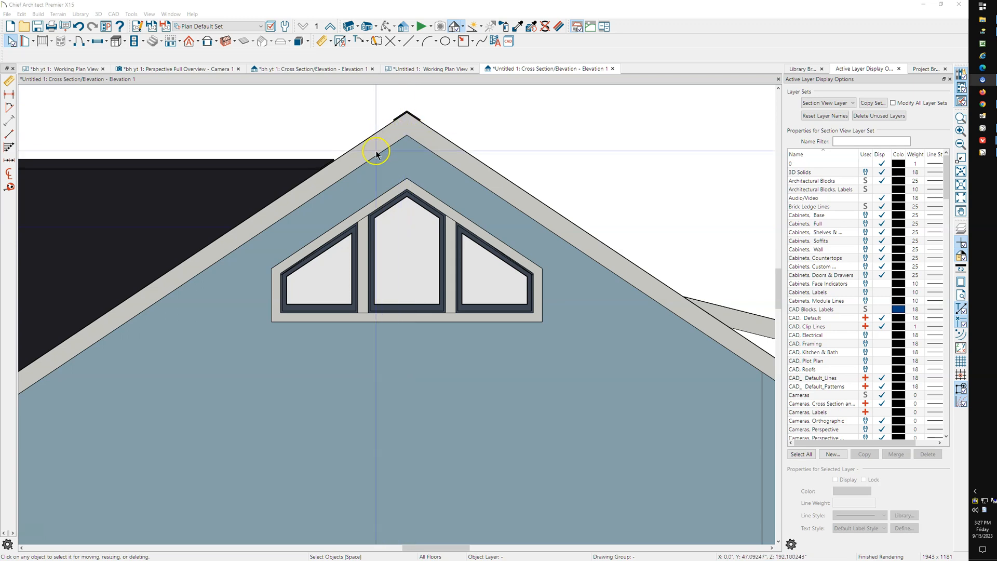
mouse_move(544, 276)
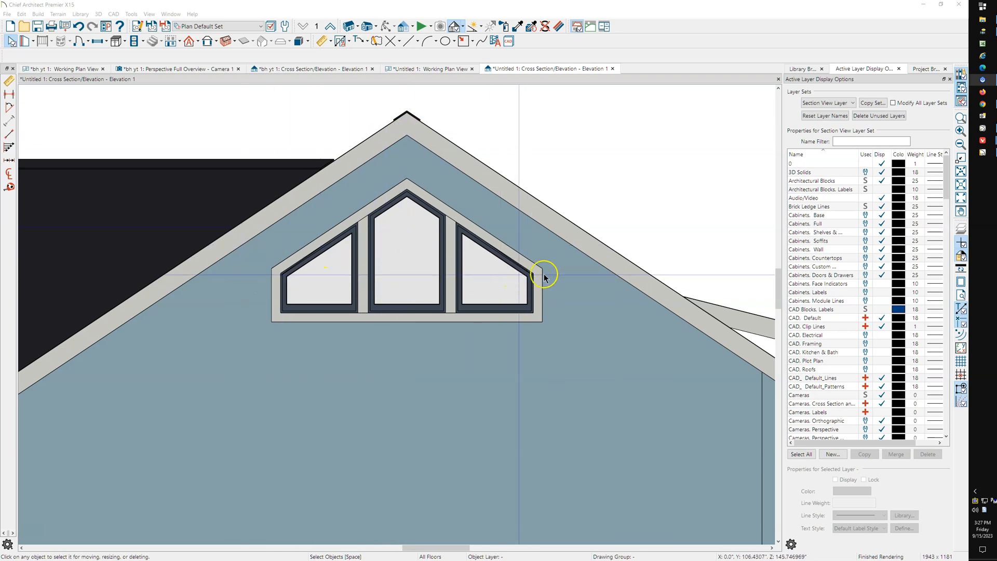
mouse_move(305, 262)
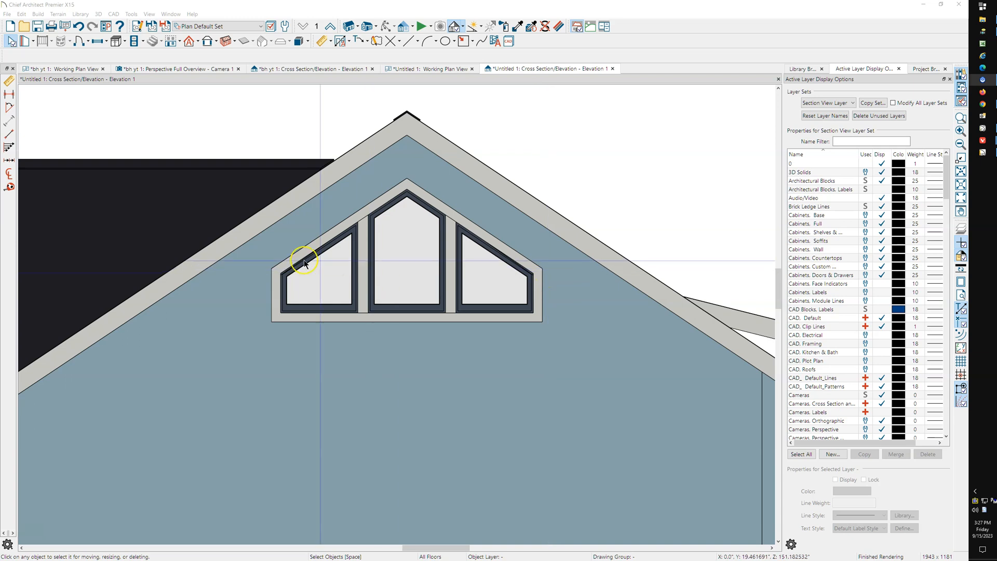
mouse_move(401, 256)
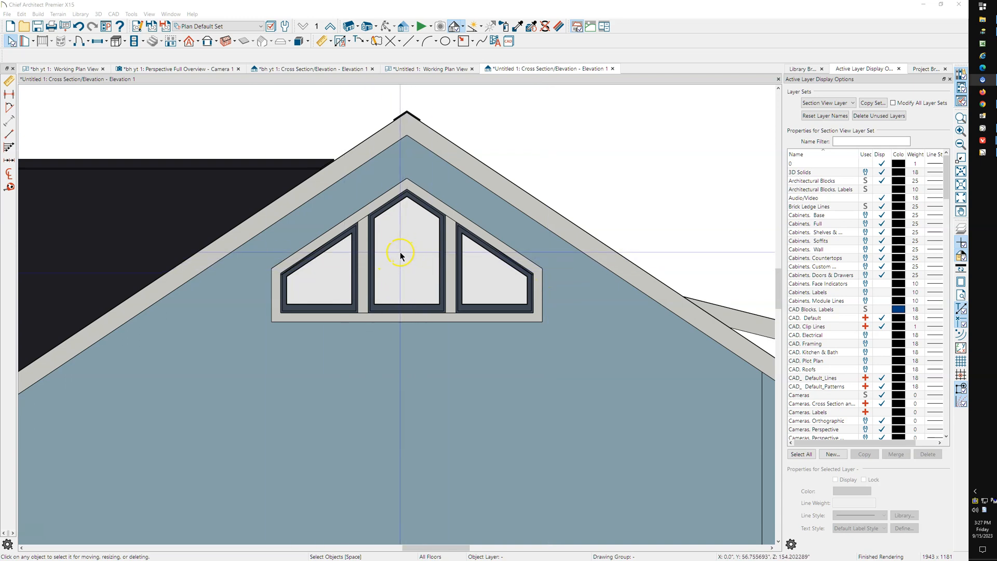
mouse_move(402, 256)
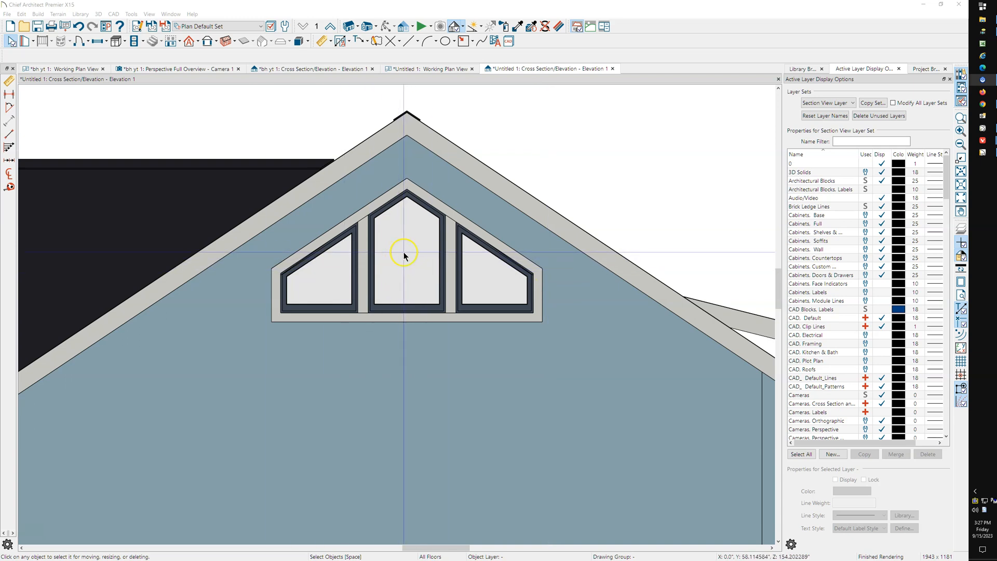
mouse_move(458, 260)
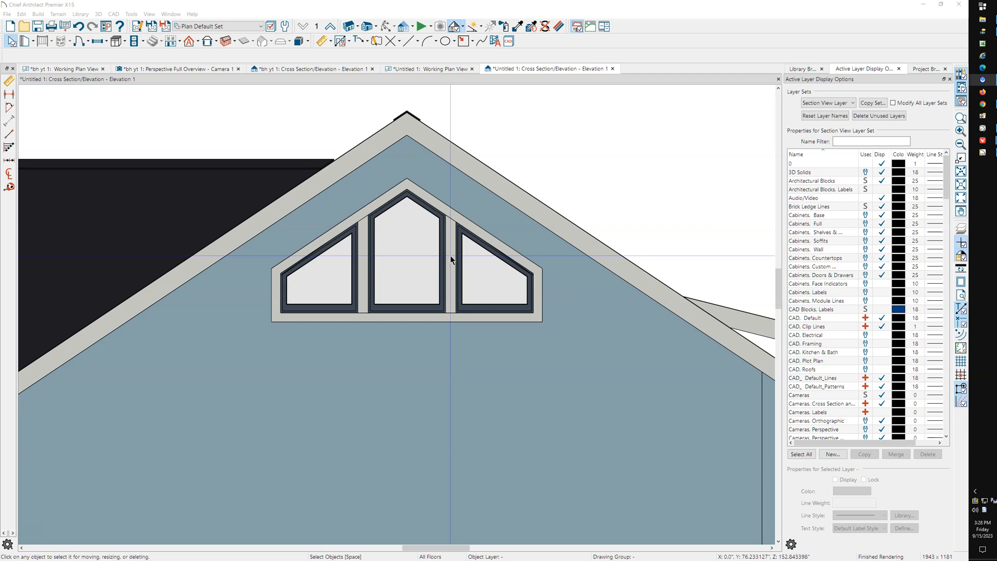
mouse_move(321, 263)
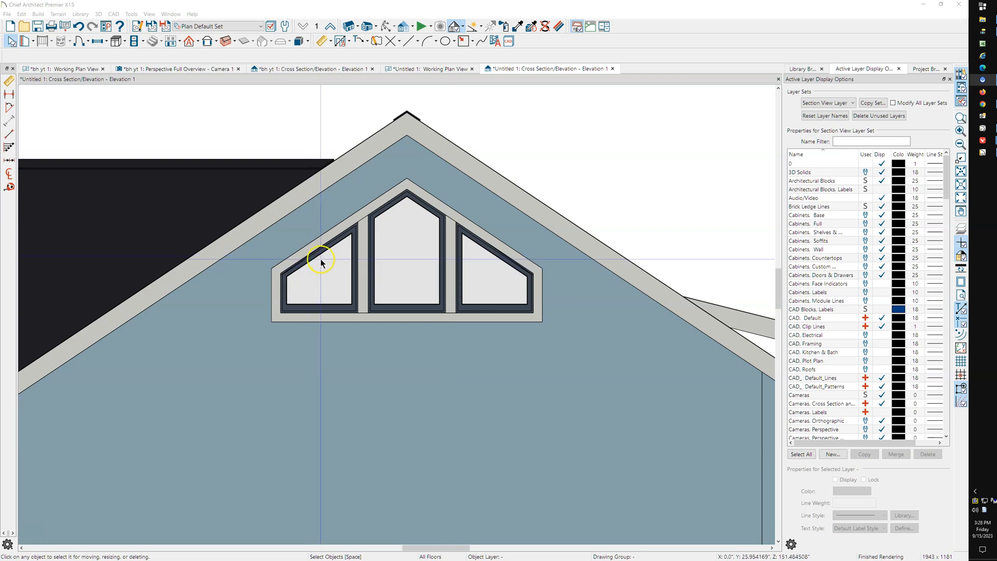
- Set the mulled window's arch Type to No Arch, leaving three rectangular units
double_click(321, 263)
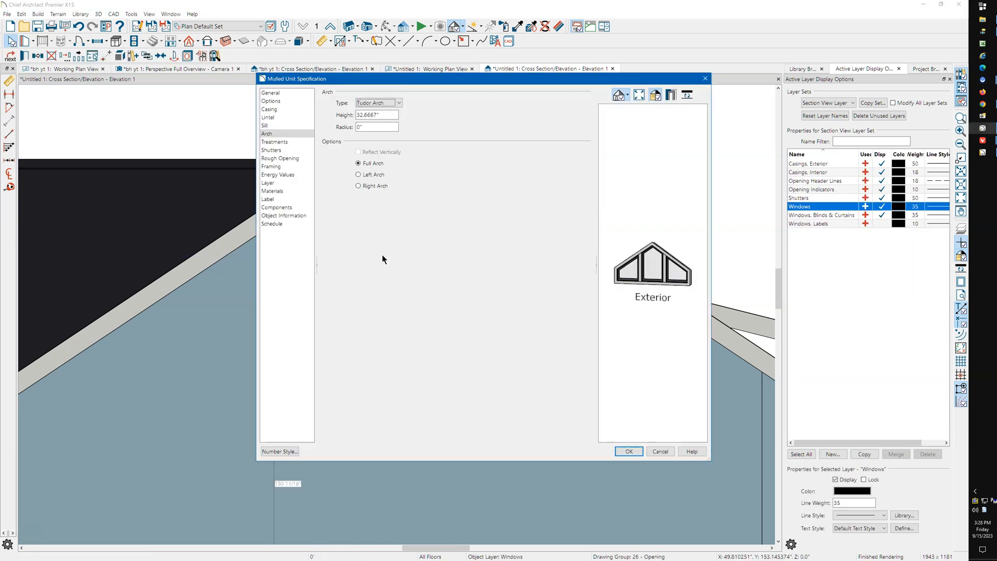
mouse_move(399, 143)
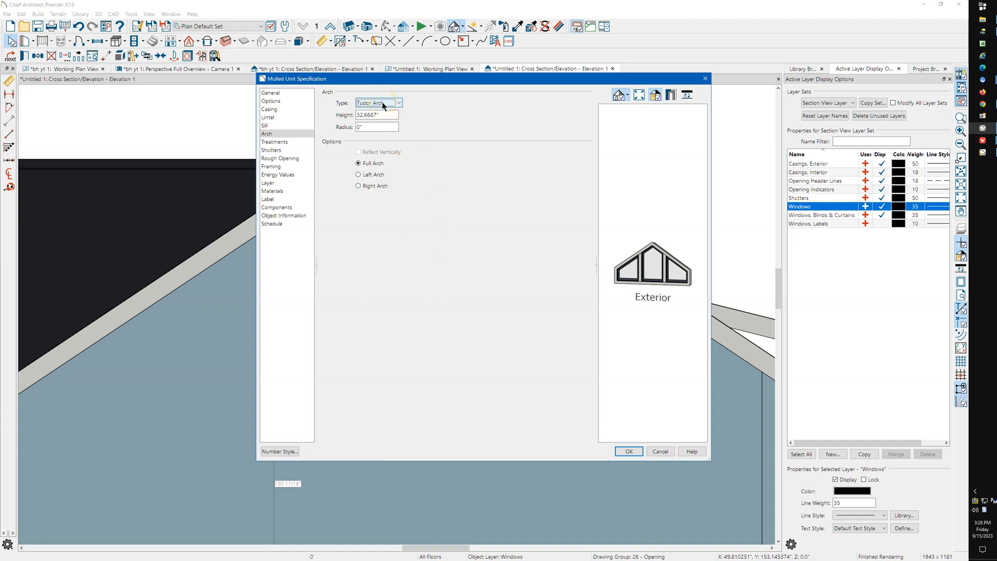
left_click(377, 127)
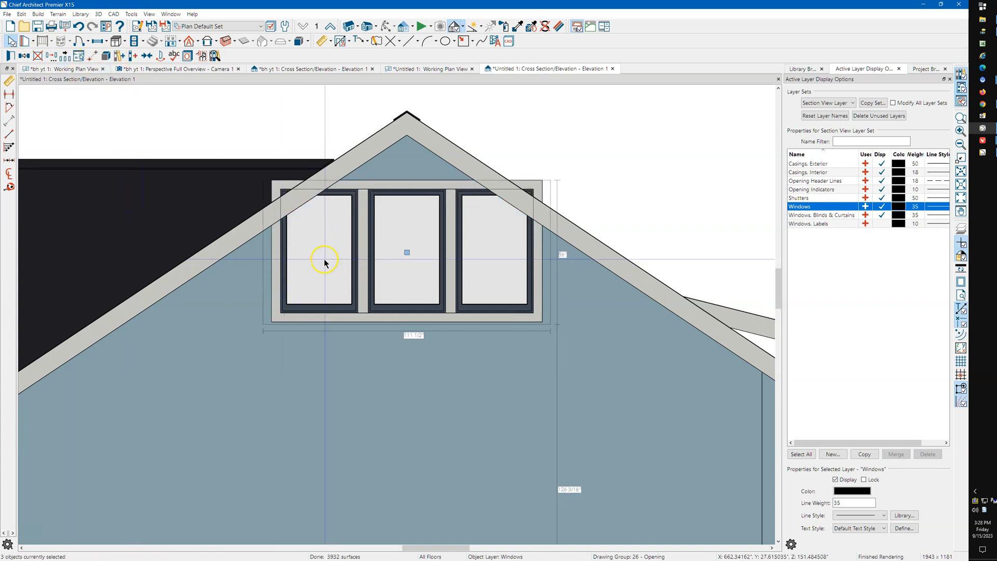
mouse_move(504, 260)
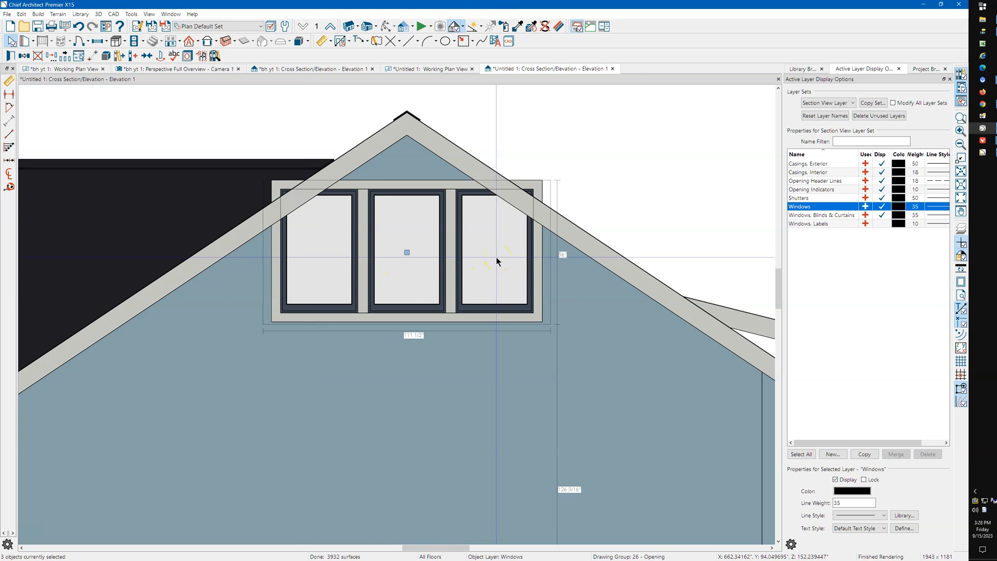
mouse_move(464, 251)
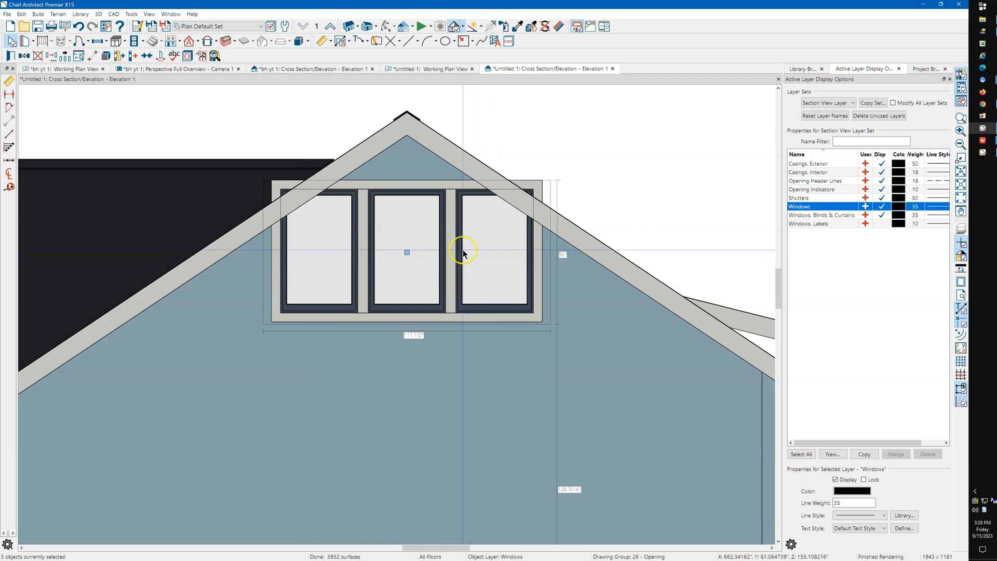
mouse_move(534, 267)
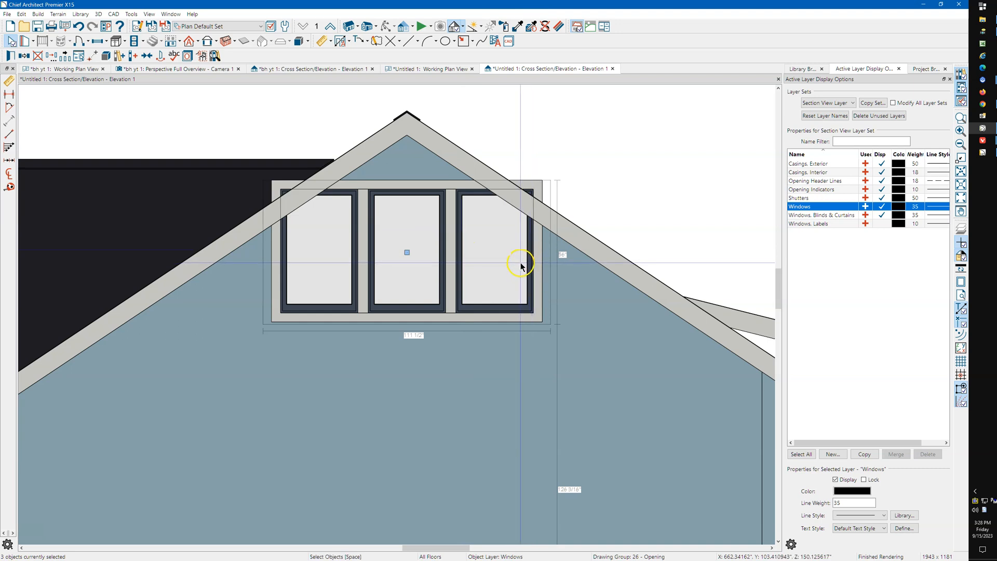
mouse_move(407, 162)
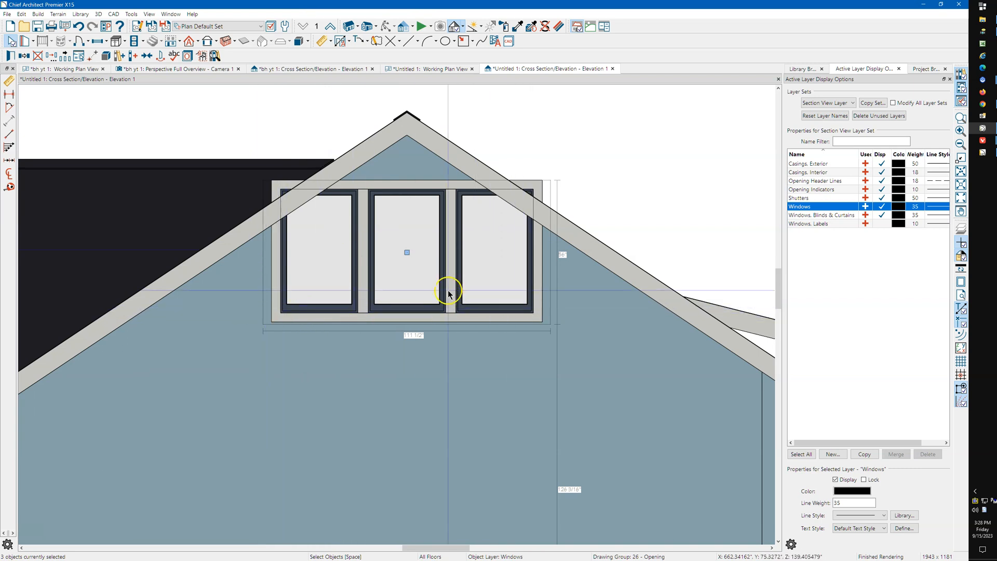
mouse_move(394, 295)
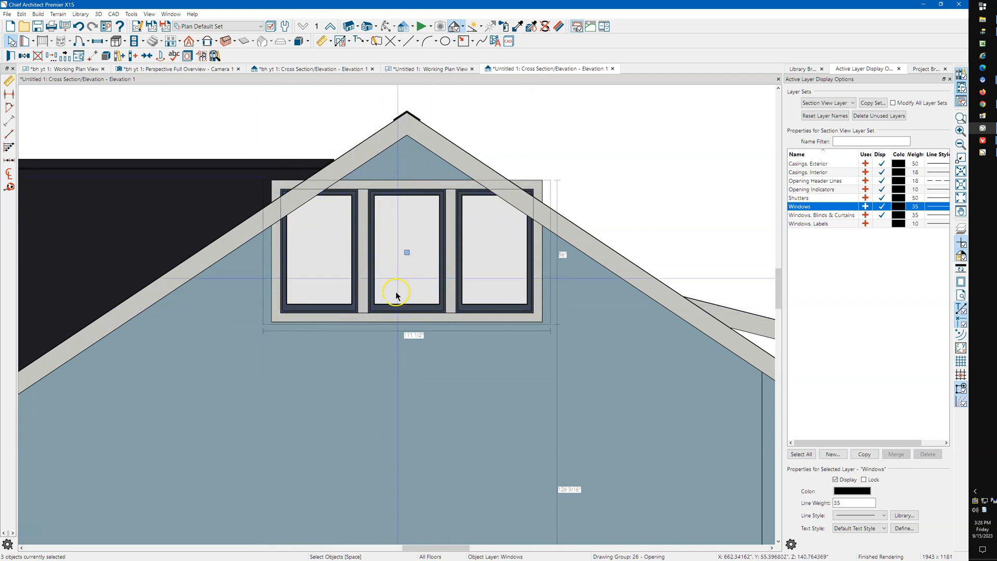
mouse_move(398, 201)
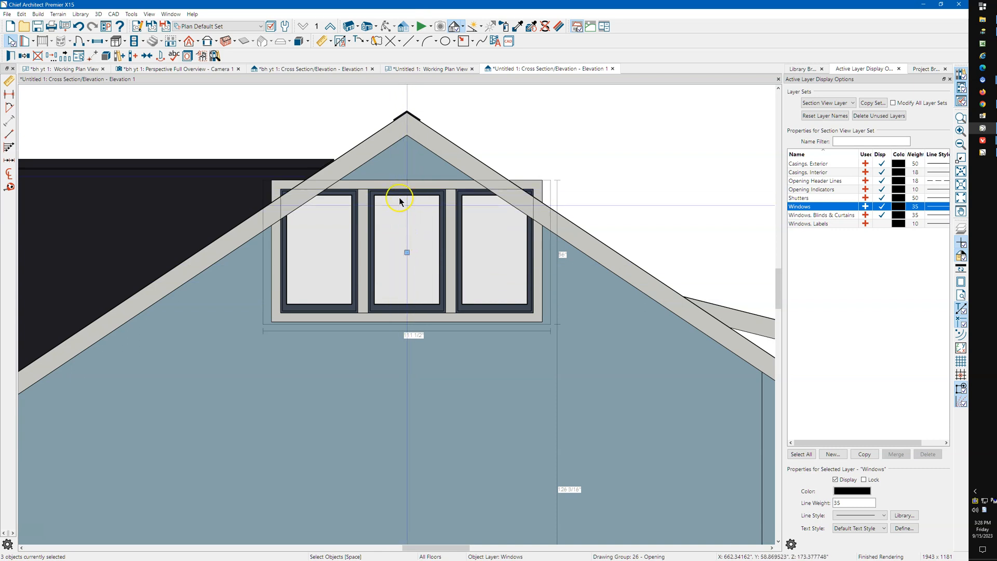
mouse_move(406, 192)
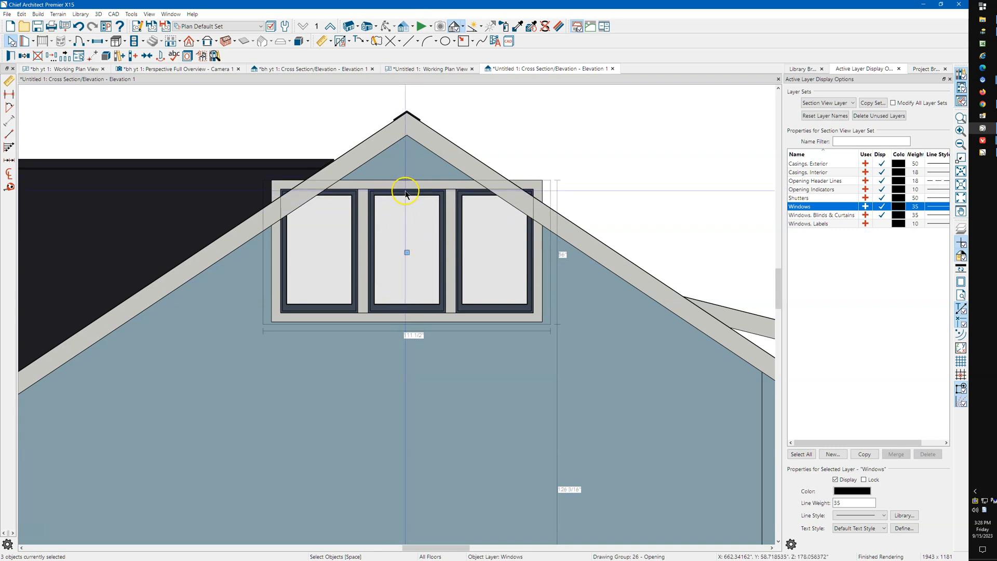
mouse_move(406, 196)
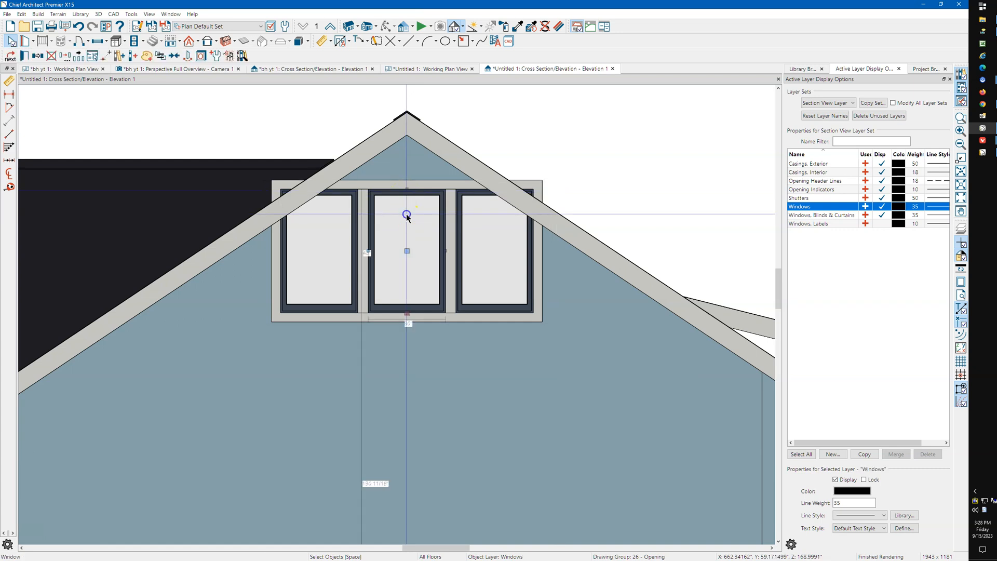
double_click(406, 216)
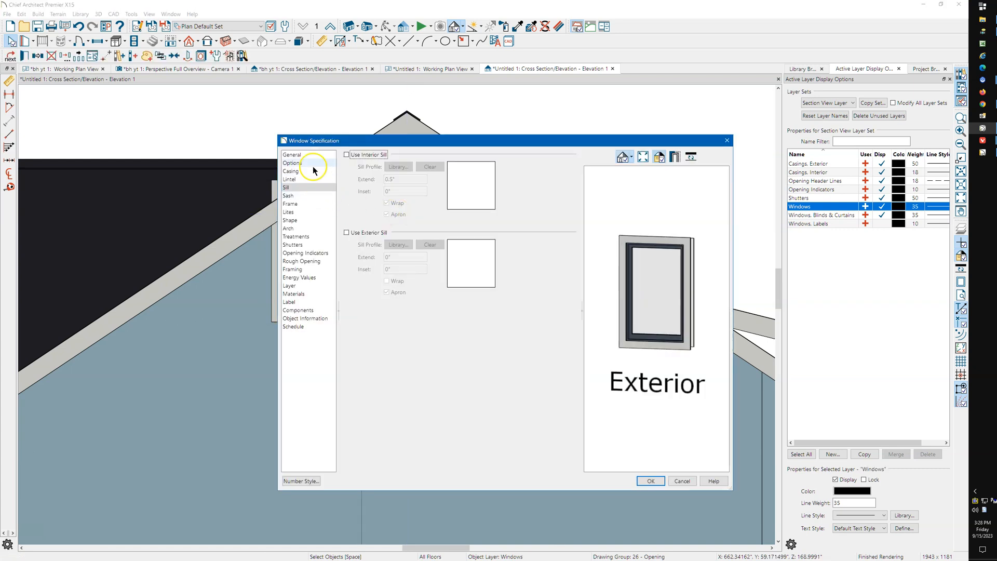
left_click(291, 155)
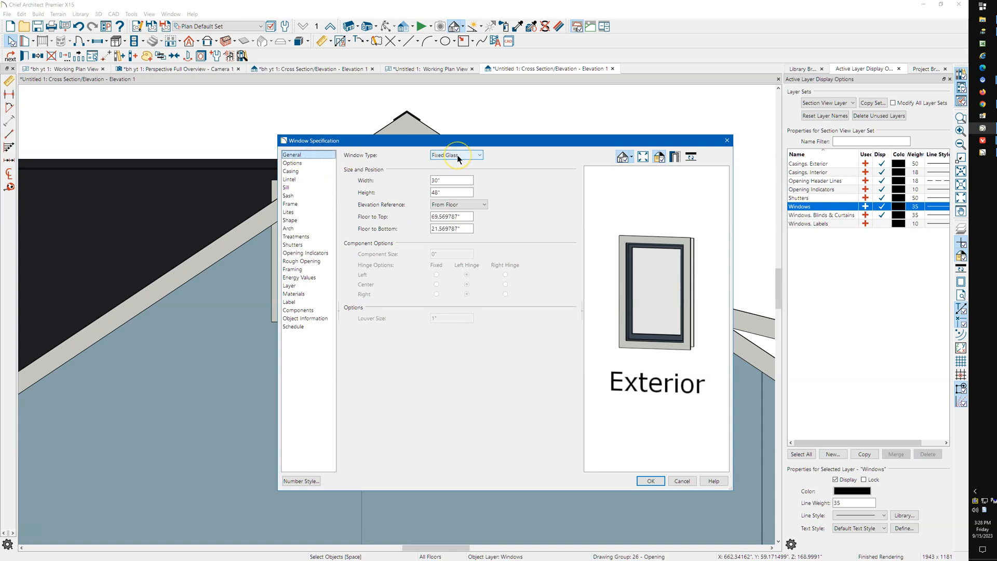
left_click(451, 181)
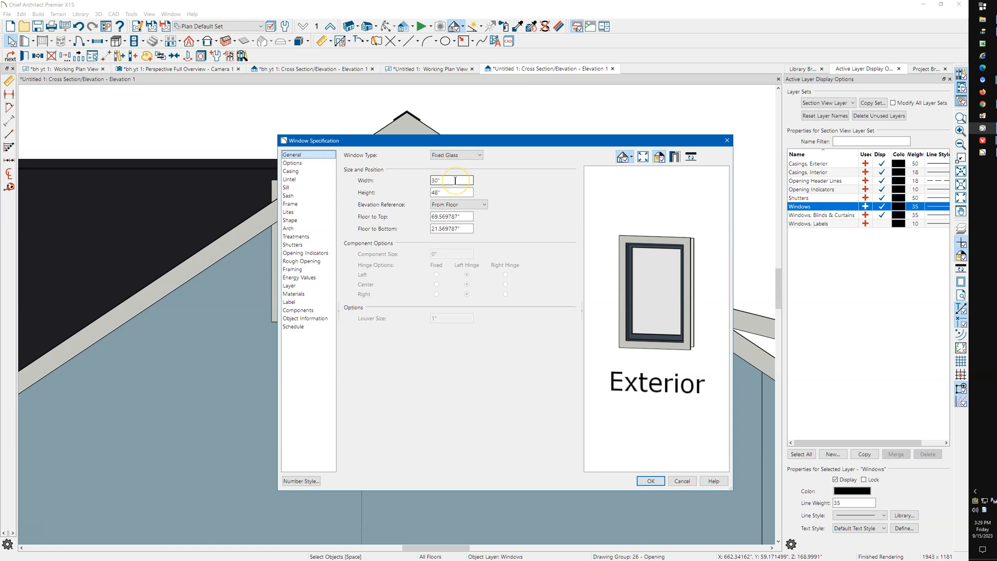
left_click(450, 193)
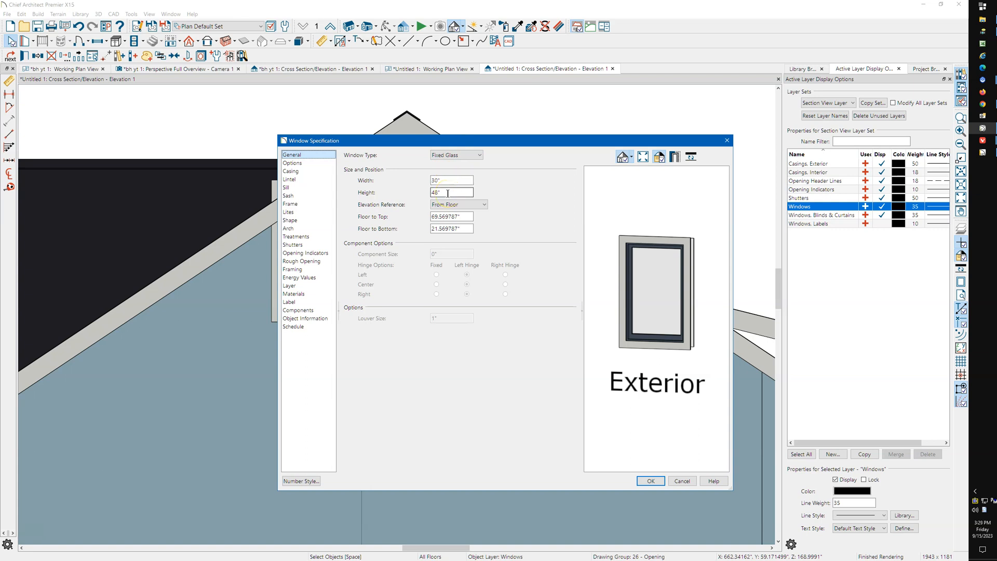
mouse_move(667, 145)
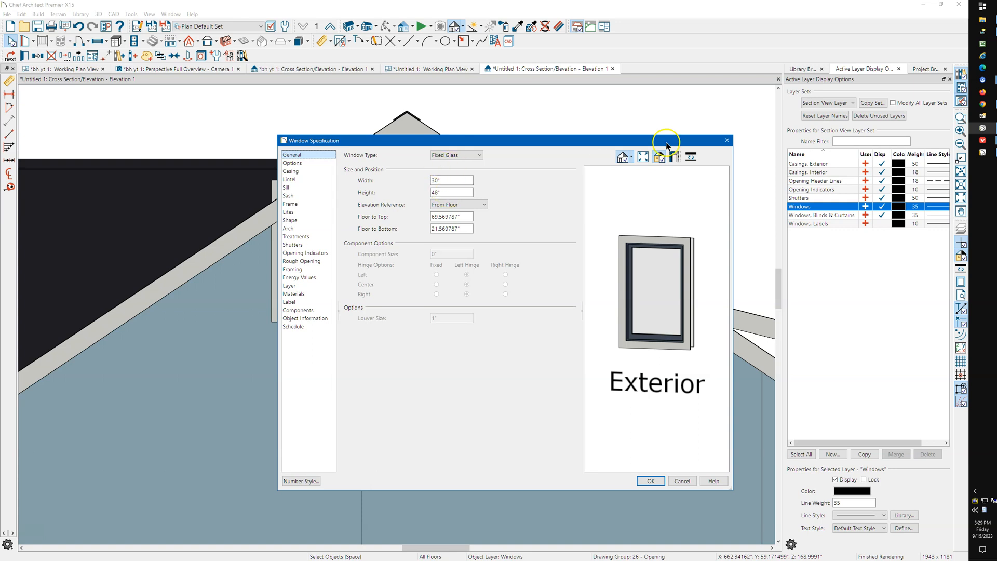
mouse_move(674, 471)
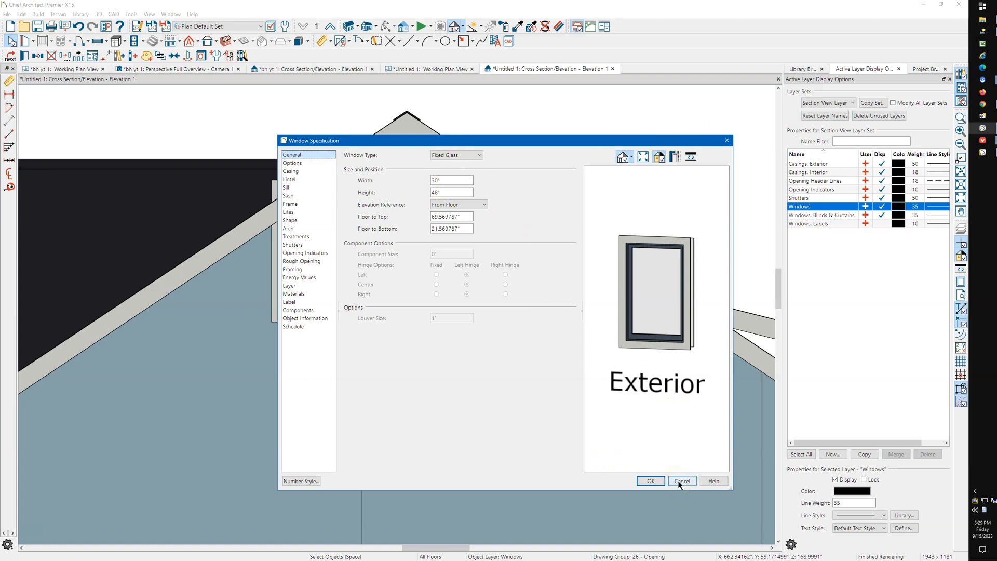
left_click(681, 479)
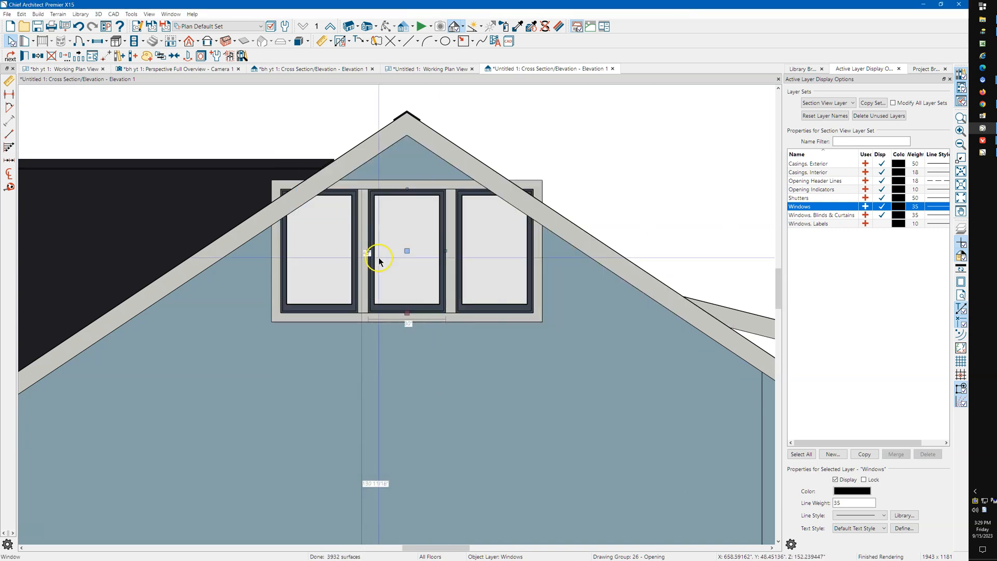
mouse_move(337, 290)
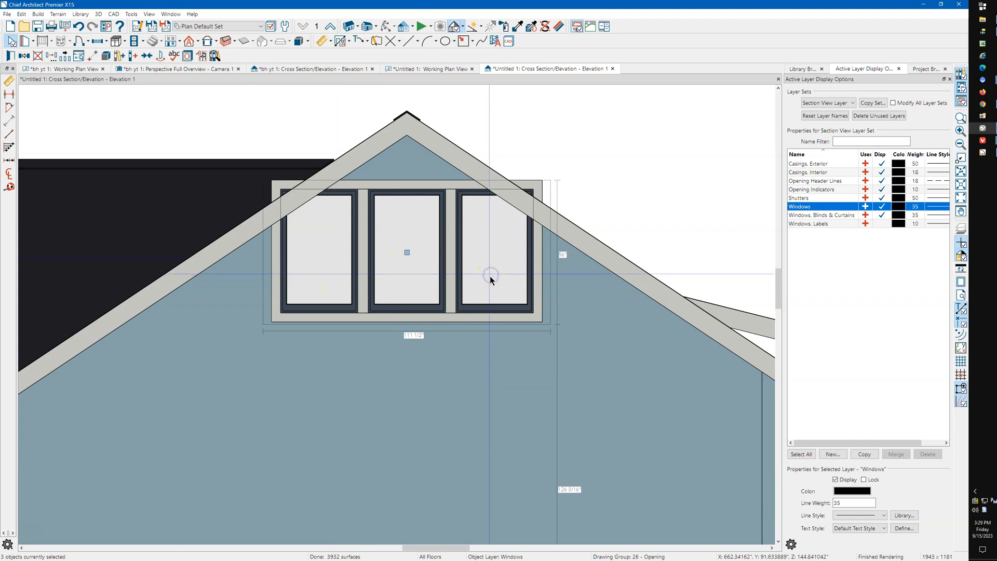
left_click(106, 56)
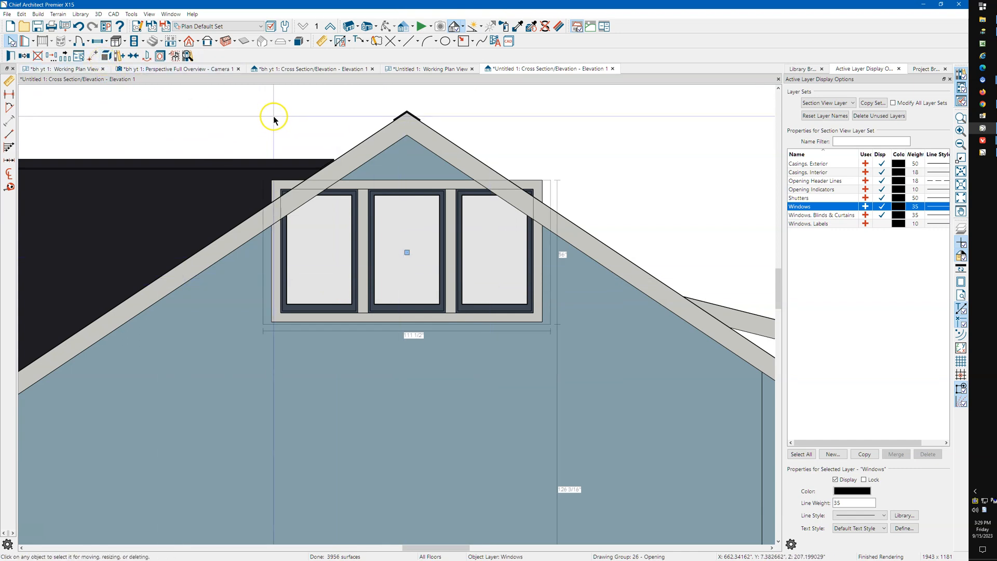
mouse_move(33, 70)
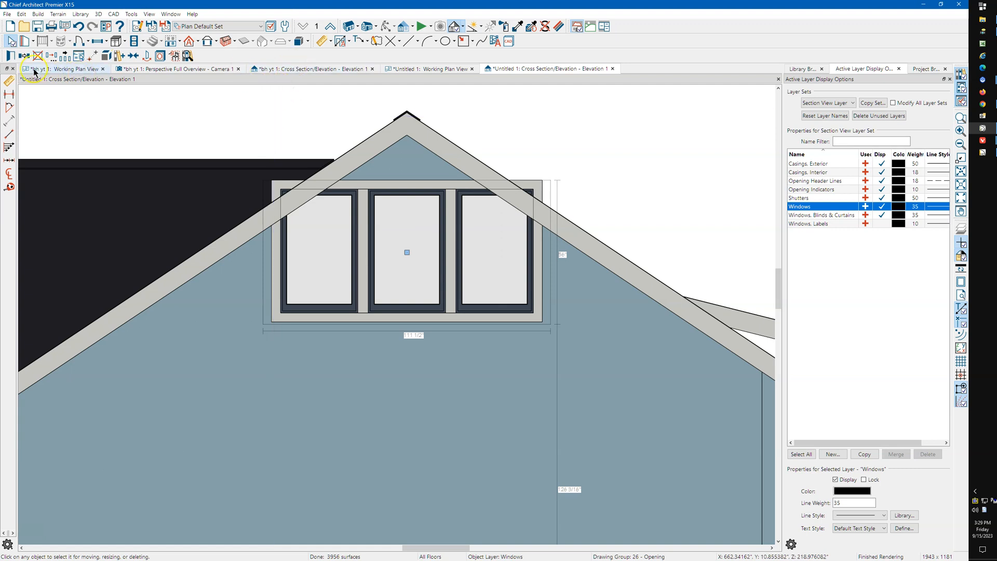
- Set the mulled unit to Tudor Arch with radius 0 and height 42" so the tops slope straight
double_click(406, 253)
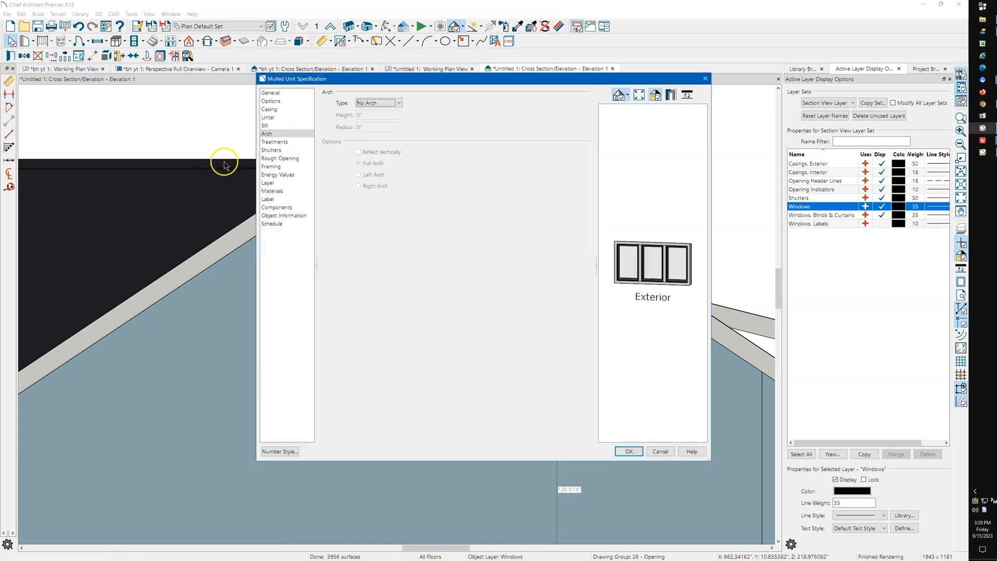
left_click(398, 103)
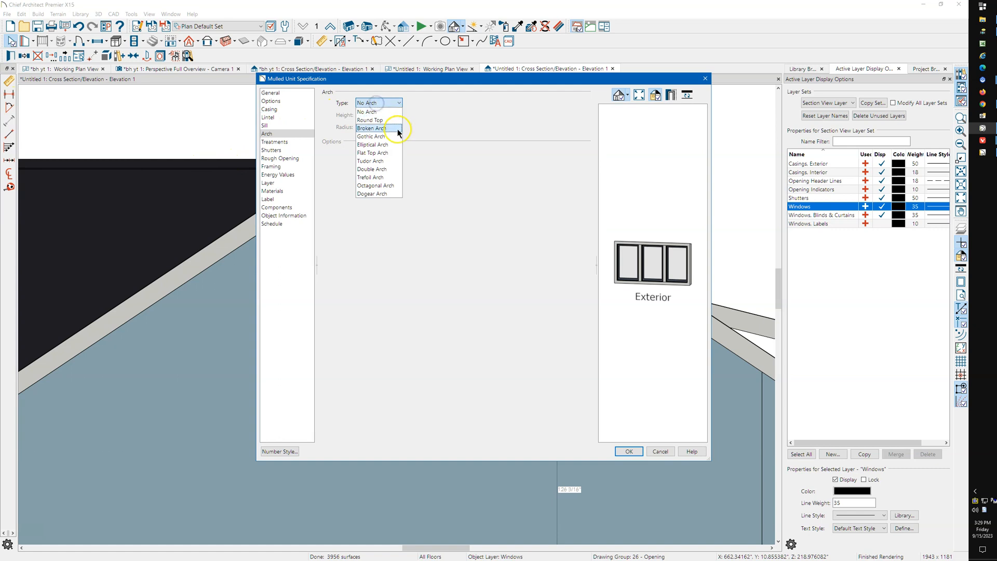
left_click(370, 160)
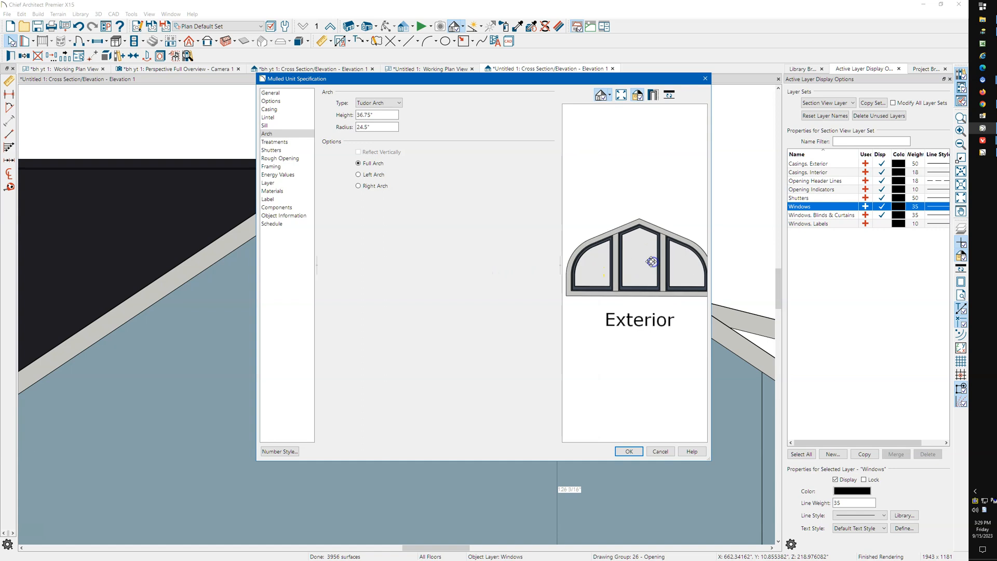
triple_click(376, 127)
type("0")
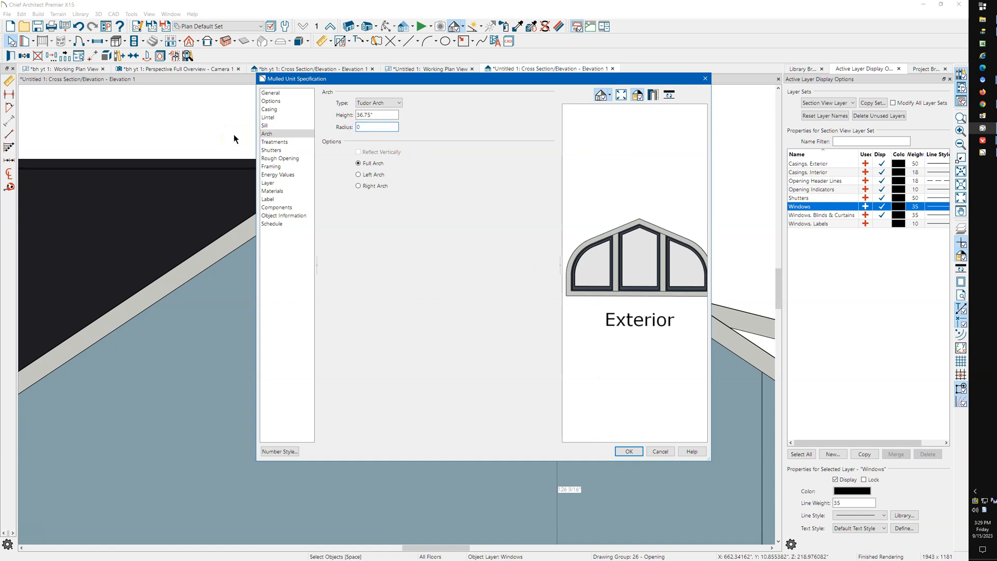
mouse_move(359, 154)
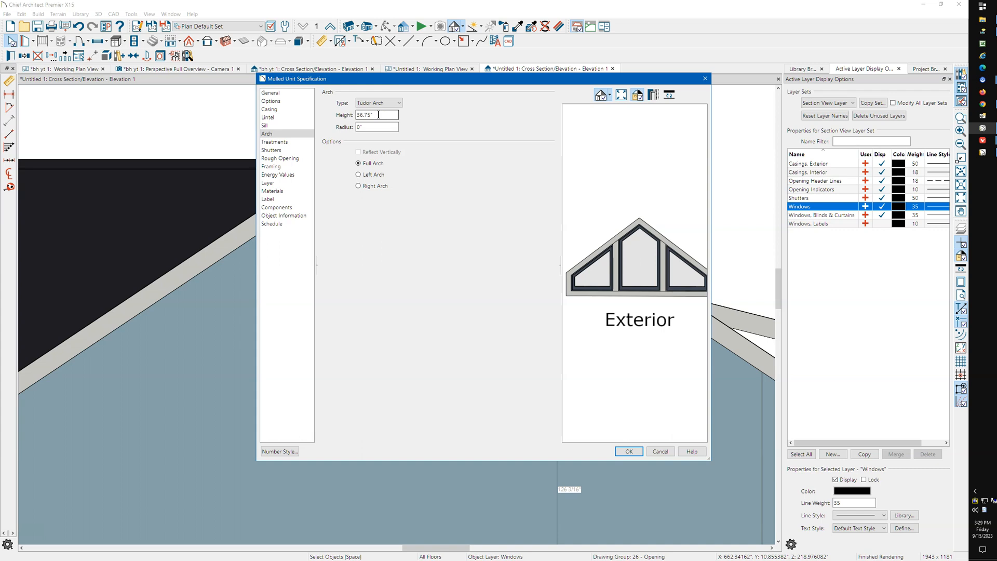
triple_click(376, 115)
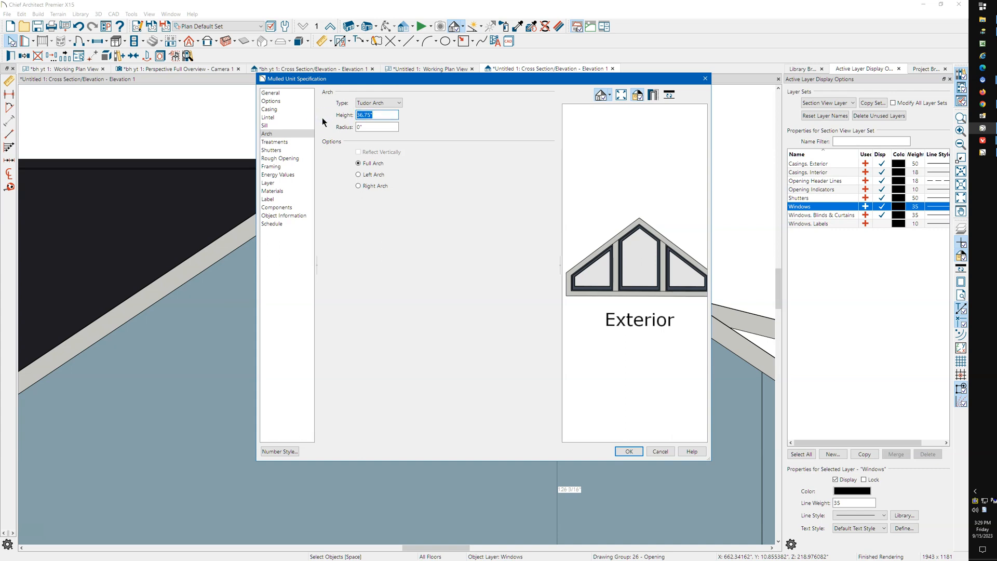
type("42")
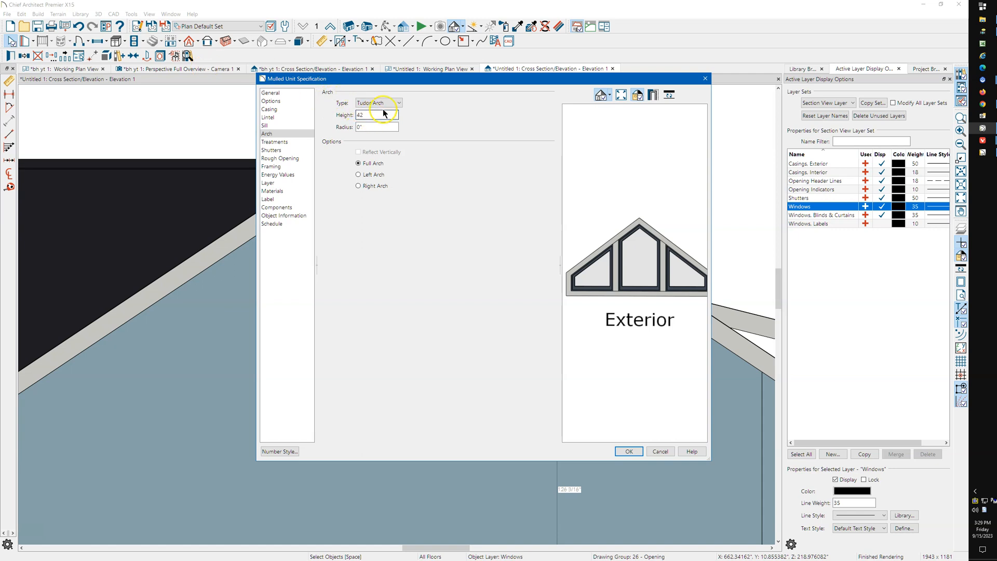
triple_click(376, 114)
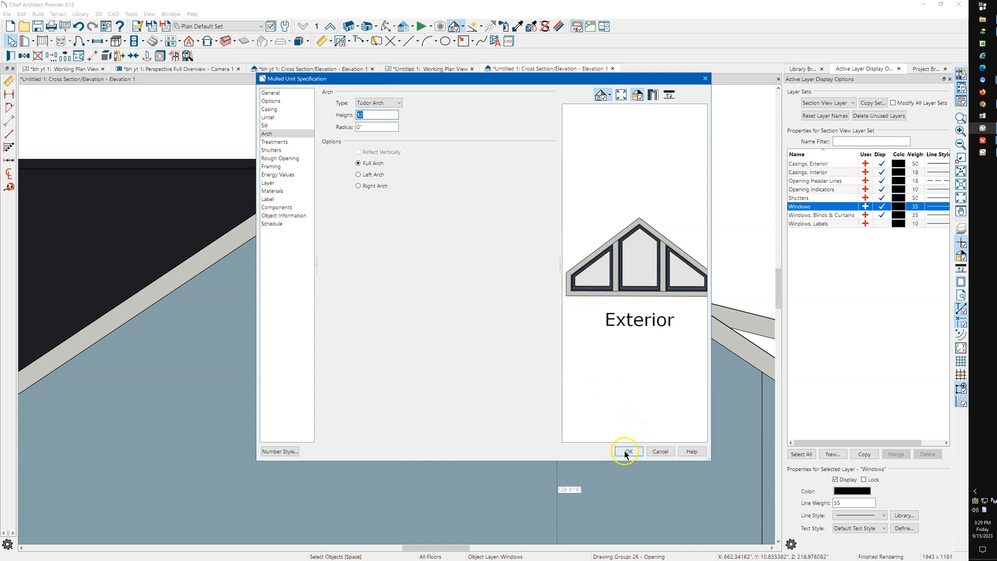
left_click(626, 451)
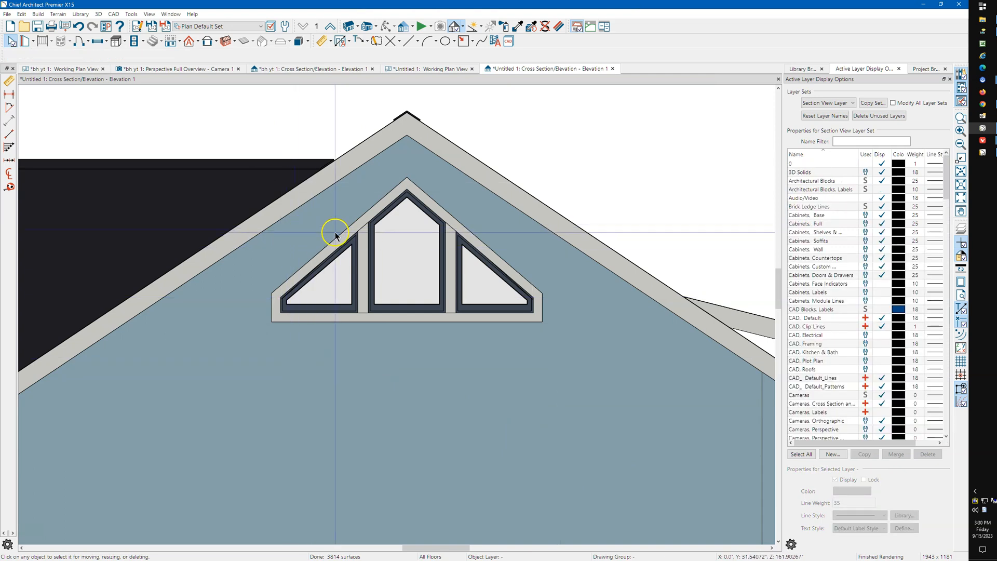
mouse_move(407, 194)
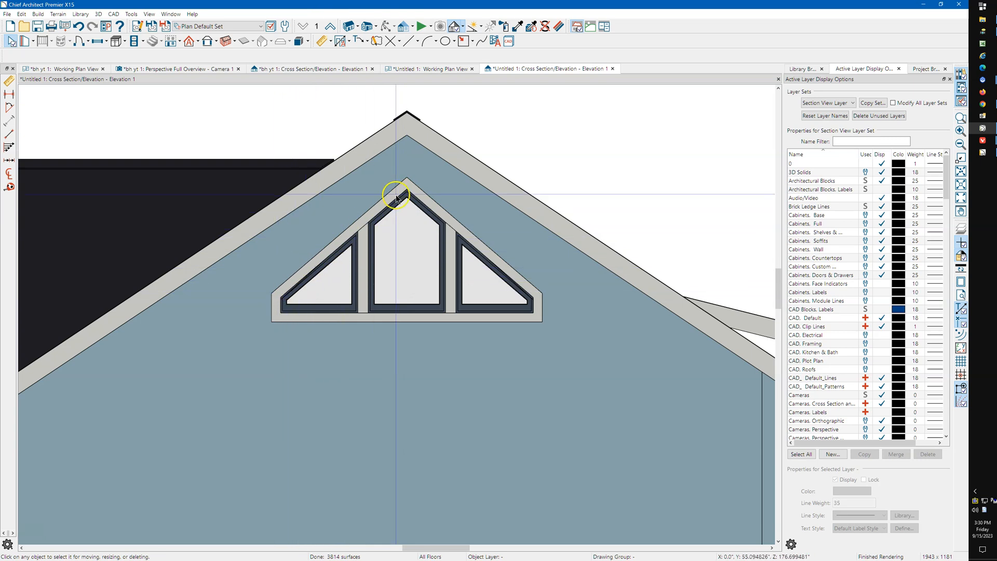
mouse_move(248, 235)
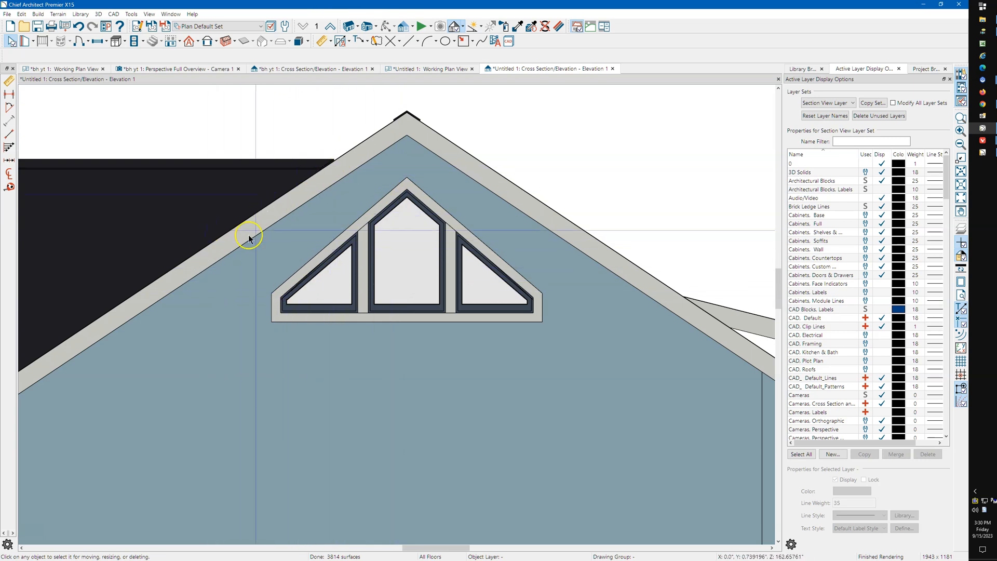
mouse_move(273, 223)
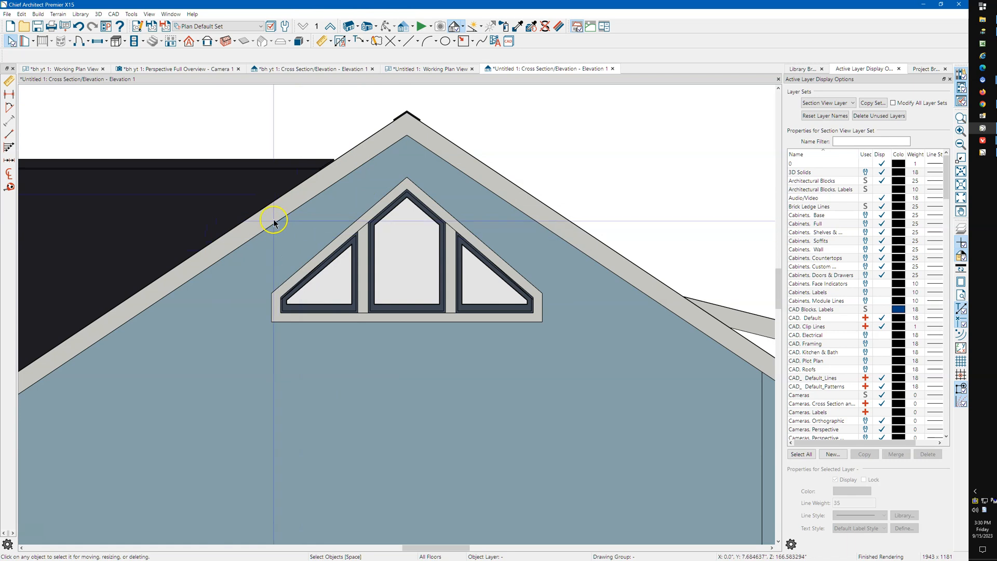
mouse_move(375, 188)
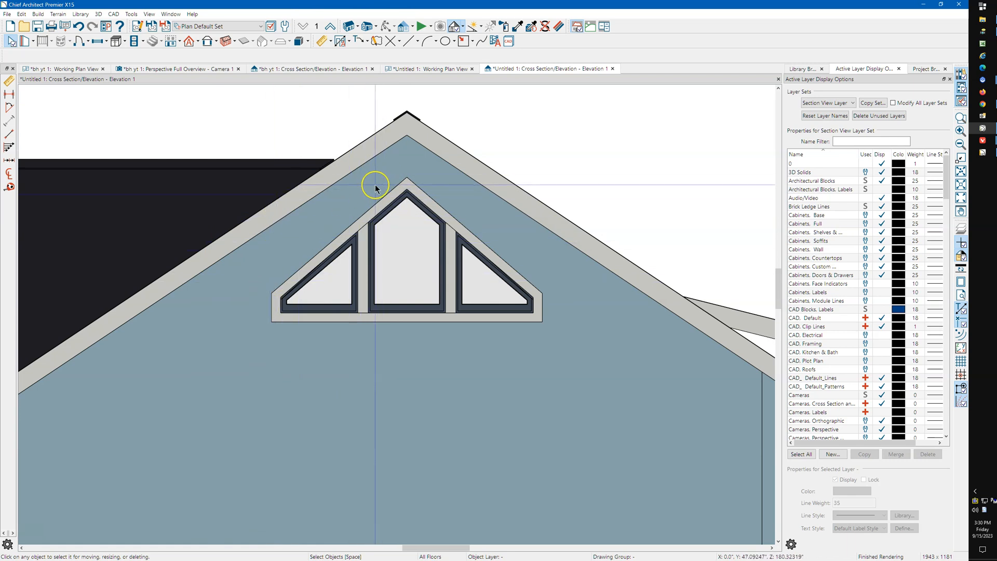
- Reopen the Mulled Unit Specification after checking the sloped tops against the roof pitch
left_click(408, 248)
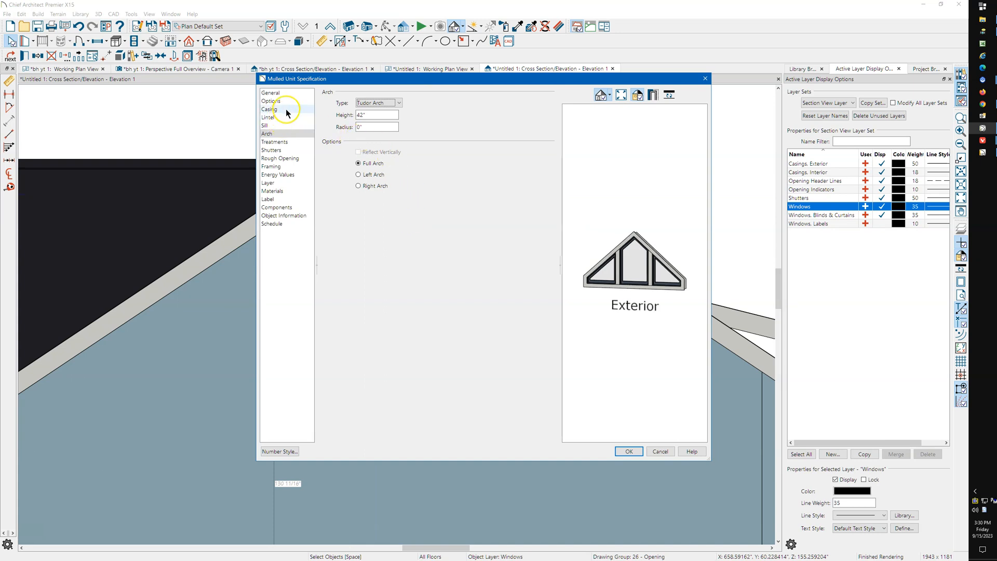
- Turn off Use Exterior Casing on the window, restore it, and bring up the CAD menu
left_click(268, 109)
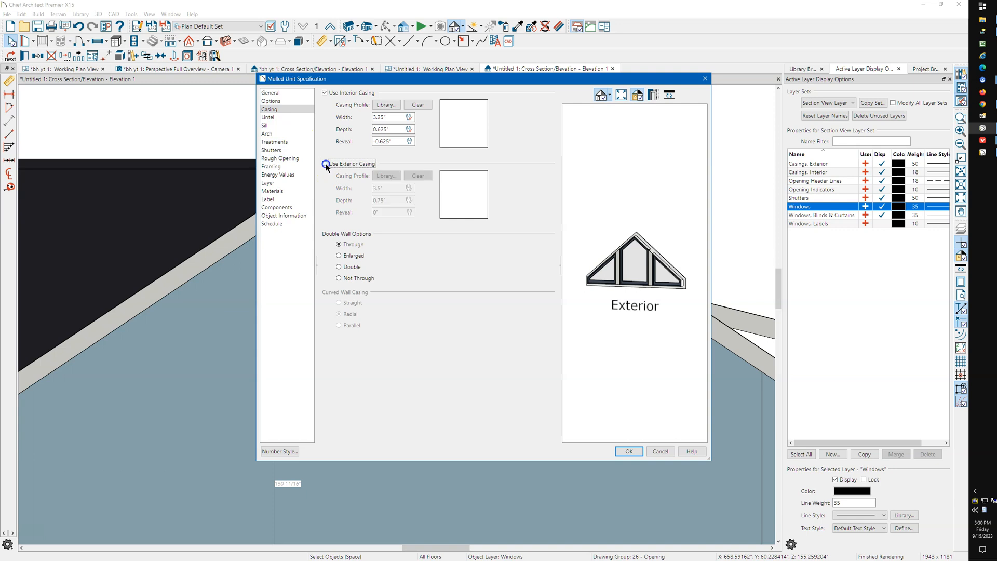
left_click(325, 164)
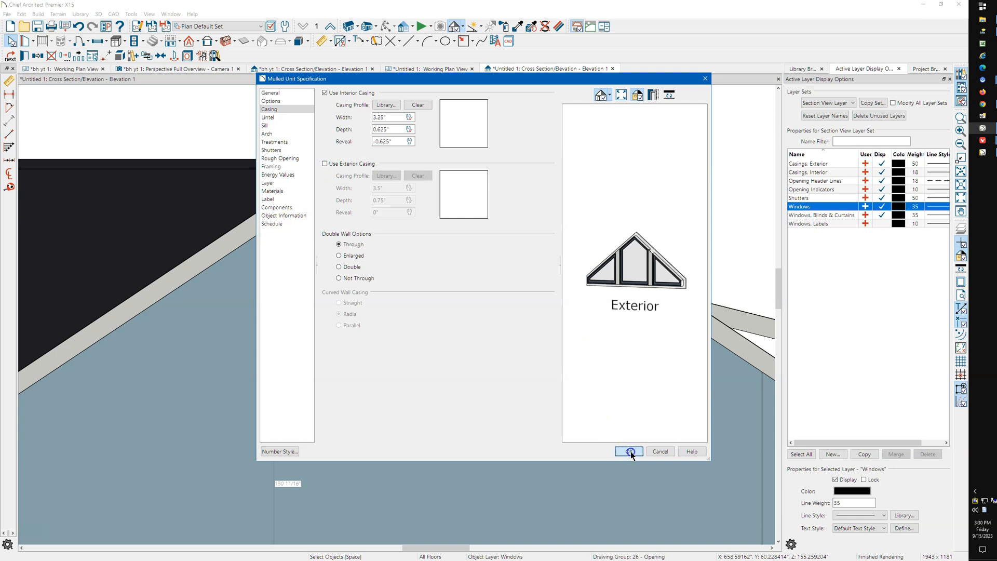
left_click(627, 451)
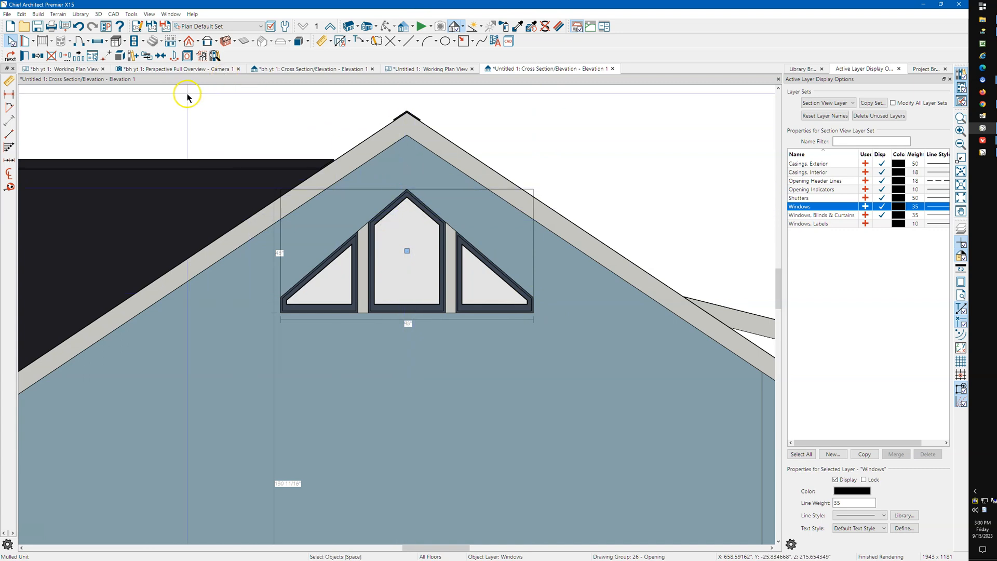
mouse_move(203, 69)
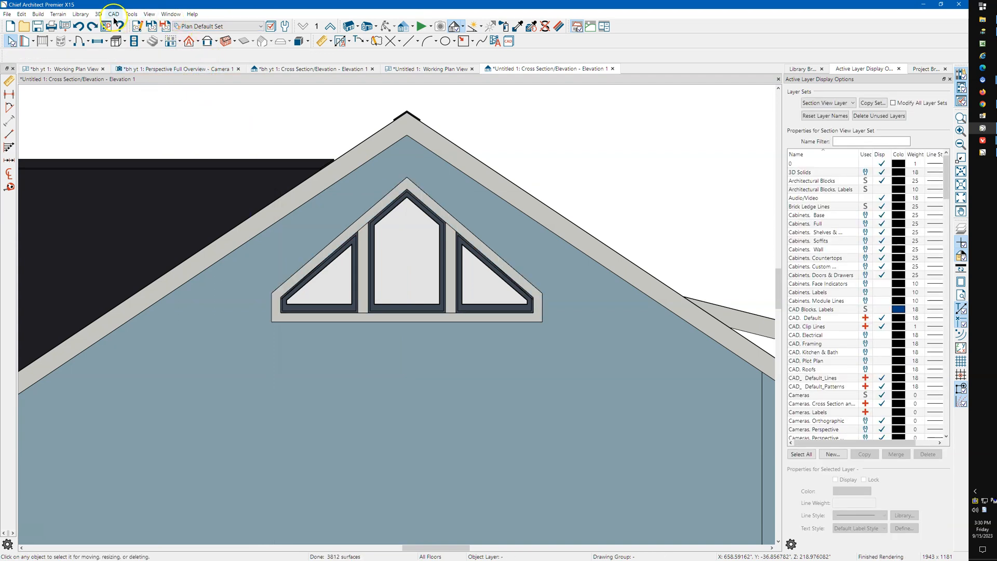
left_click(113, 13)
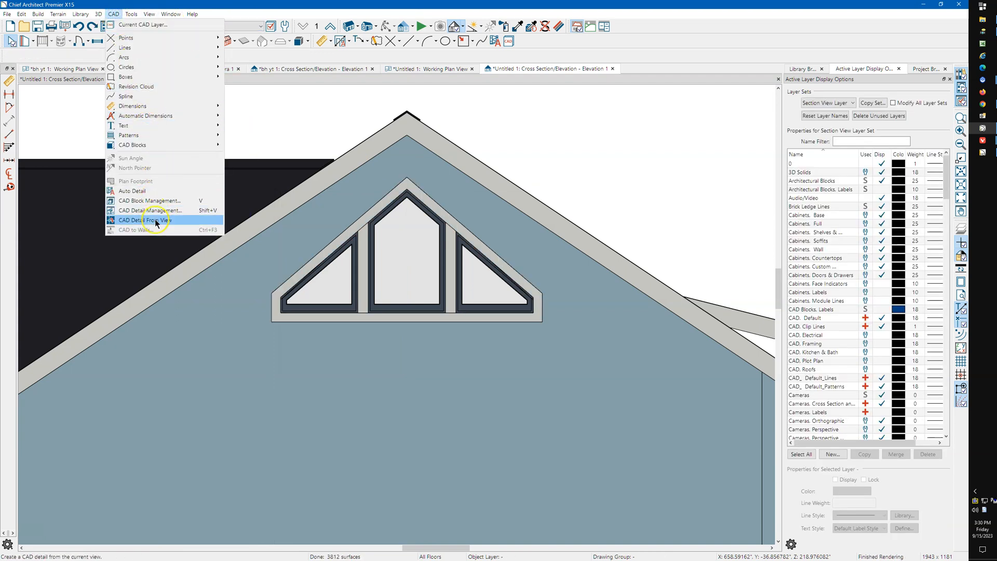
- Make a CAD Detail From View, inspect the window slope line, and return to Elevation 1
left_click(147, 220)
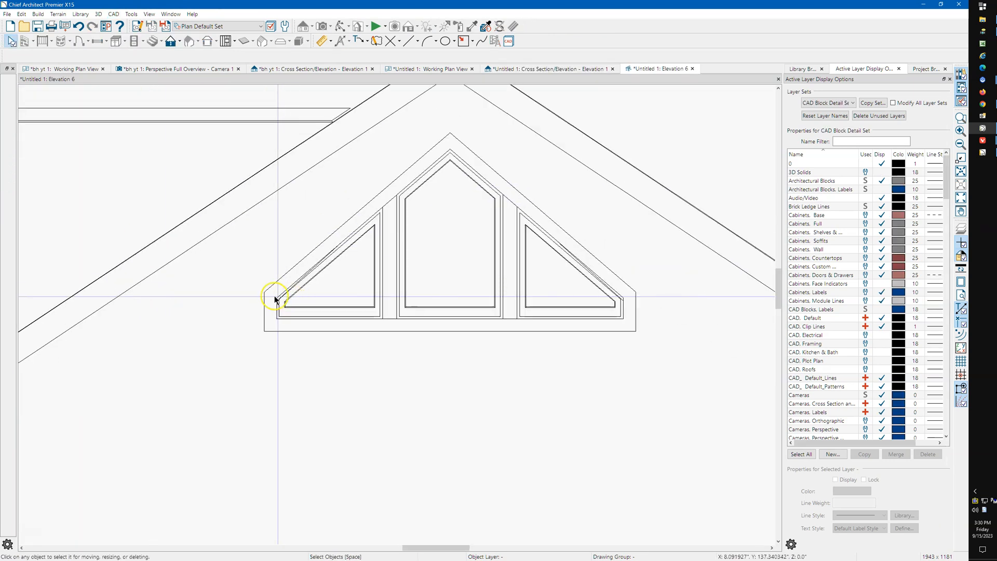
scroll("up", 3)
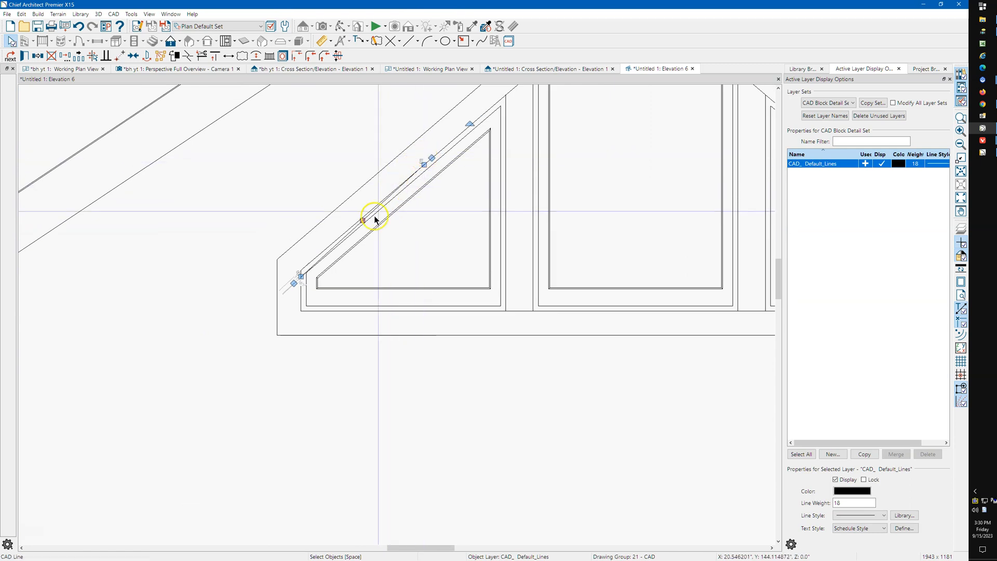
mouse_move(364, 231)
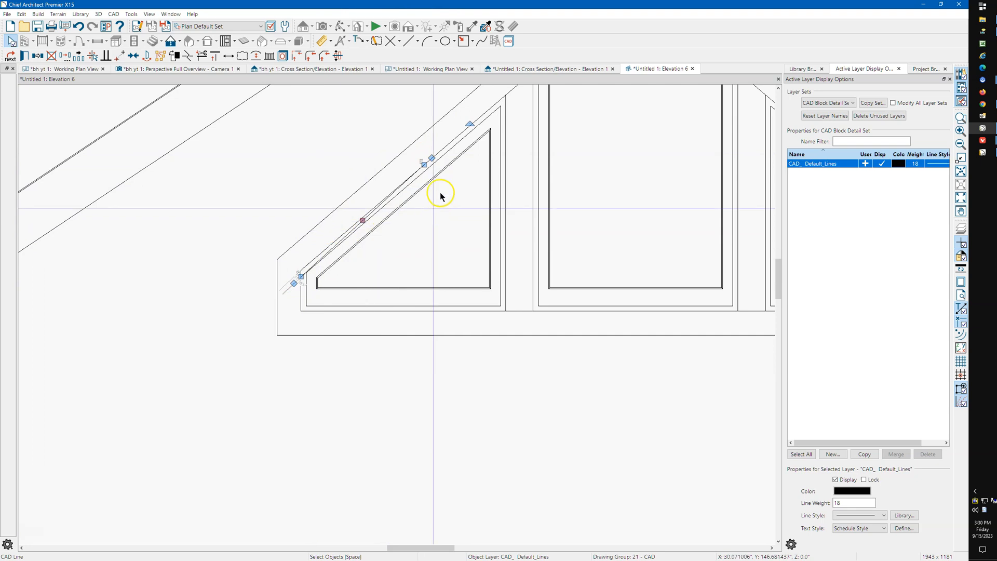
left_click(547, 68)
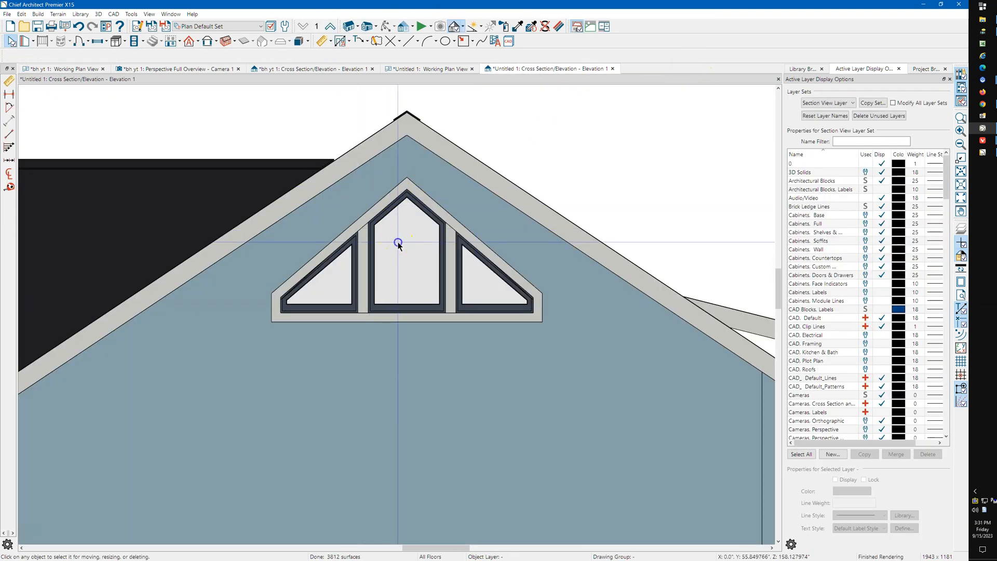
- Turn off the window's exterior casing, then start a new CAD Detail From View
double_click(398, 245)
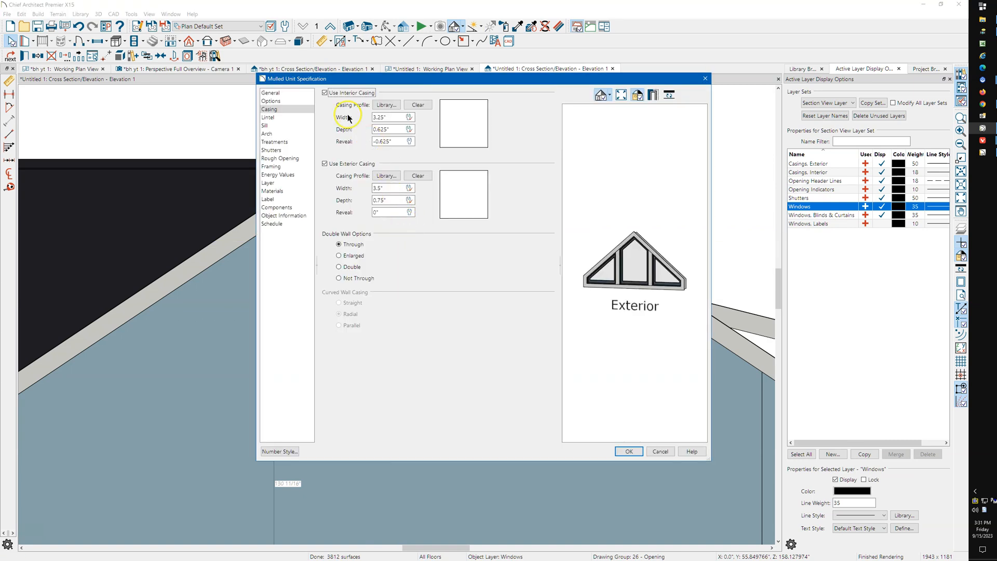
left_click(325, 163)
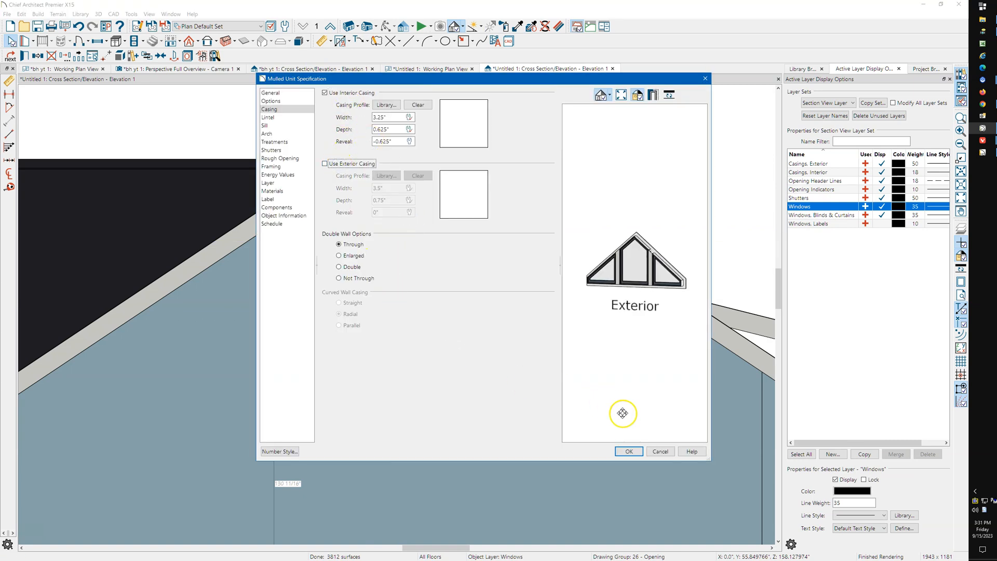
left_click(628, 451)
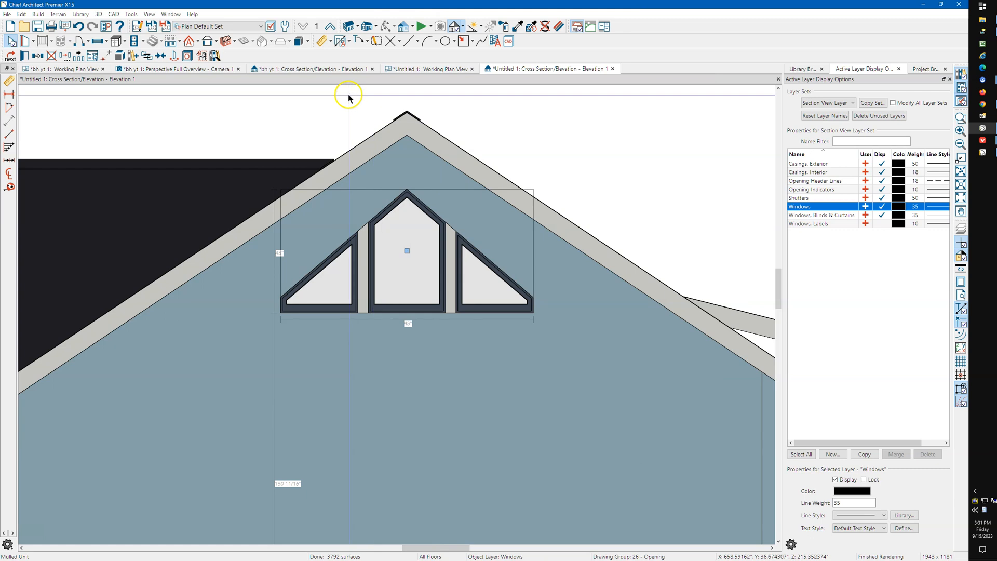
mouse_move(131, 19)
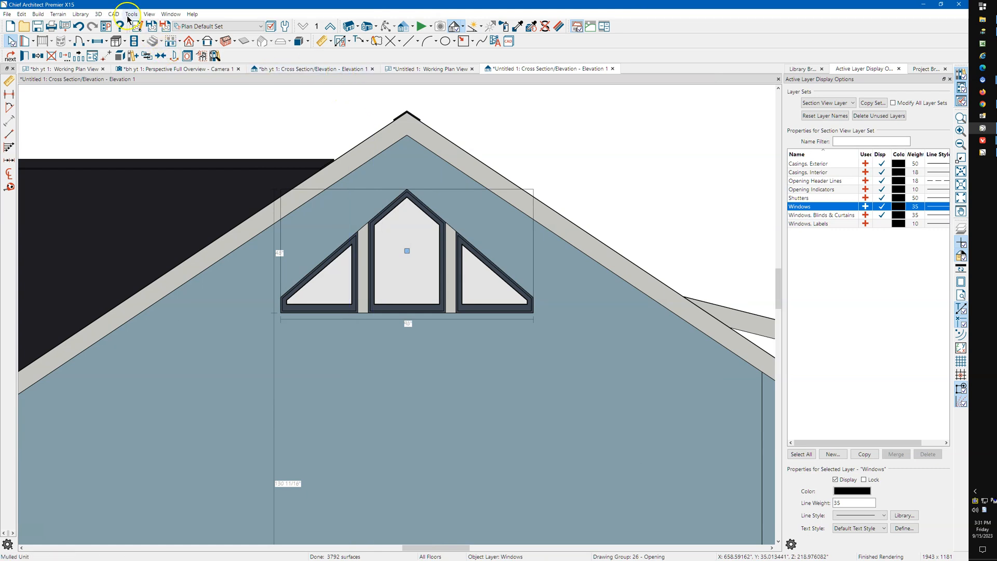
left_click(114, 13)
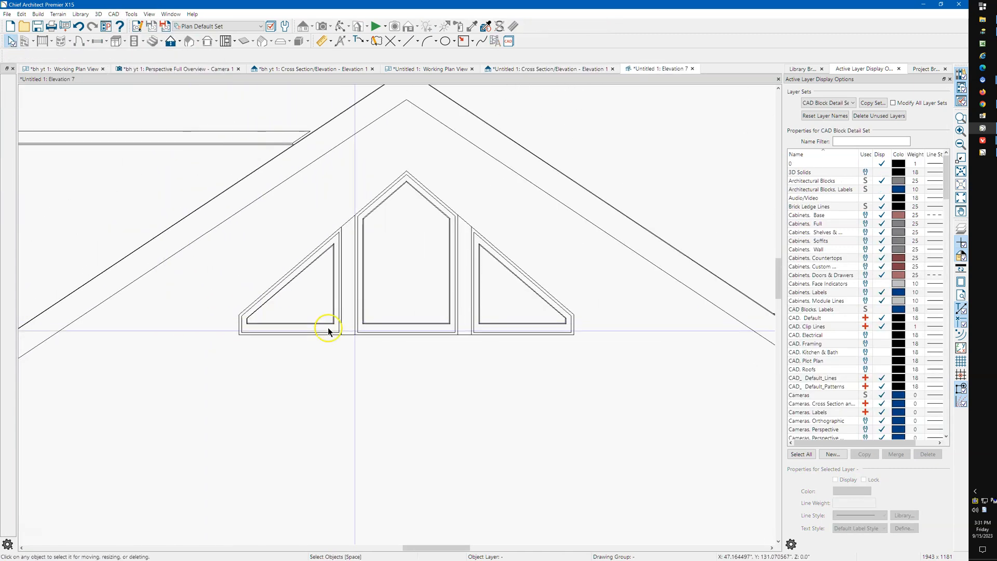
mouse_move(402, 171)
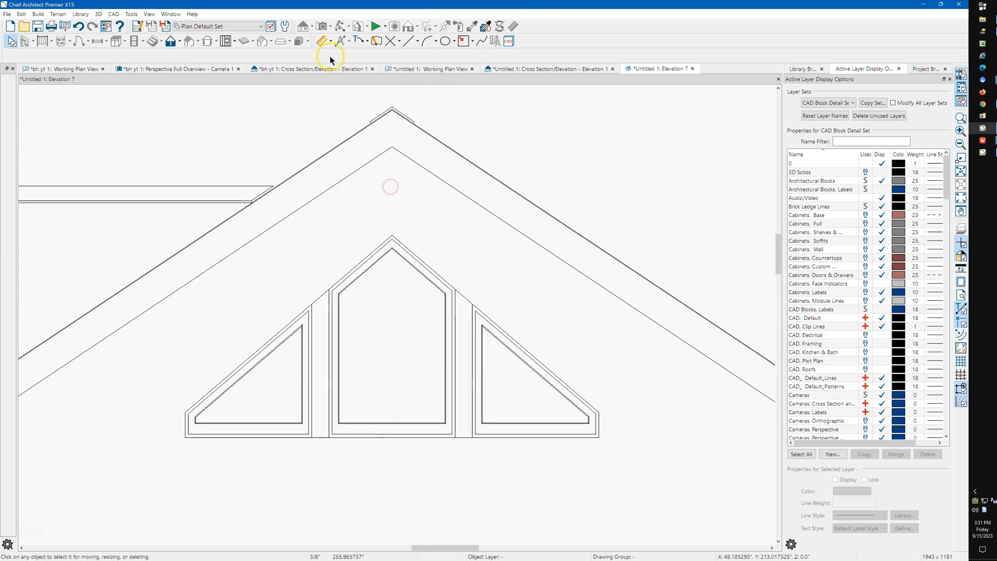
- Measure the gap from the roof line to the window peak with a point-to-point dimension, about 1'-1 13/16"
left_click(321, 41)
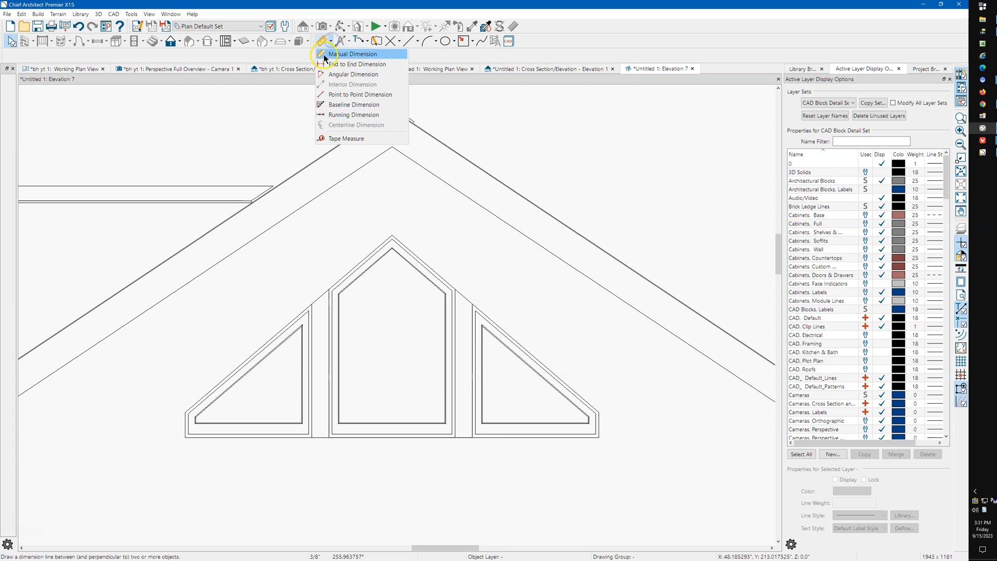
mouse_move(382, 87)
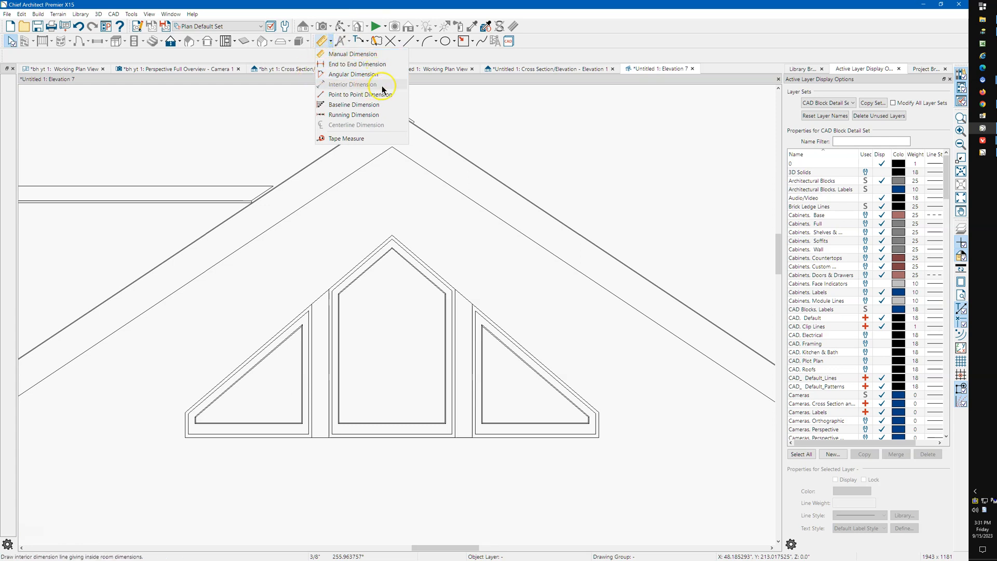
left_click(358, 94)
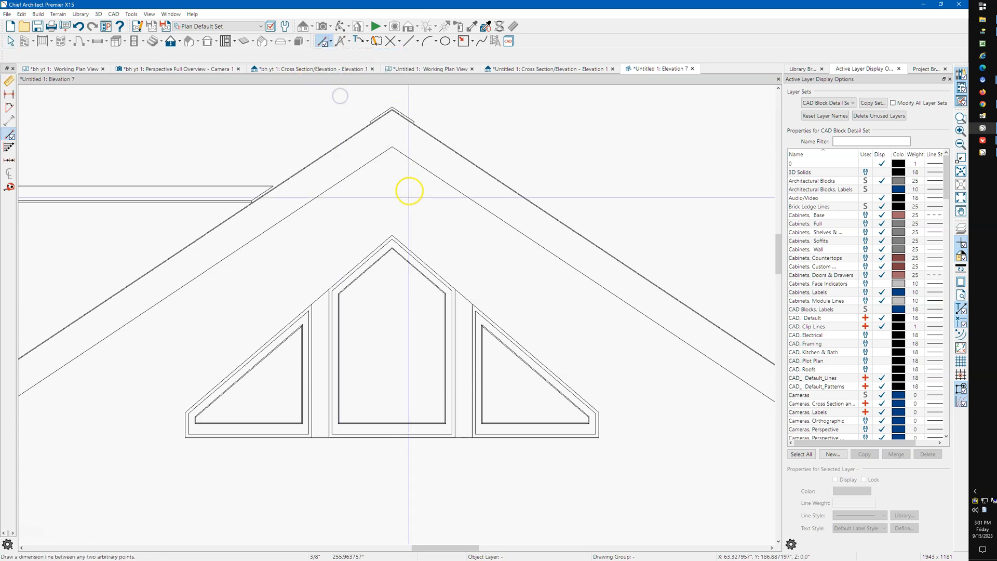
mouse_move(392, 232)
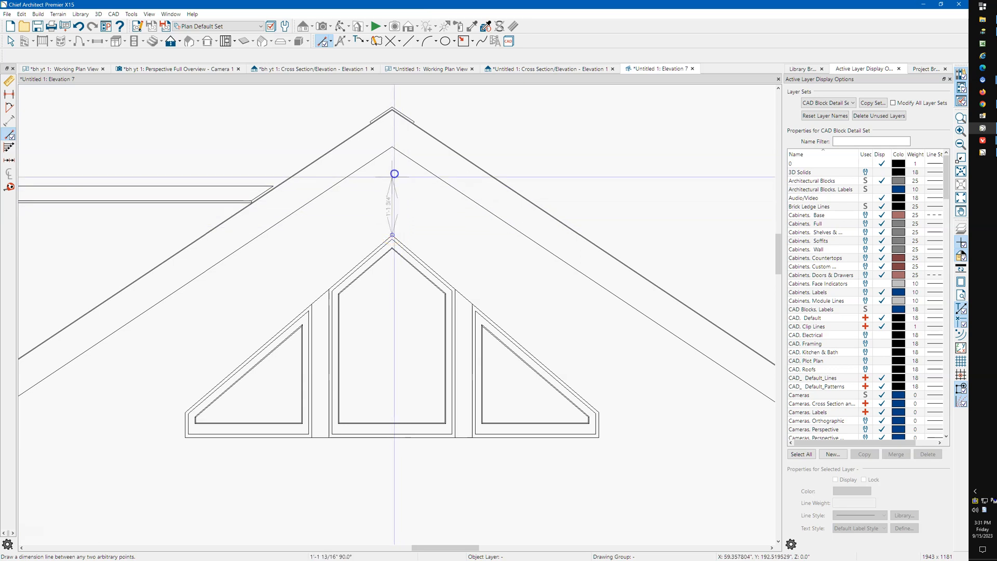
left_click_drag(395, 173, 392, 148)
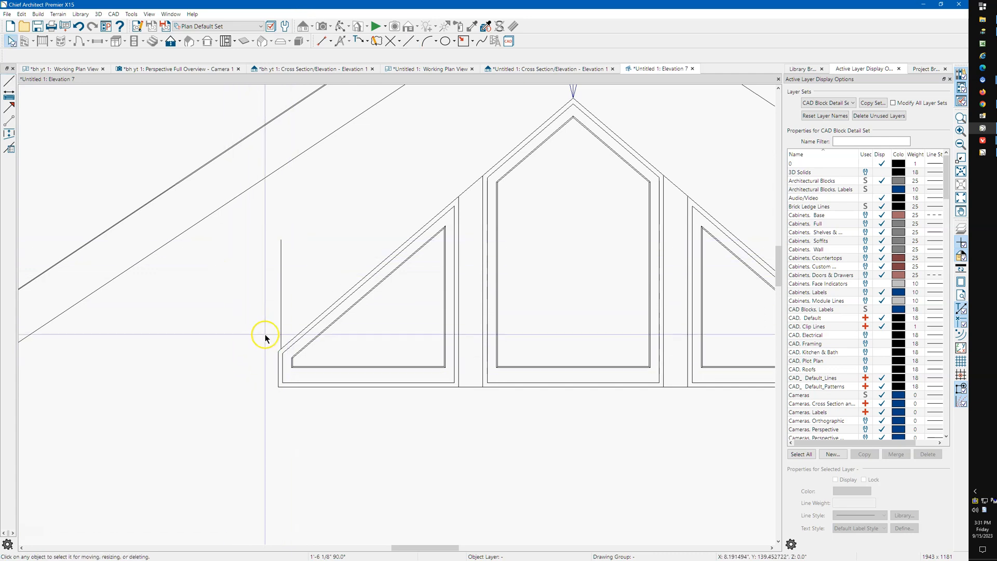
- Dimension from the window's left corner line up to the roof line, reading 2'-6 1/4"
left_click(293, 323)
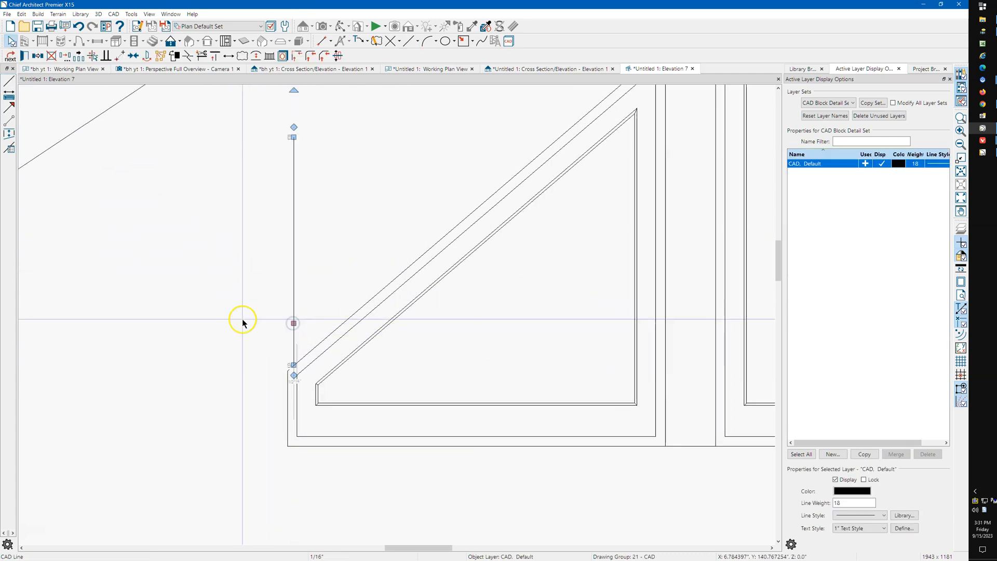
left_click(337, 100)
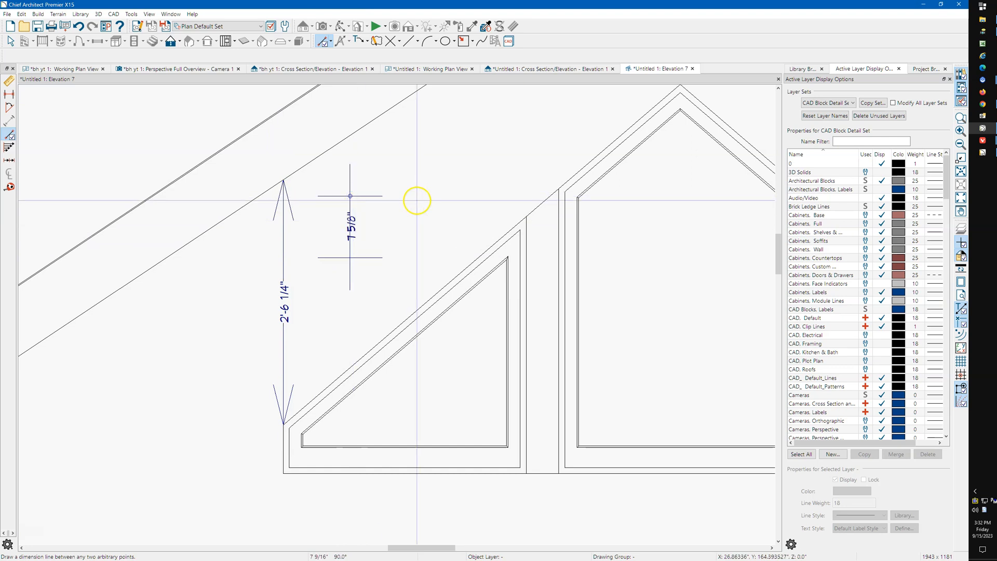
mouse_move(411, 202)
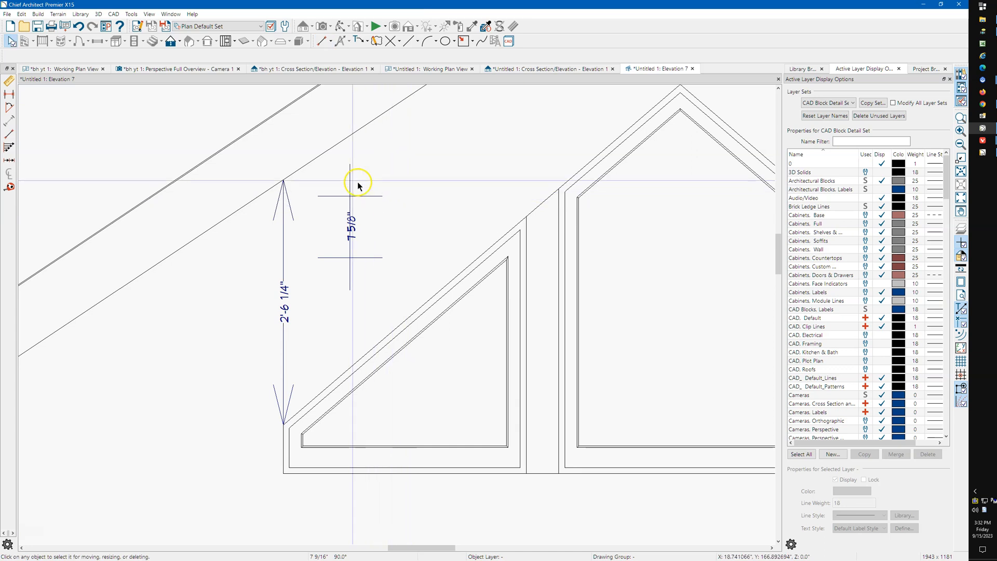
- Delete the stray 7 5/8" dimension, keeping the 2'-6 1/4" corner-to-roof height
left_click(351, 258)
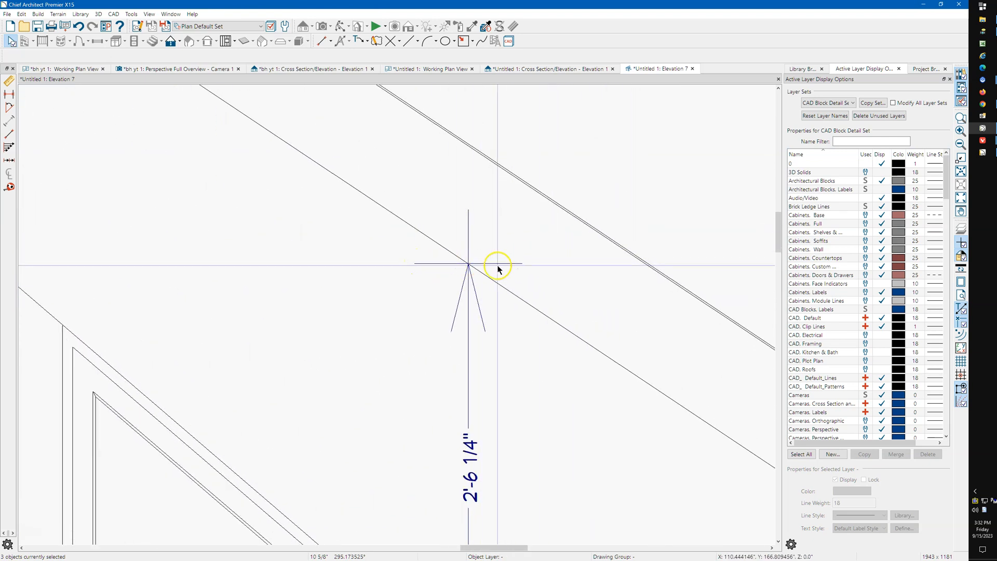
mouse_move(466, 297)
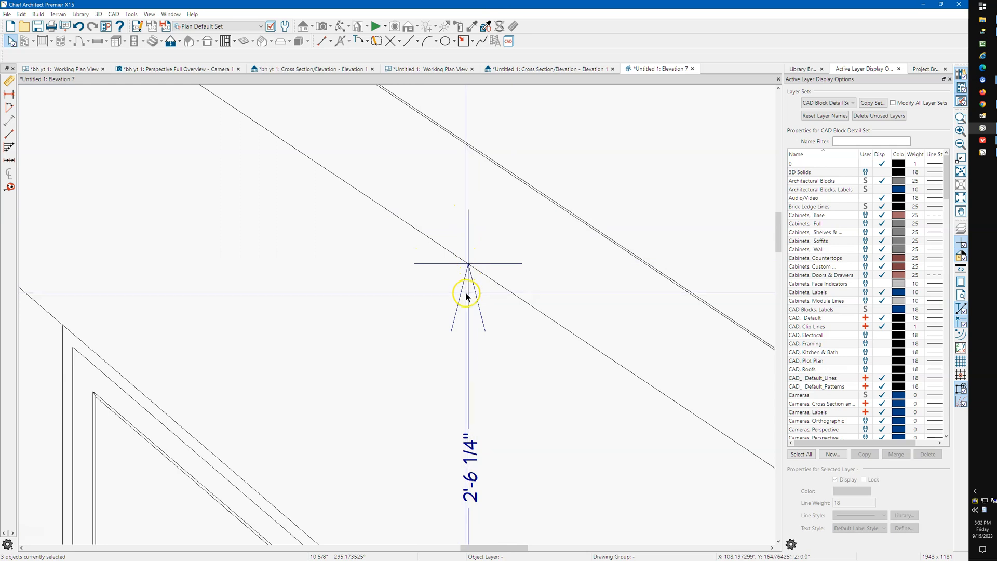
mouse_move(422, 269)
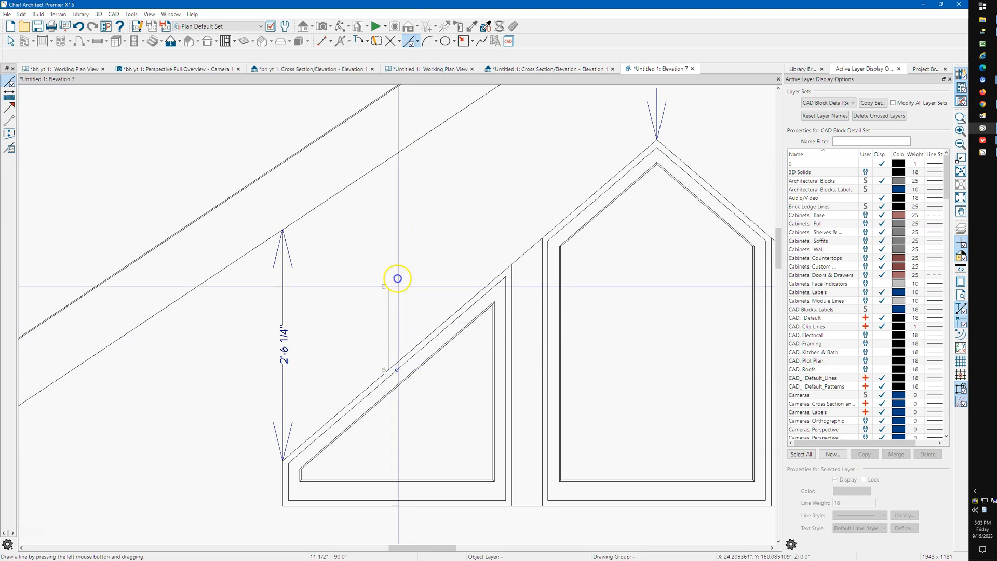
mouse_move(389, 160)
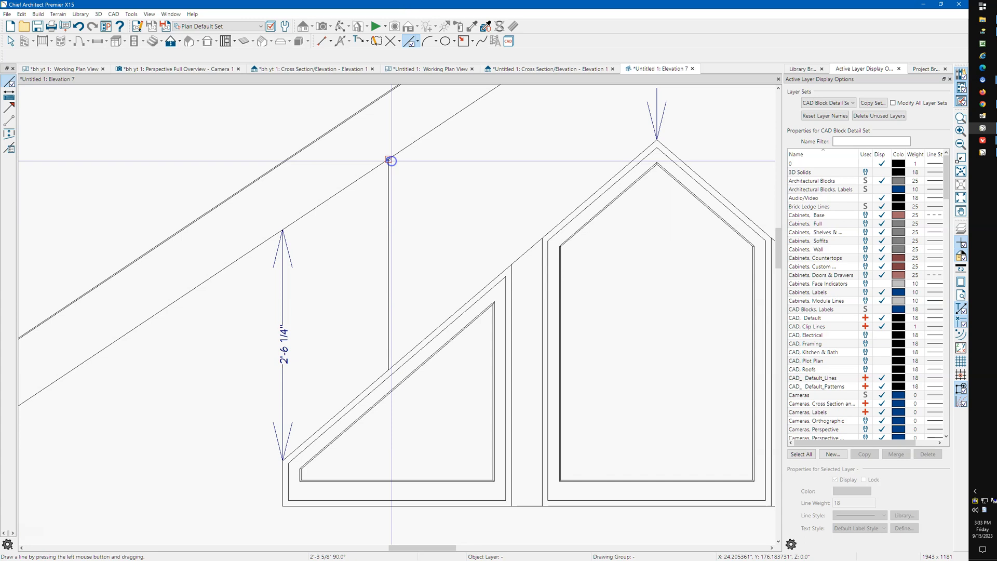
mouse_move(329, 234)
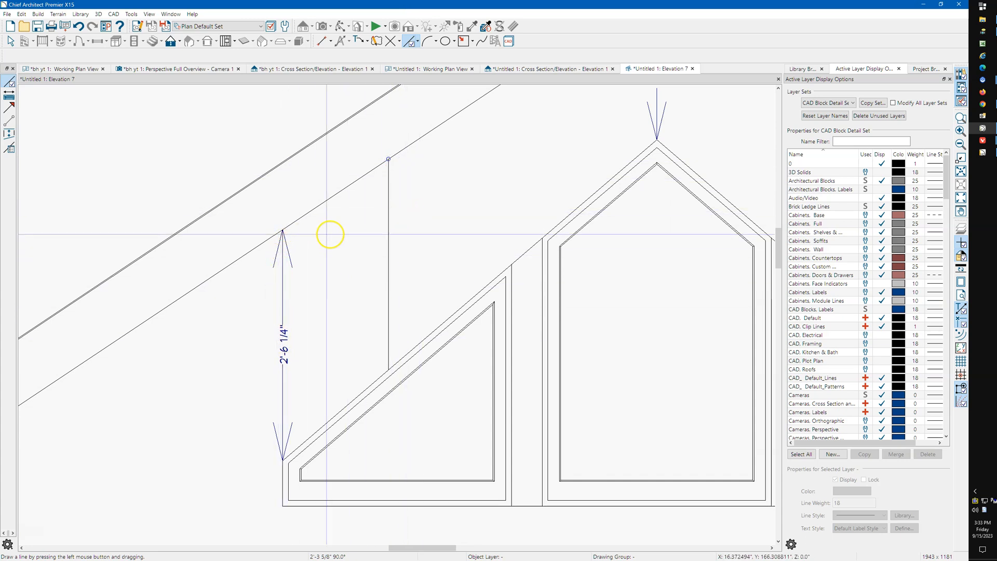
- Confirm the new vertical line from the window slope to the roof in Line Specification, about 17 5/8"
left_click(388, 225)
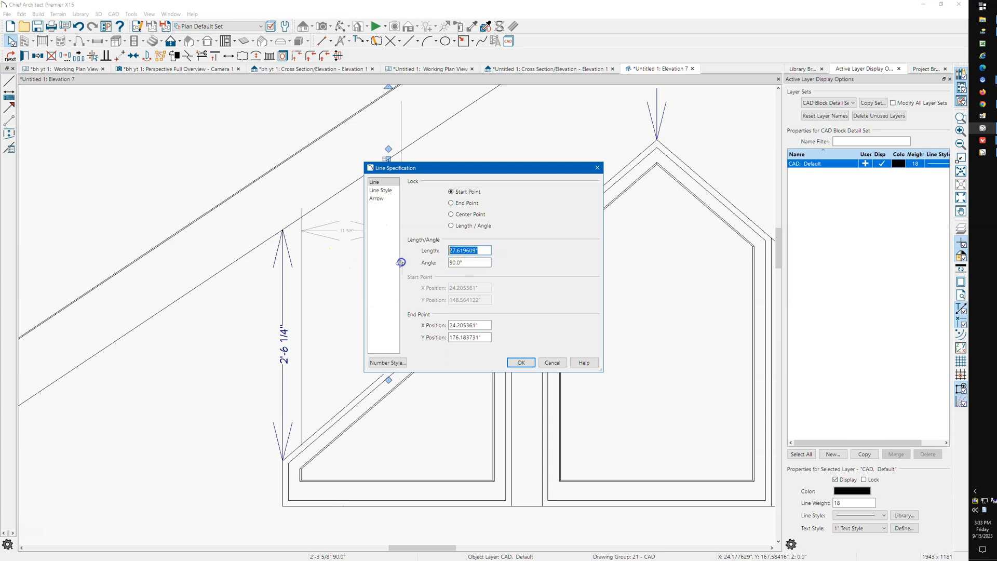
left_click(520, 361)
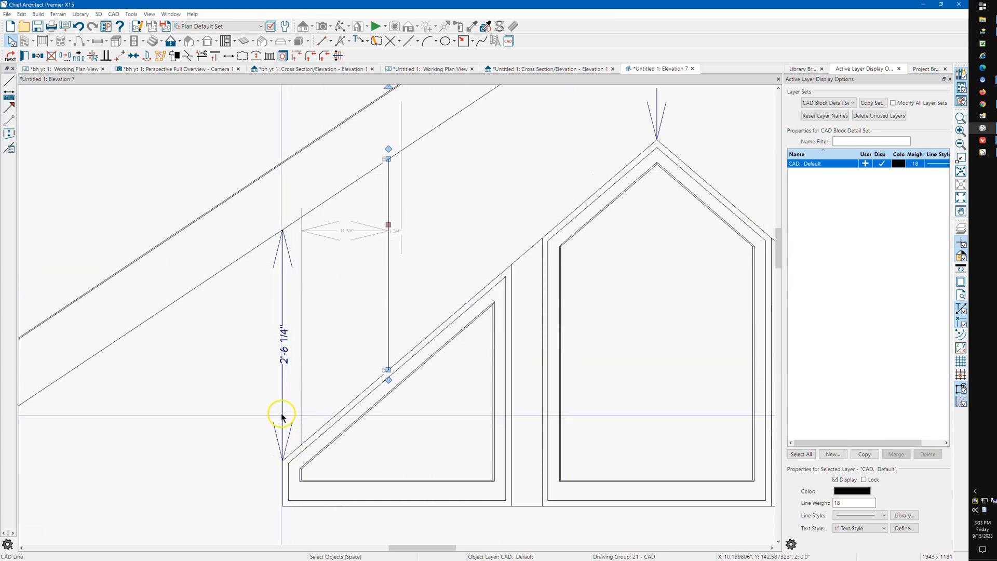
mouse_move(229, 335)
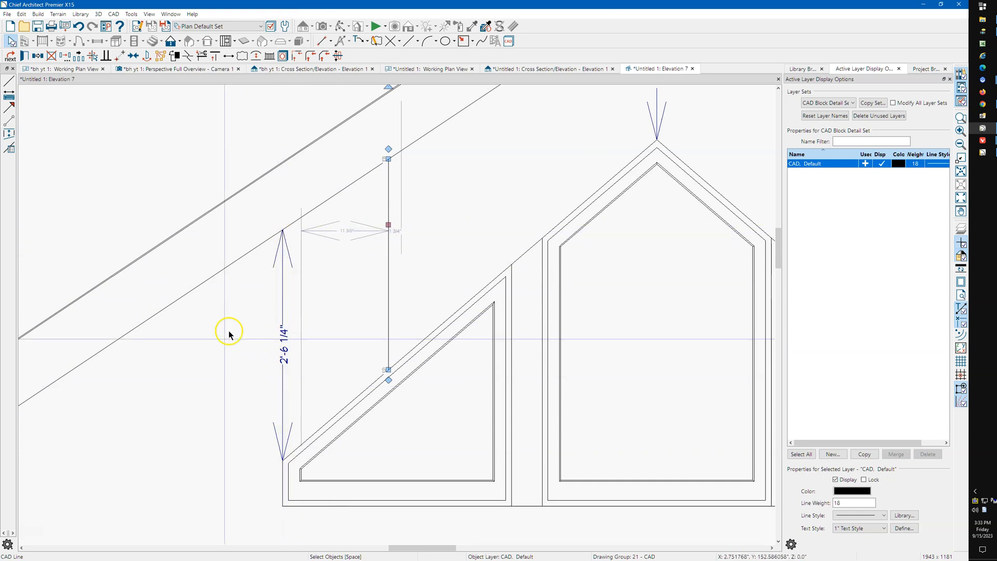
mouse_move(225, 342)
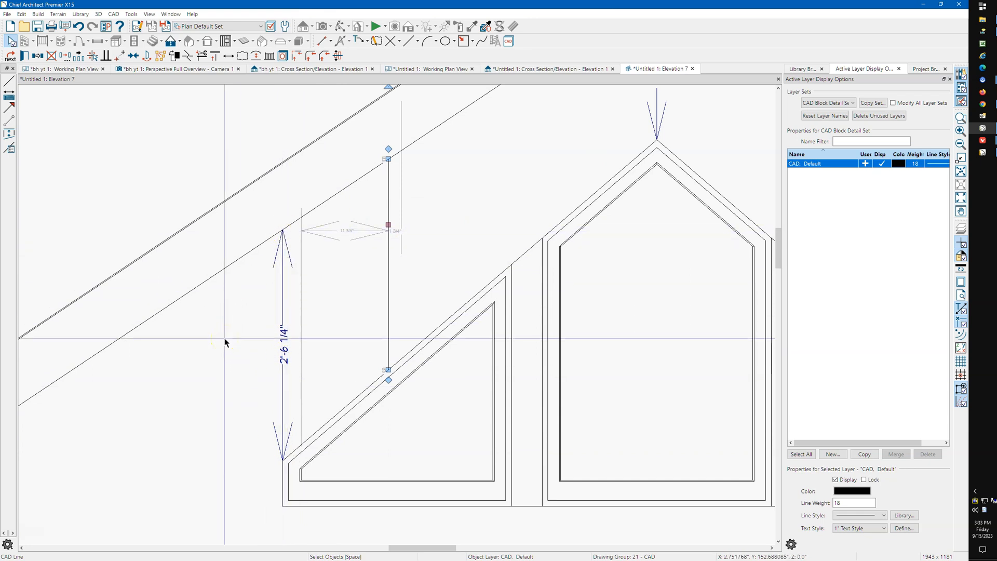
- Select the dimension above the window's peak and bring up its Dimension Line Specification
left_click(235, 338)
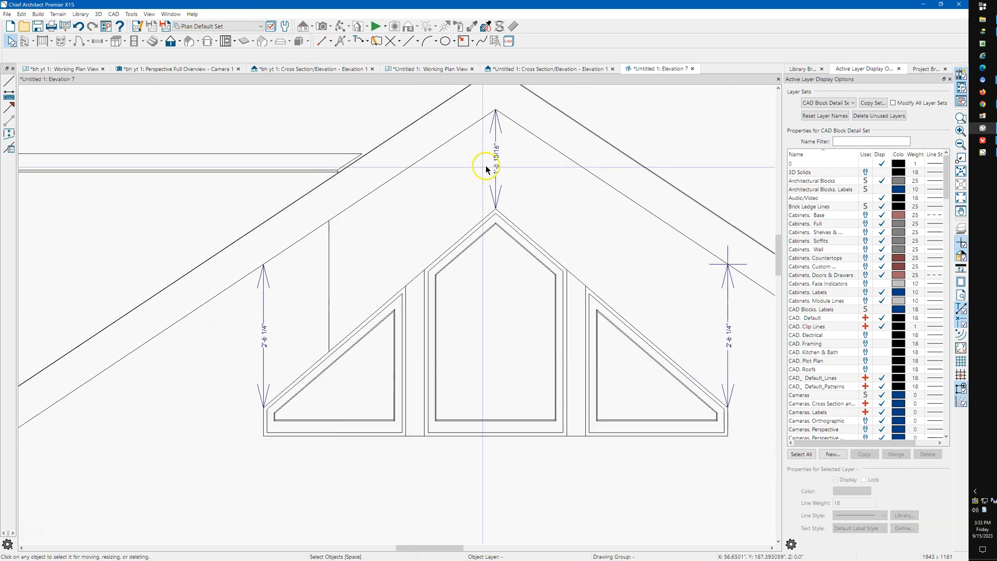
left_click(495, 162)
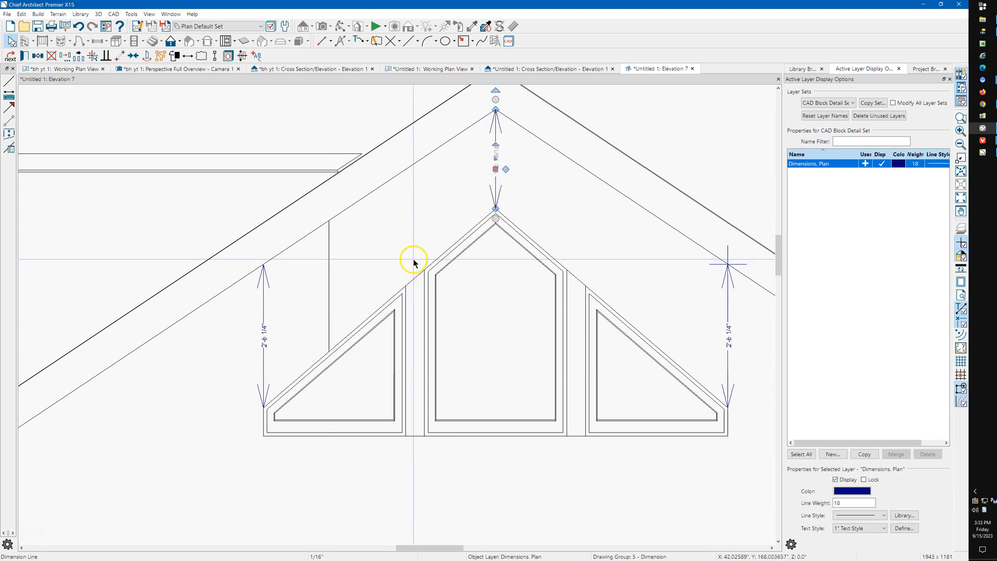
mouse_move(738, 352)
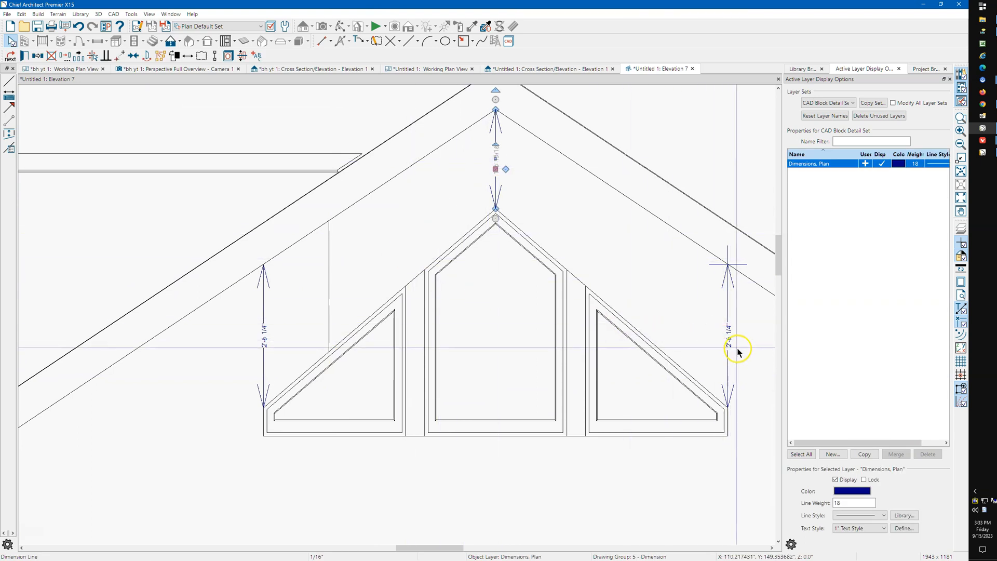
left_click(729, 336)
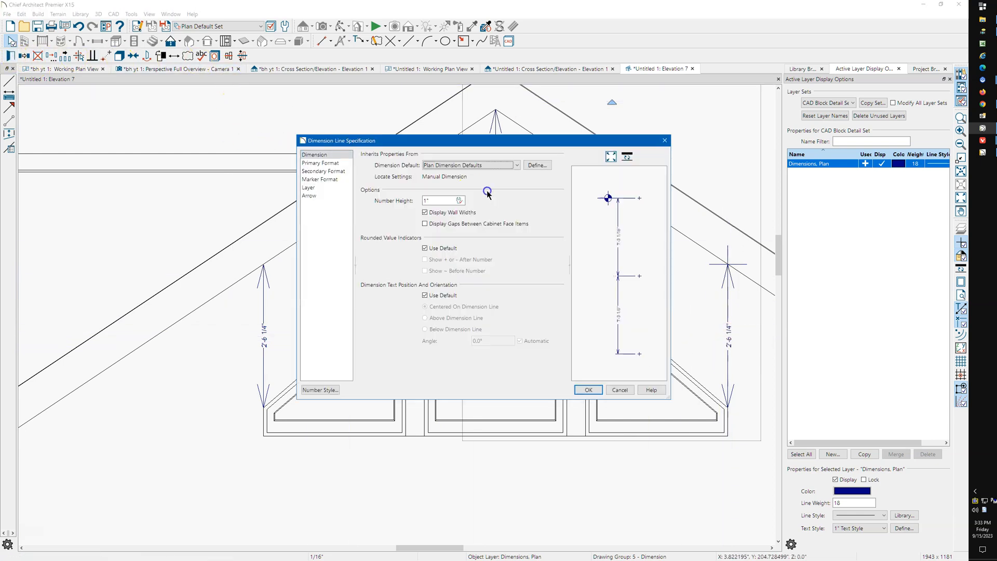
- In Primary Format, turn off default formatting and show the dimension in decimal inches
left_click(319, 163)
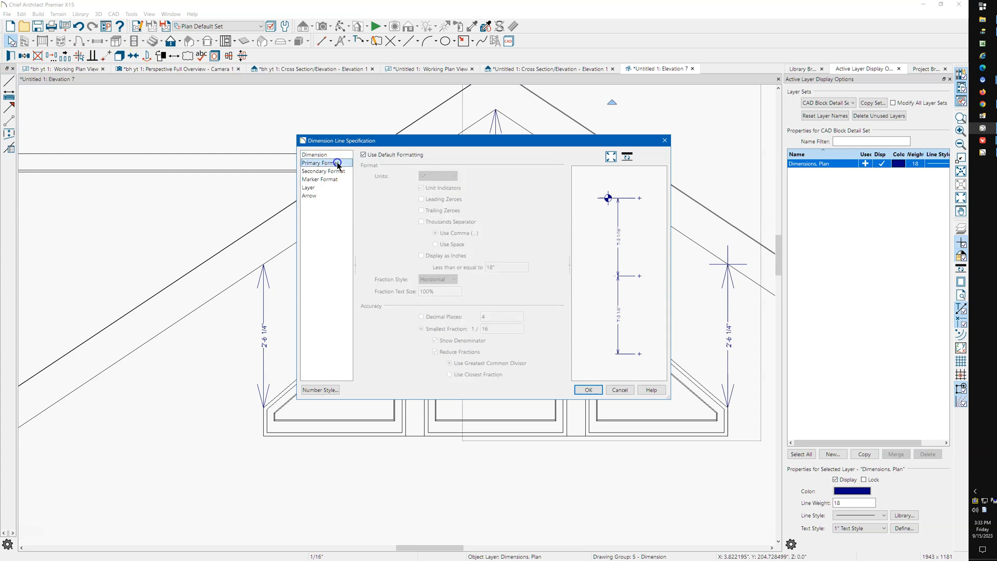
left_click(455, 175)
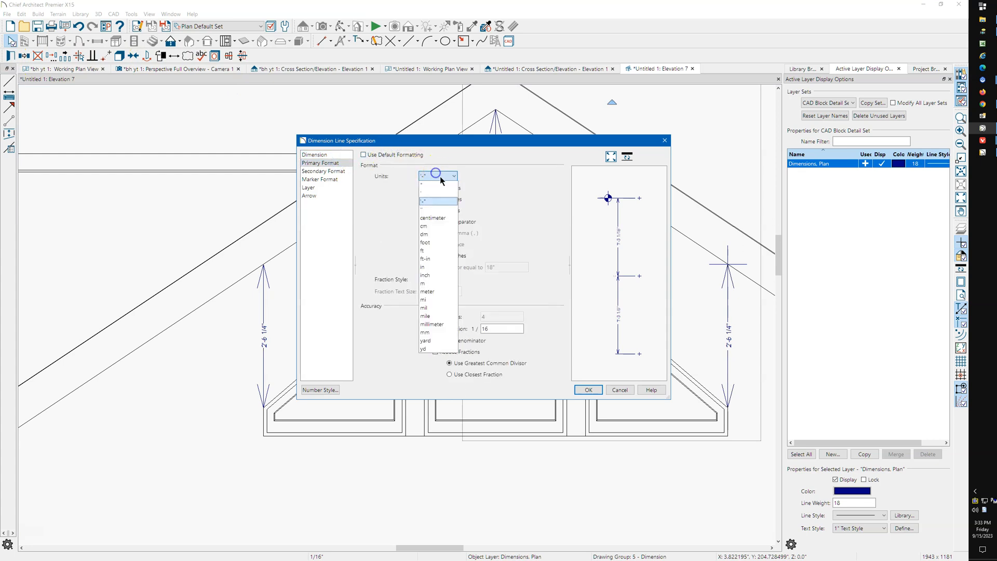
left_click(435, 200)
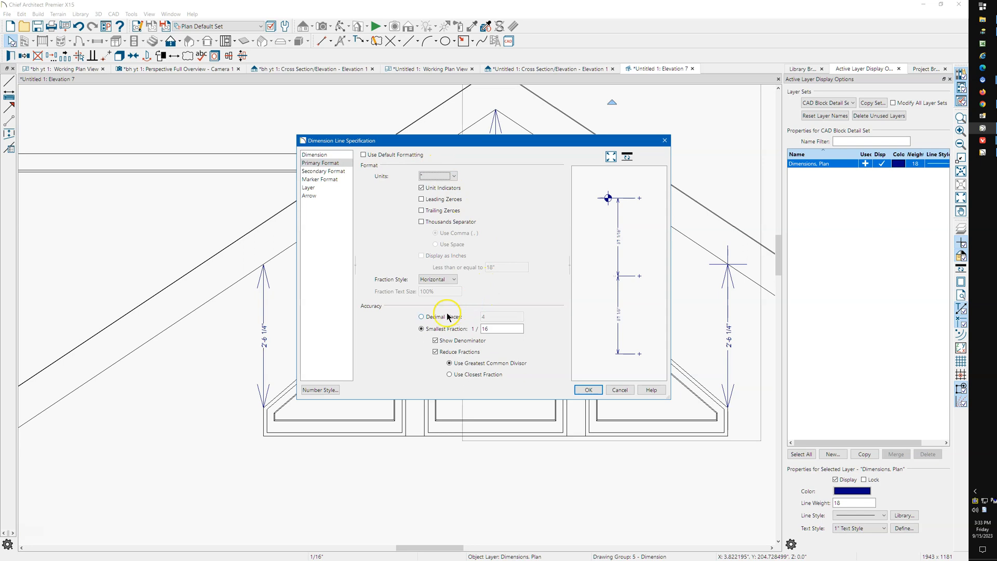
left_click(585, 390)
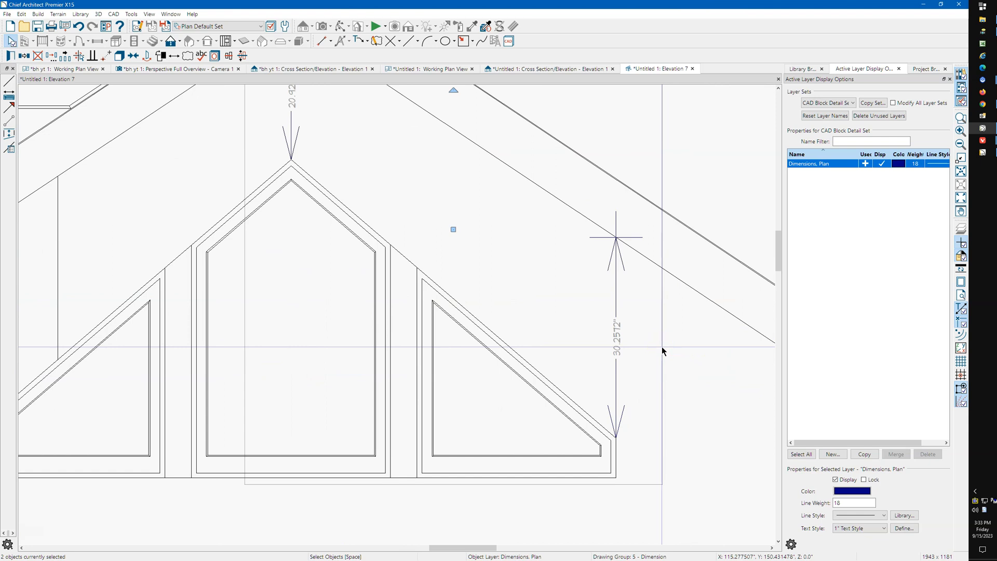
mouse_move(639, 339)
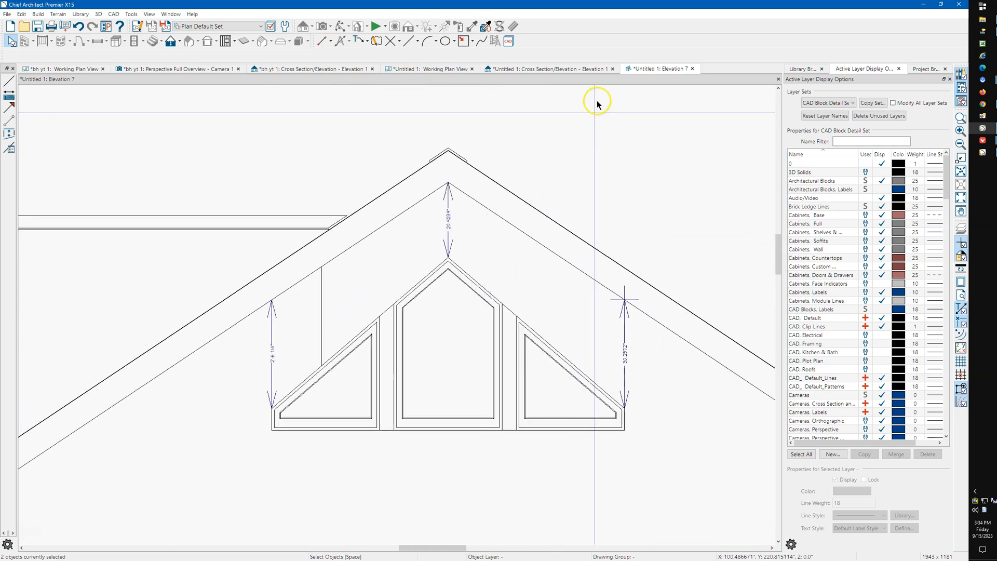
- In the gable elevation, set the mulled unit's Tudor arch height to 32.667" and confirm
left_click(547, 68)
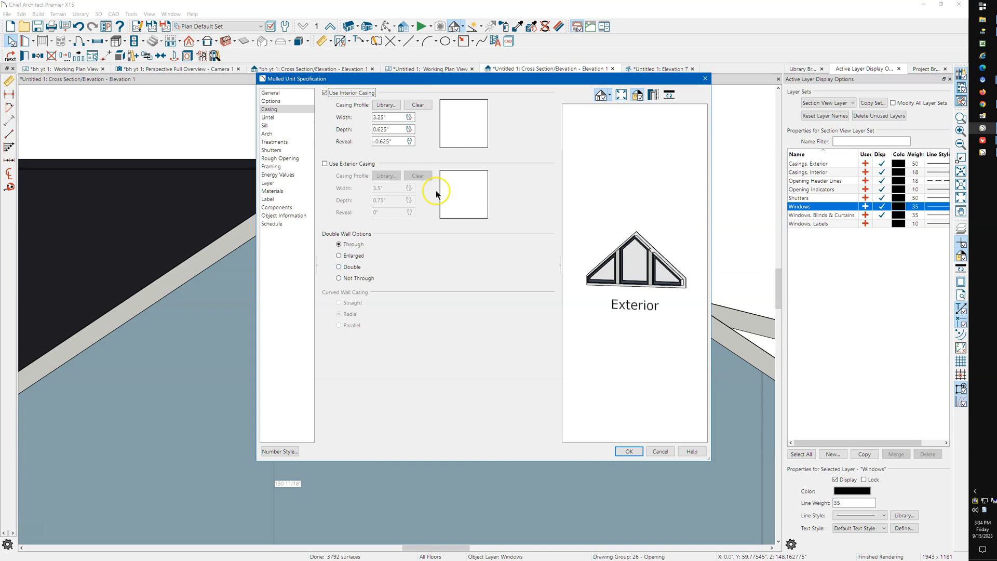
left_click(267, 134)
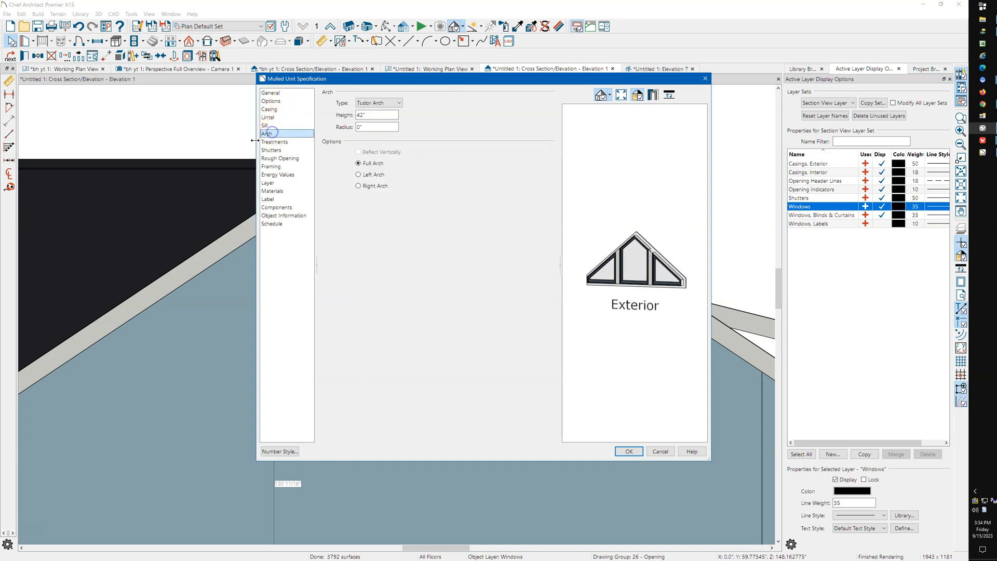
left_click(376, 115)
type("-9.33")
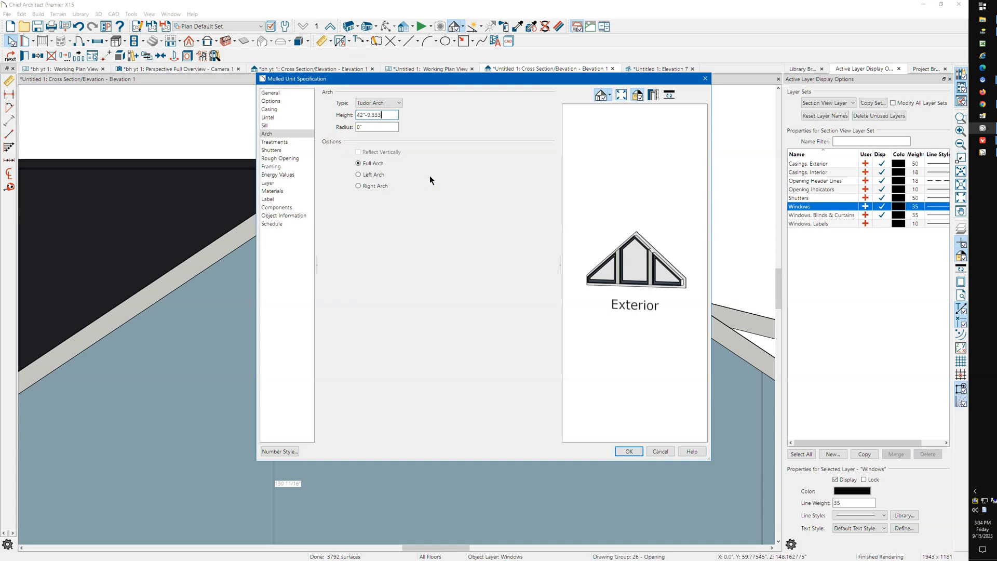
type("32.667\"")
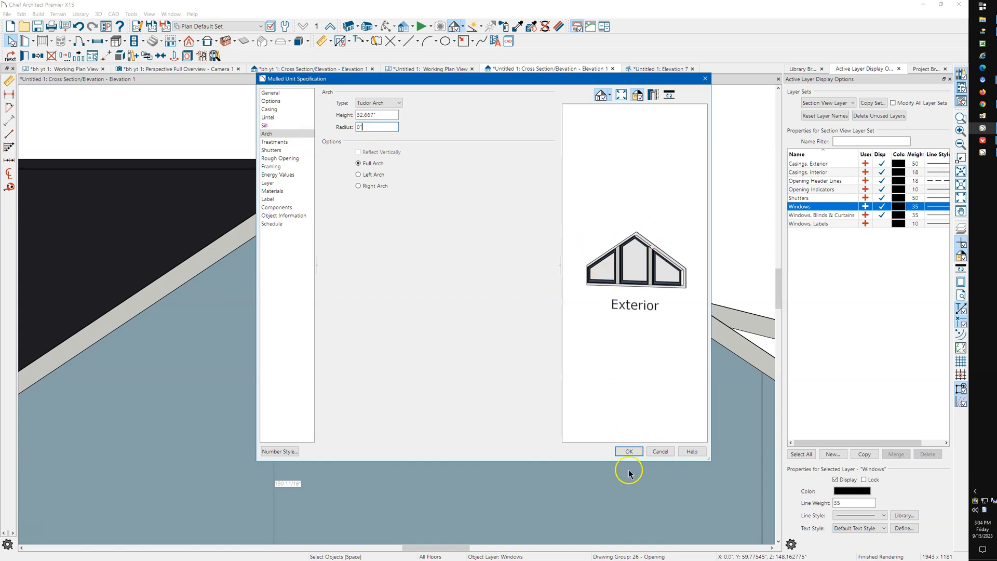
left_click(628, 451)
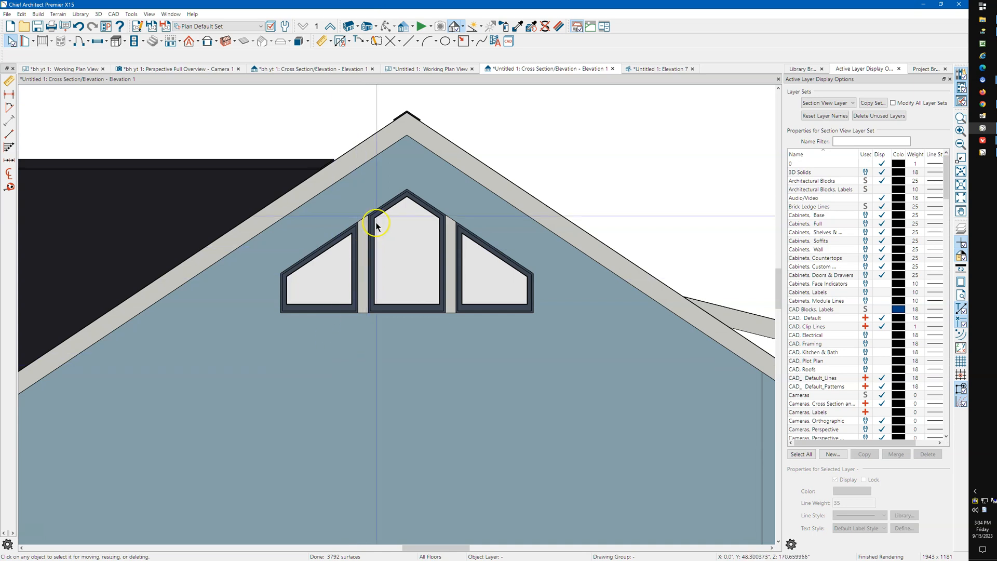
mouse_move(266, 240)
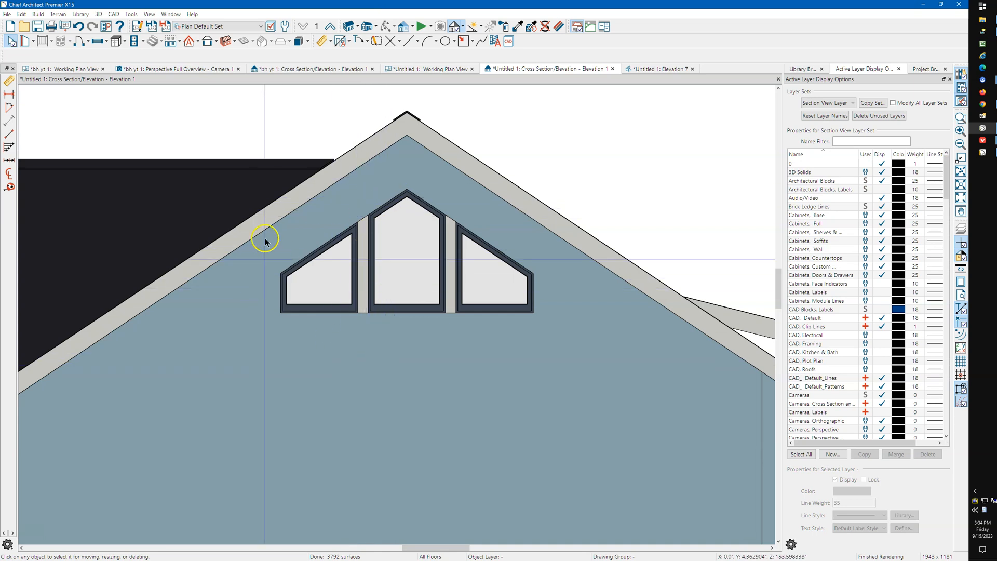
mouse_move(274, 279)
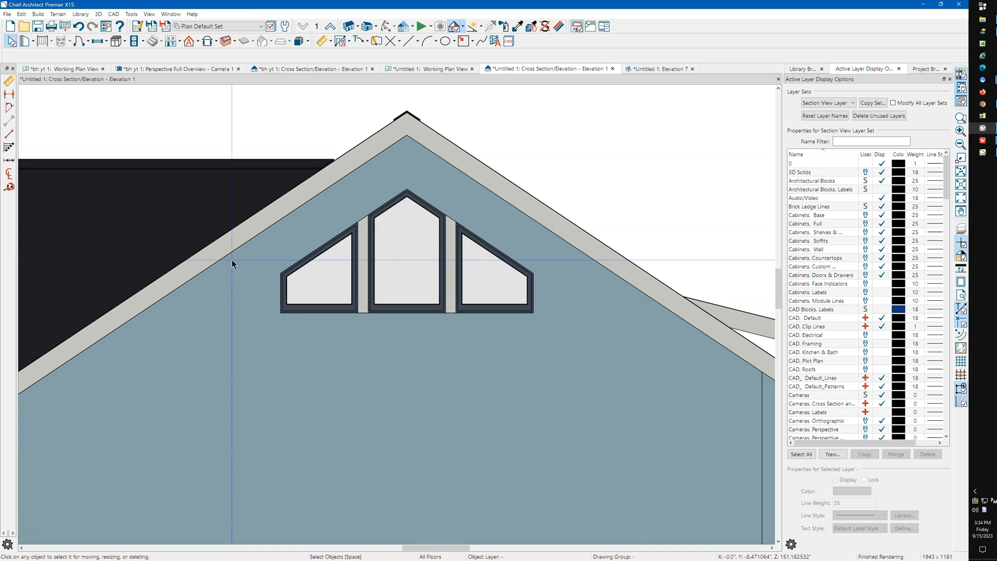
left_click(318, 270)
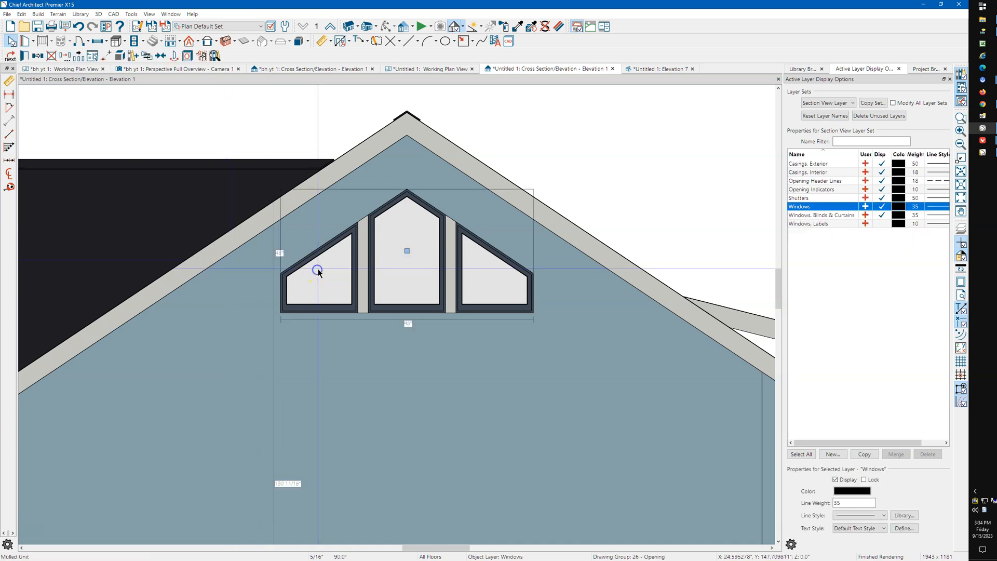
double_click(318, 269)
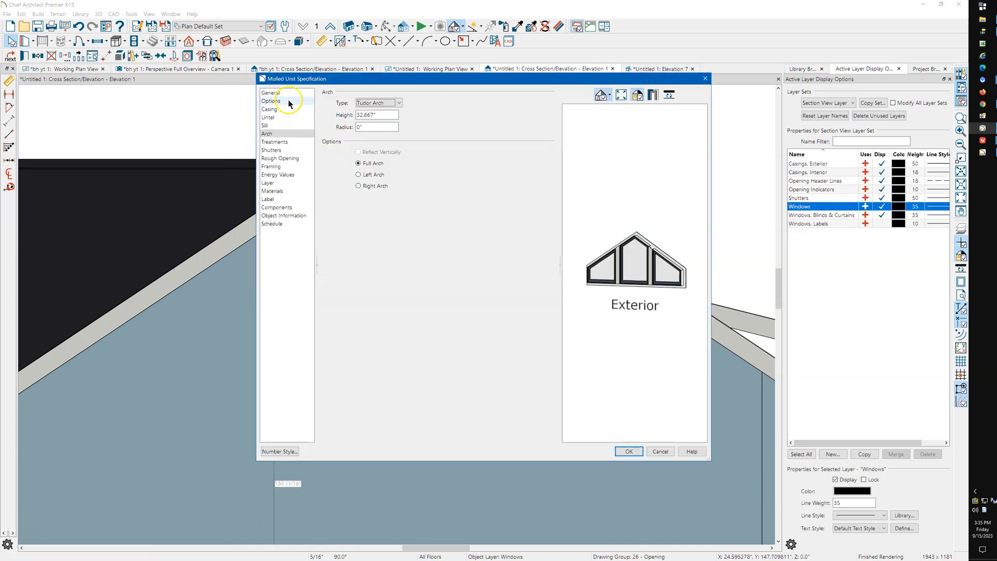
left_click(268, 110)
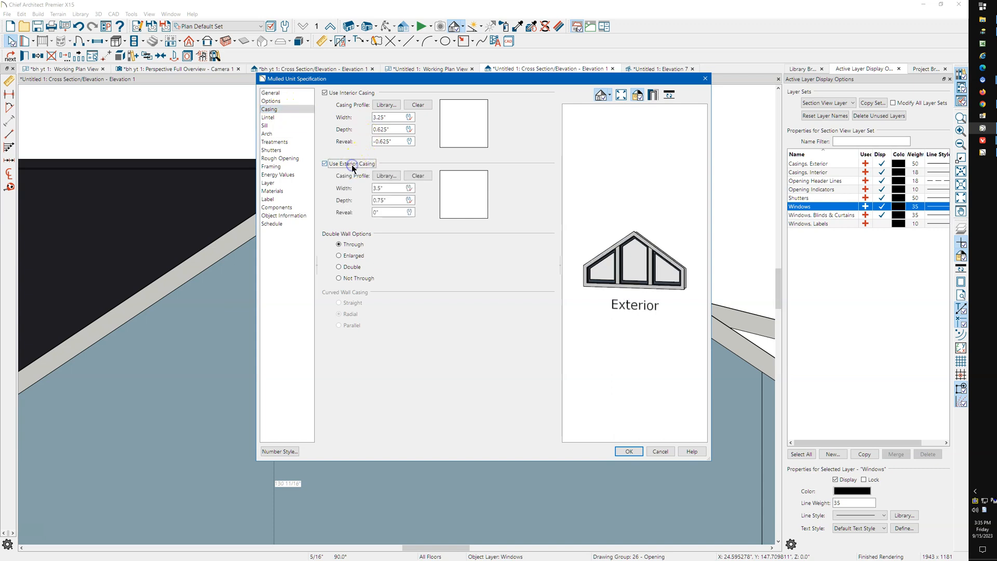
left_click(628, 451)
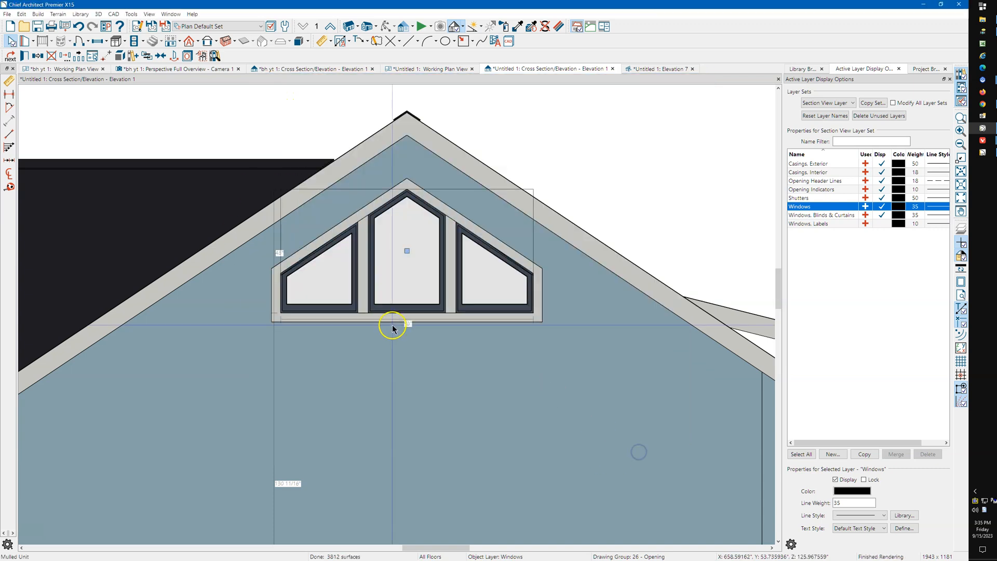
left_click(406, 352)
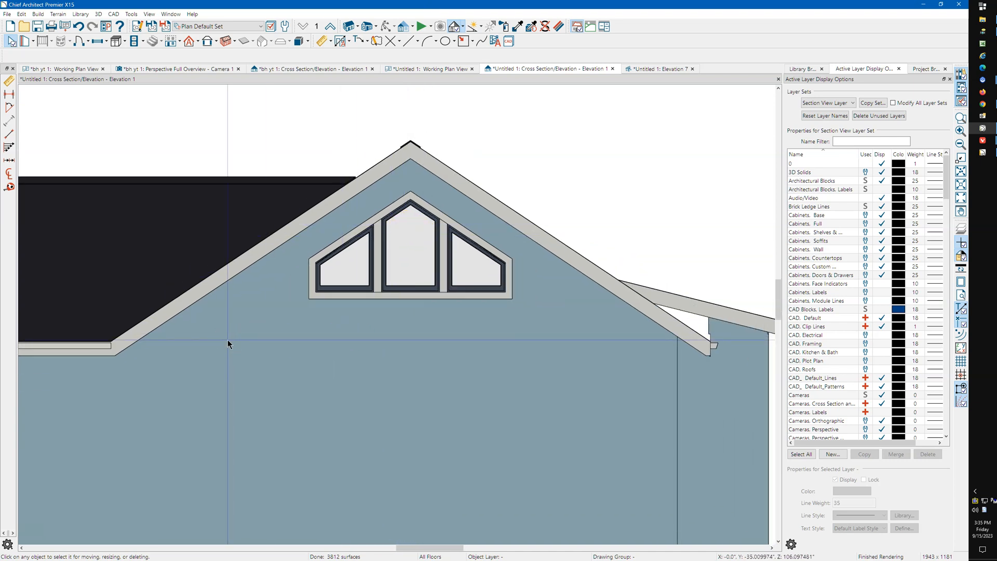
mouse_move(218, 260)
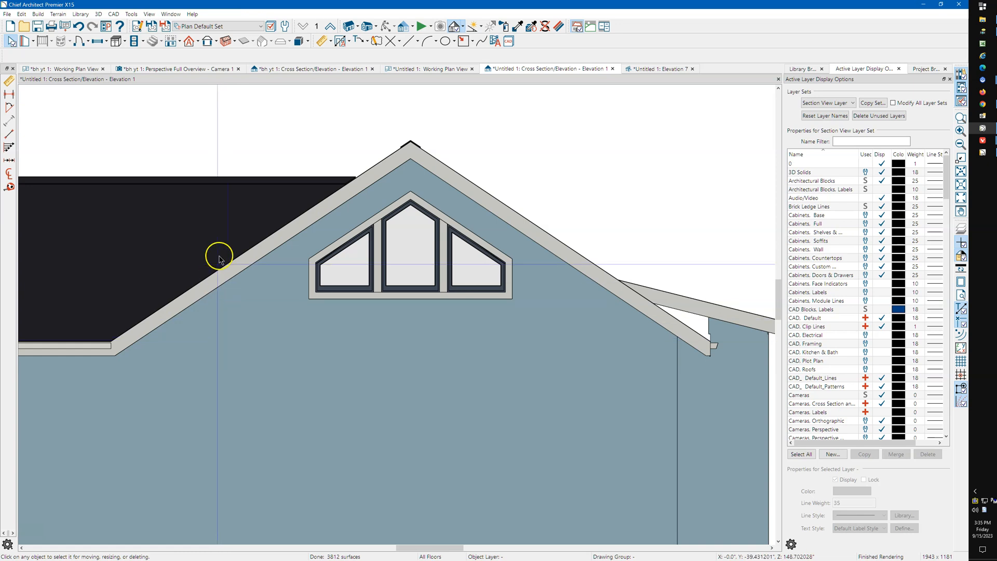
mouse_move(344, 256)
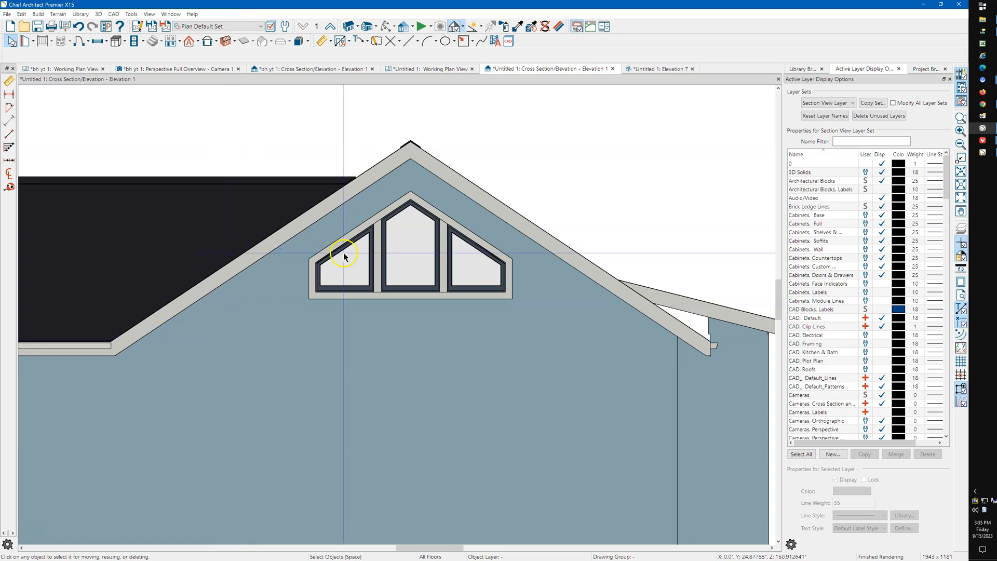
mouse_move(389, 231)
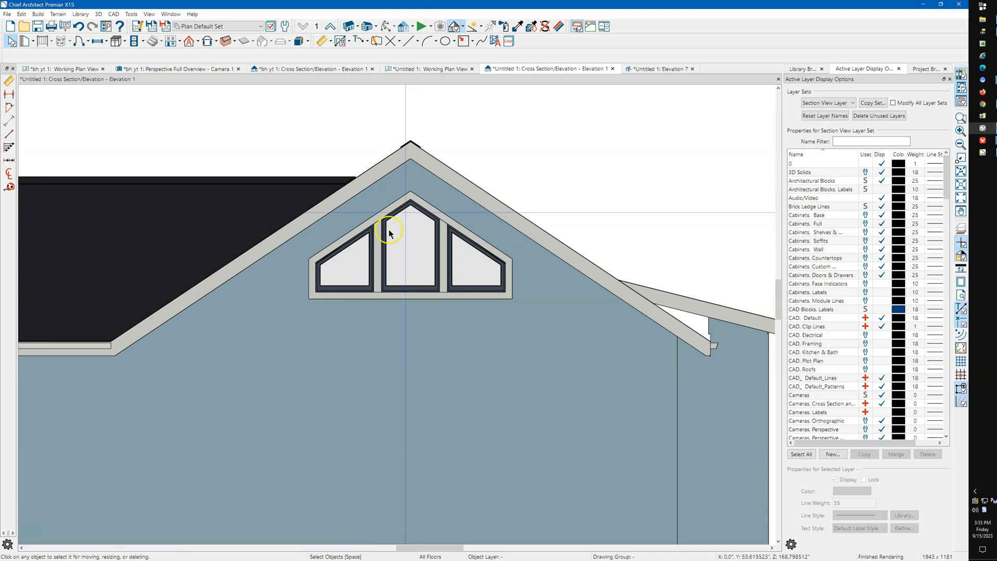
mouse_move(224, 308)
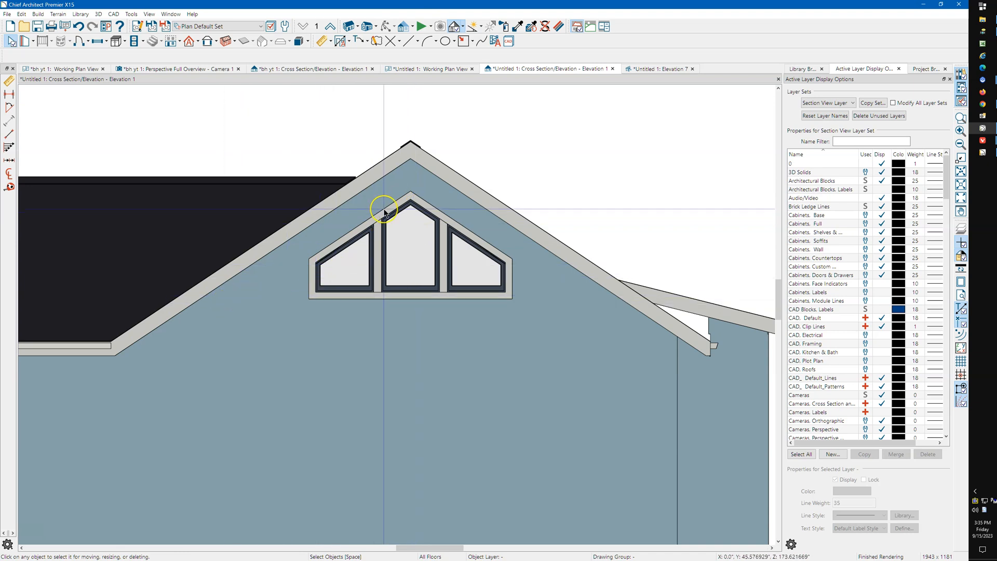
mouse_move(410, 207)
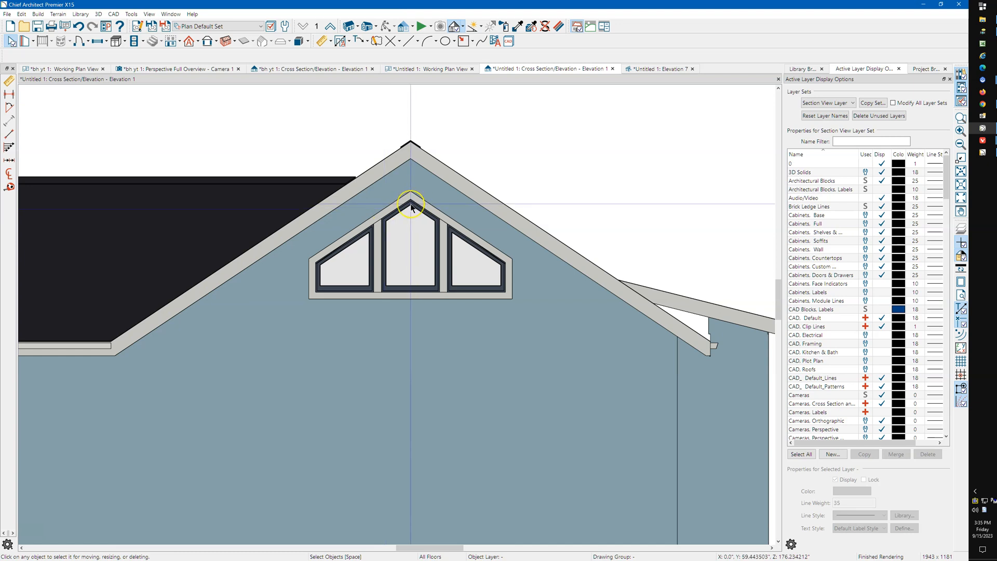
mouse_move(315, 229)
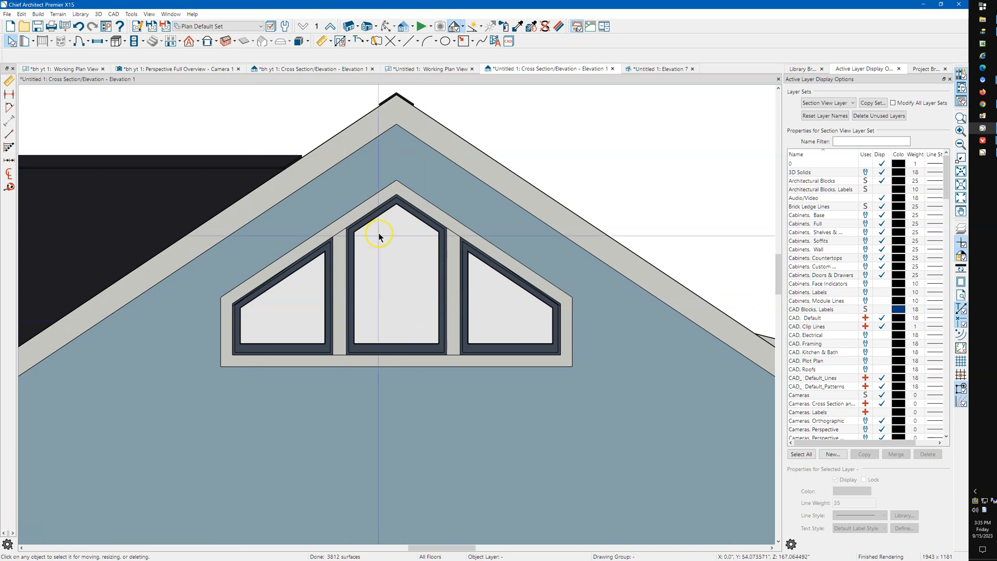
mouse_move(398, 225)
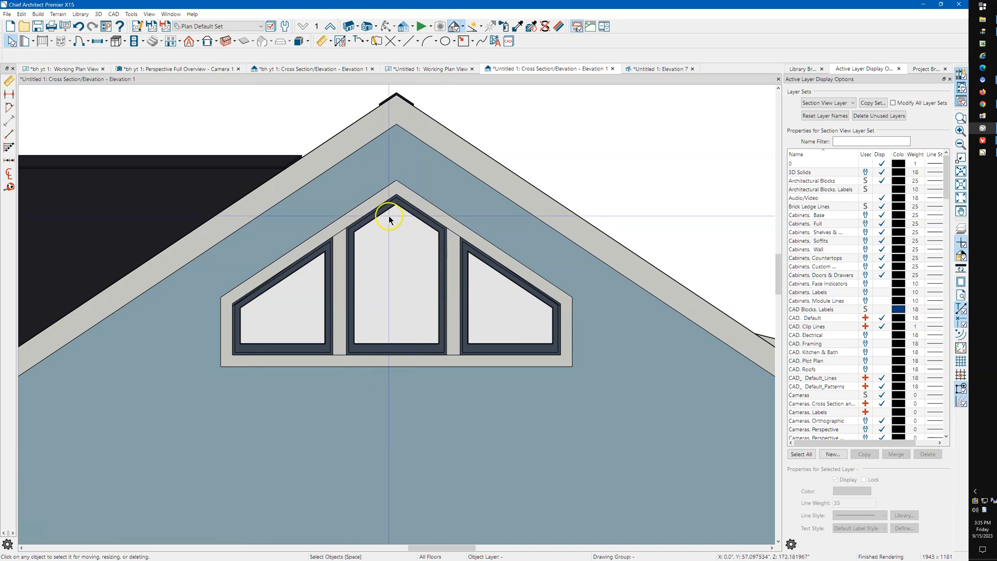
mouse_move(398, 215)
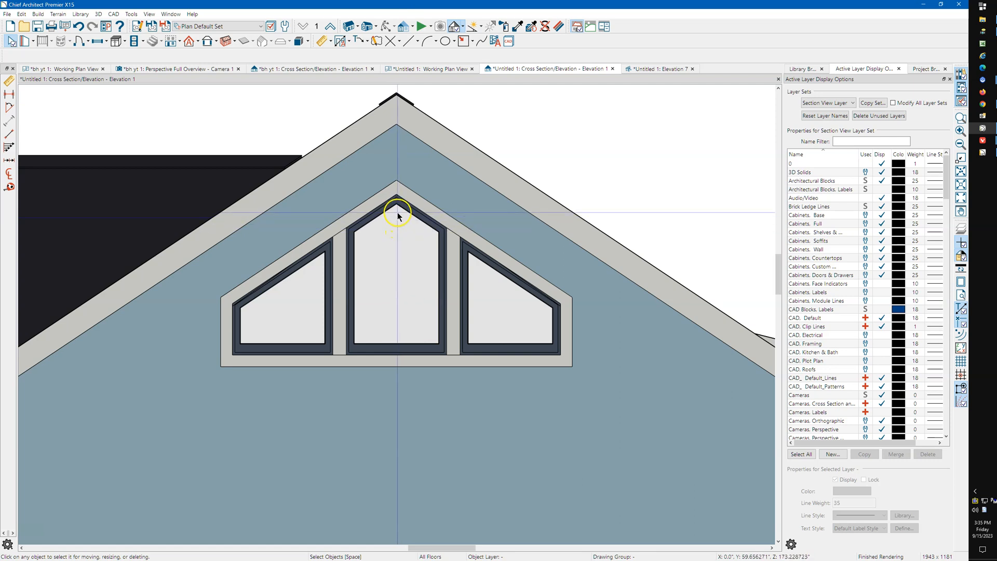
mouse_move(376, 221)
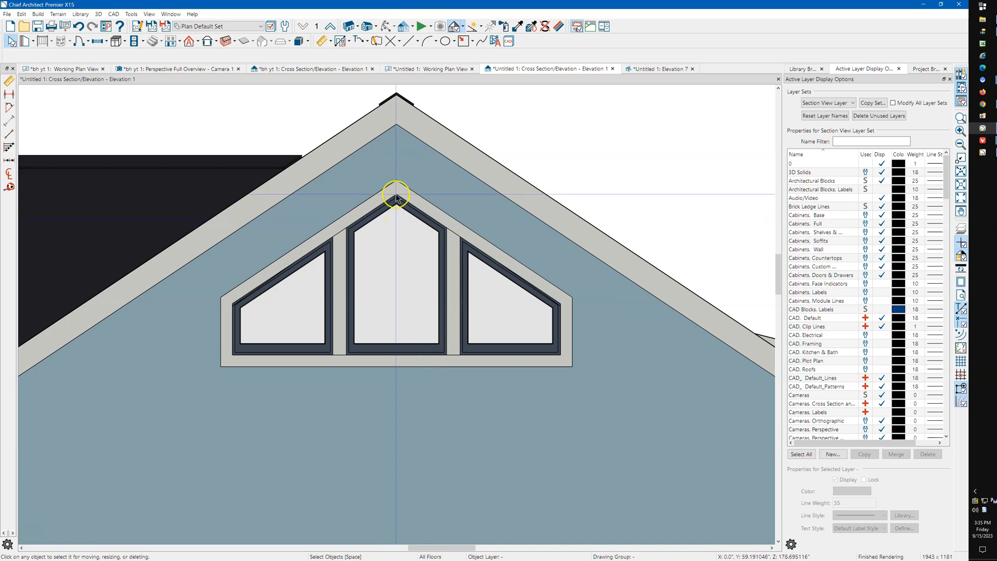
mouse_move(591, 120)
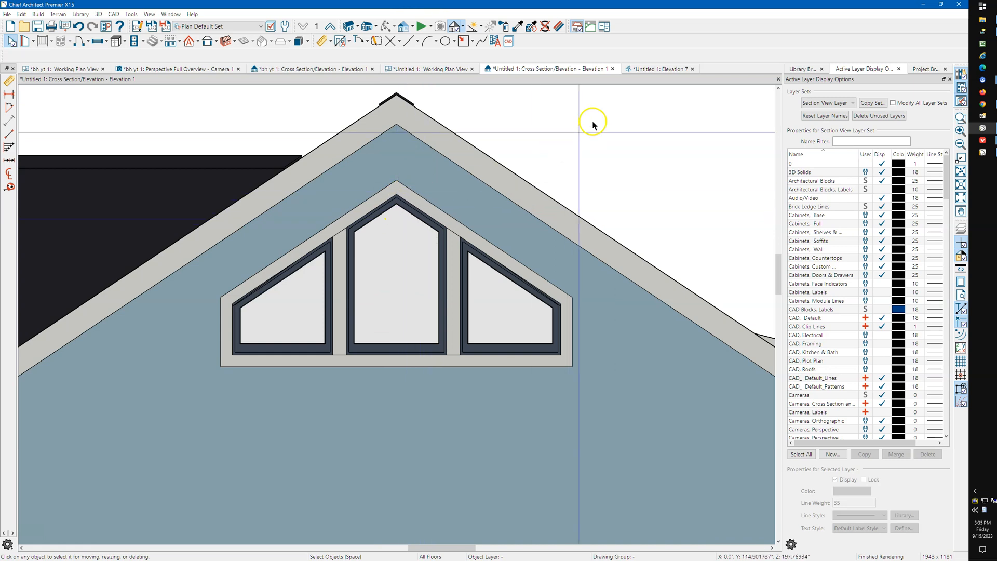
- In the Elevation 7 detail, give the reference CAD line an 8 in 12 angle and confirm
left_click(659, 69)
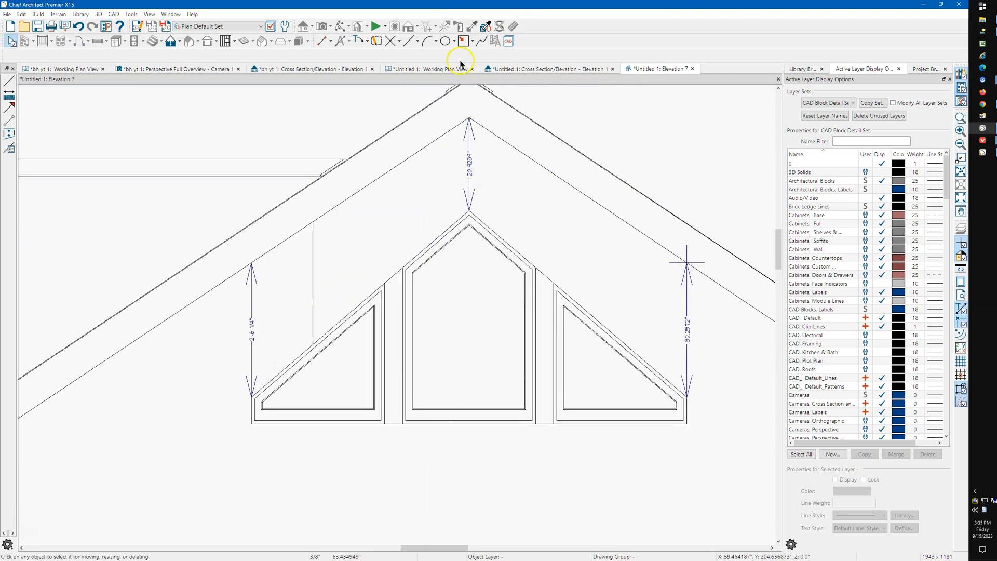
left_click(411, 40)
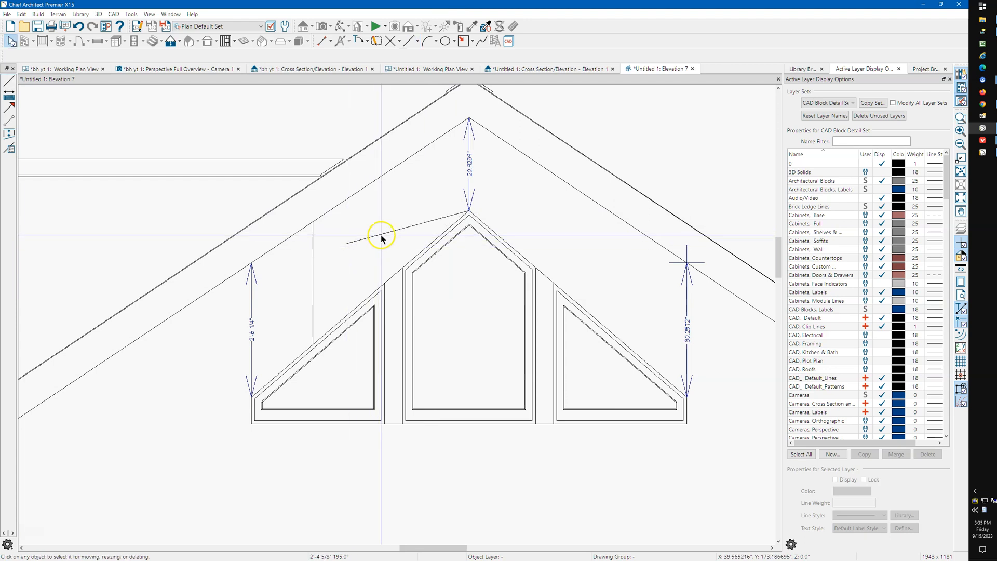
double_click(381, 239)
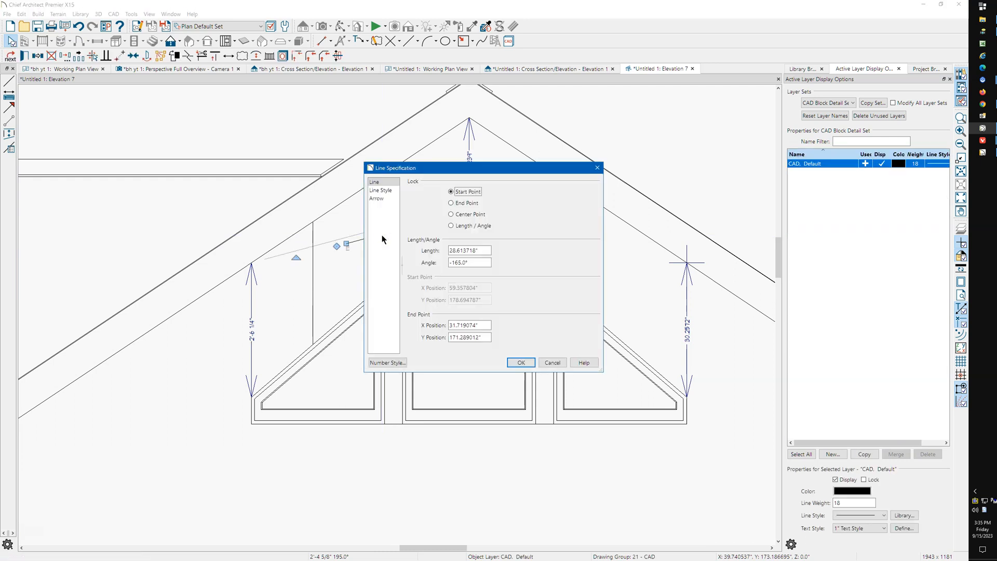
left_click(468, 263)
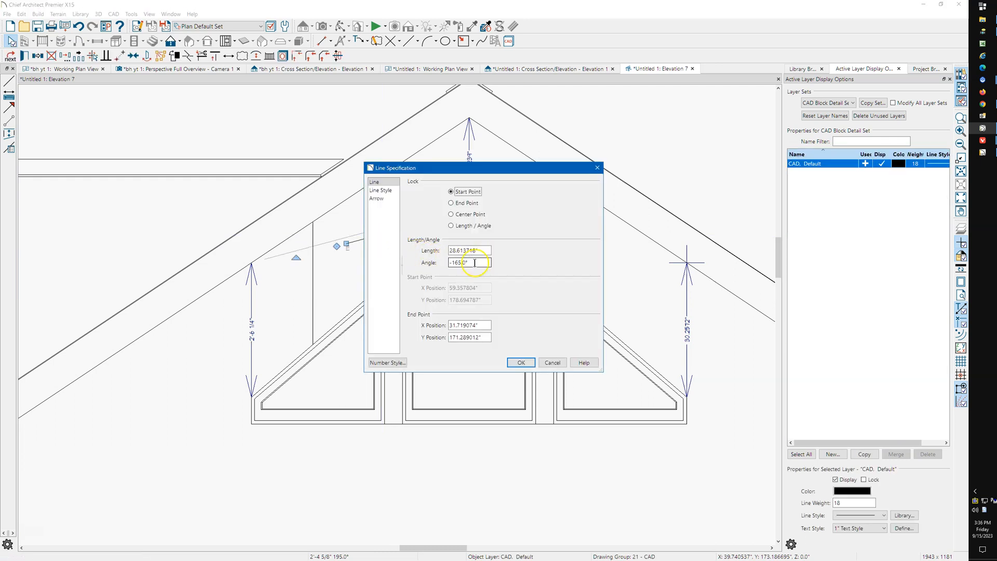
triple_click(469, 262)
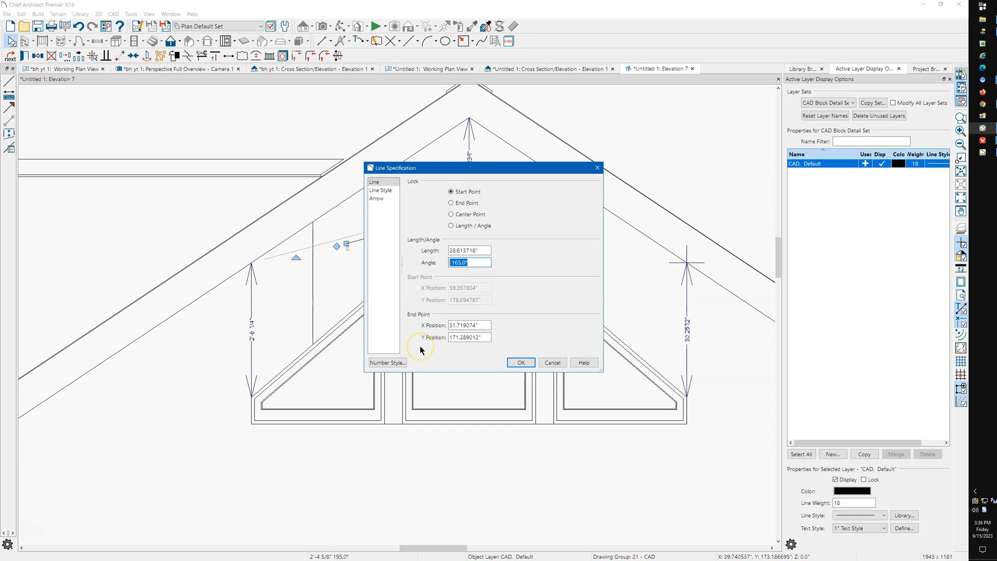
type("8 in 12")
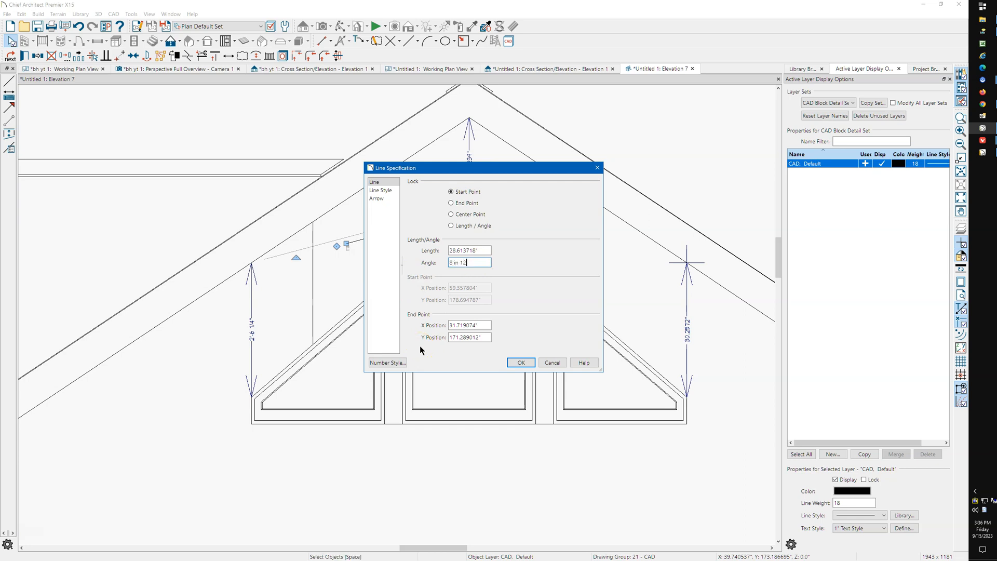
left_click(519, 361)
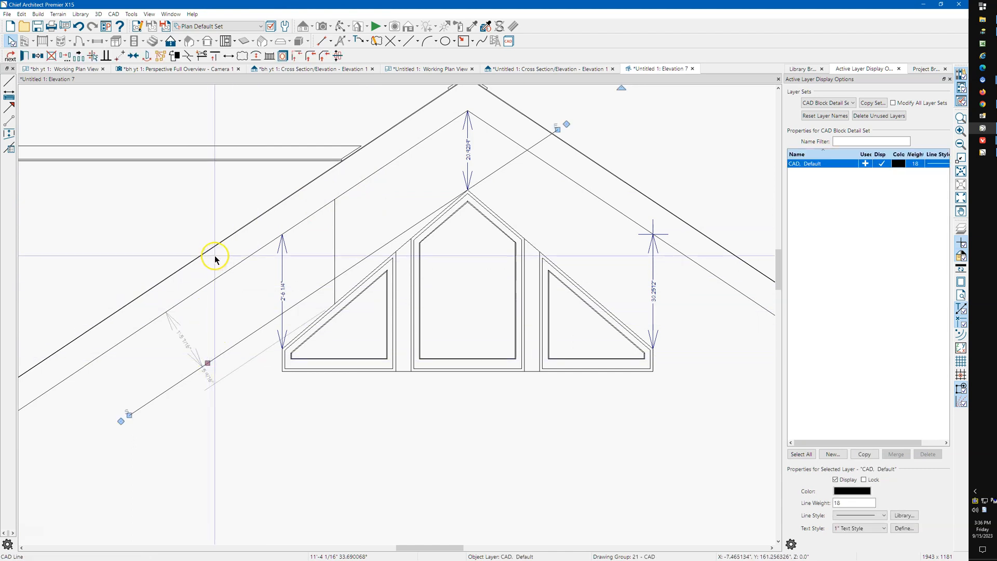
mouse_move(421, 330)
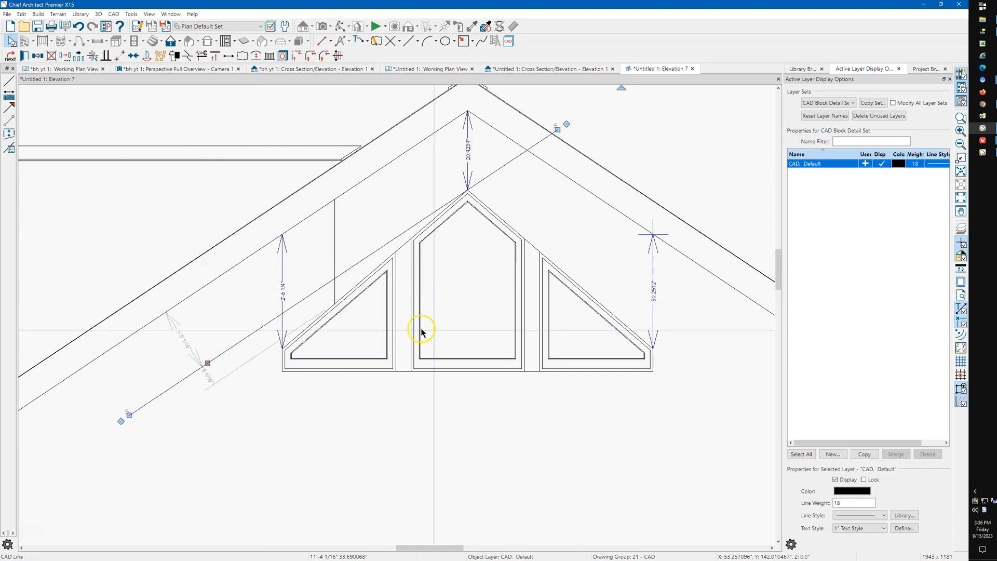
left_click(395, 305)
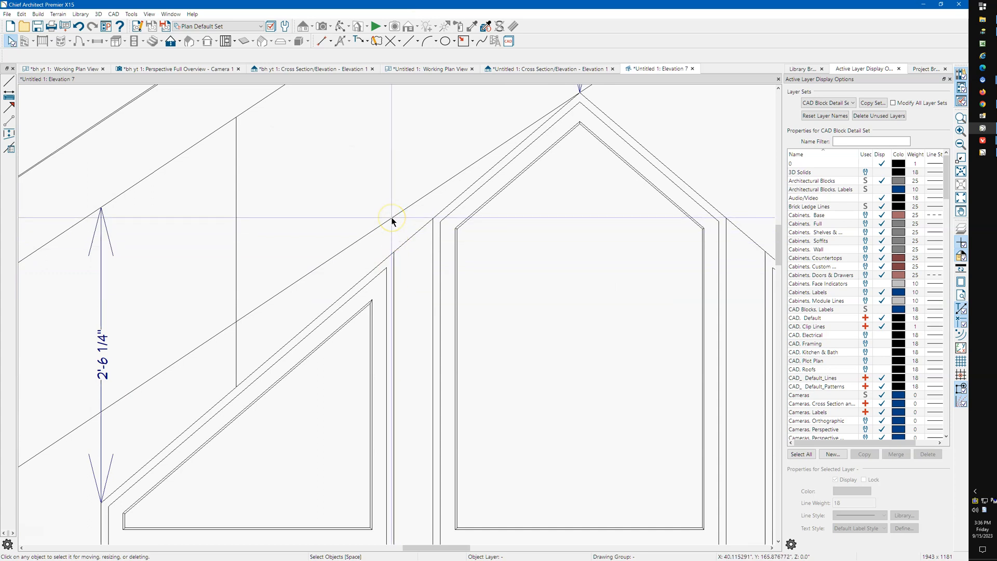
mouse_move(317, 329)
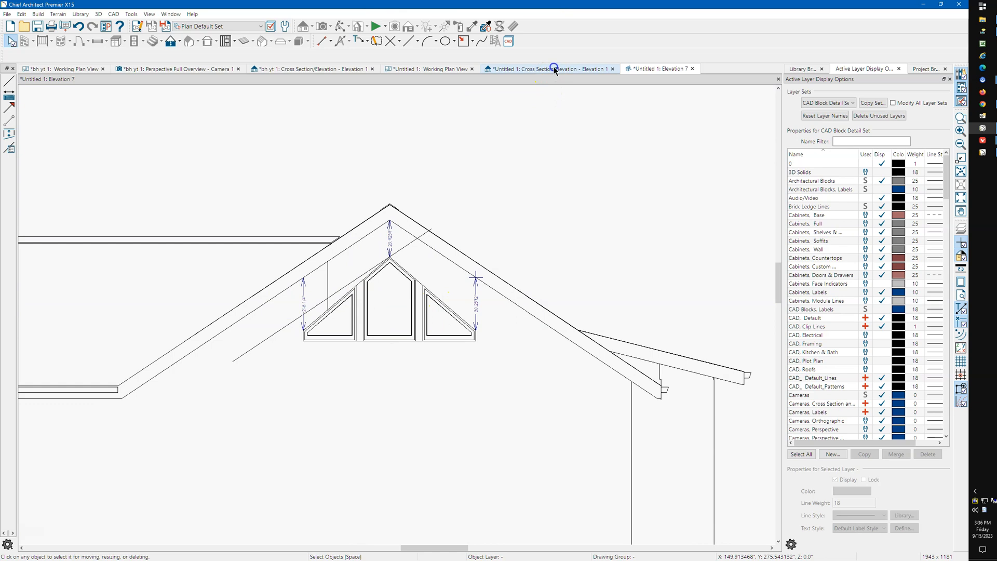
- Return to Cross Section/Elevation 1 and zoom to check the sloped window tops against the roof
left_click(548, 69)
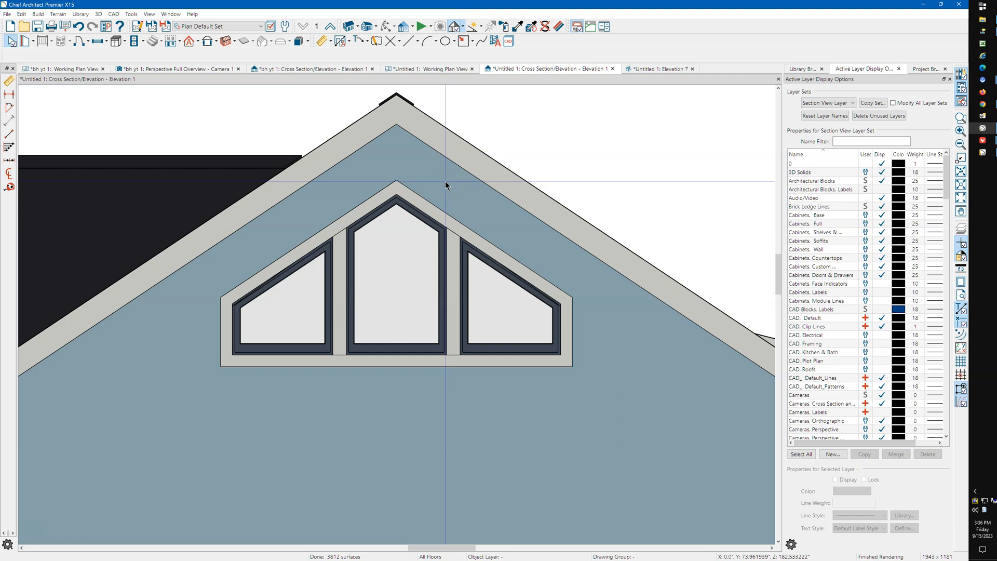
mouse_move(223, 336)
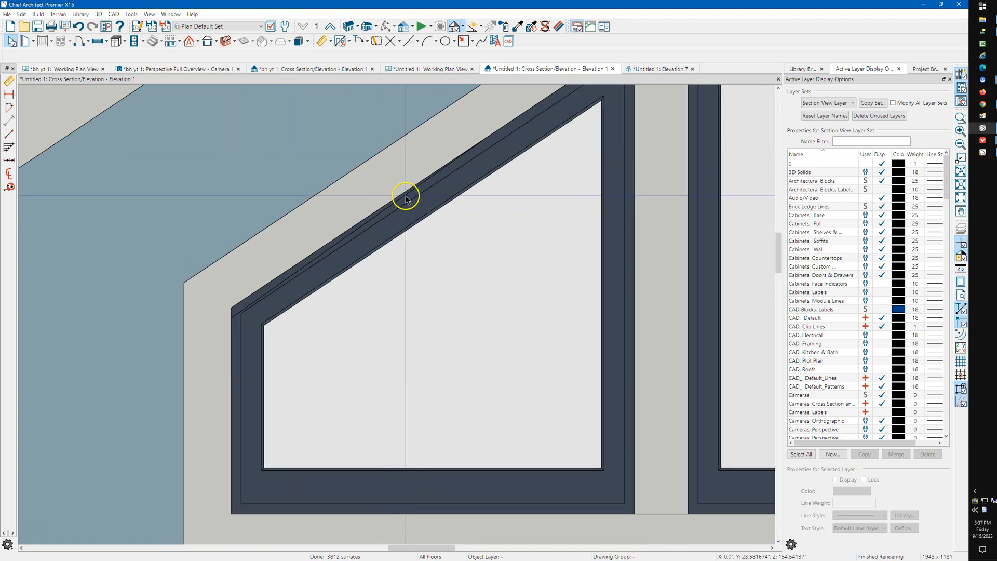
mouse_move(237, 314)
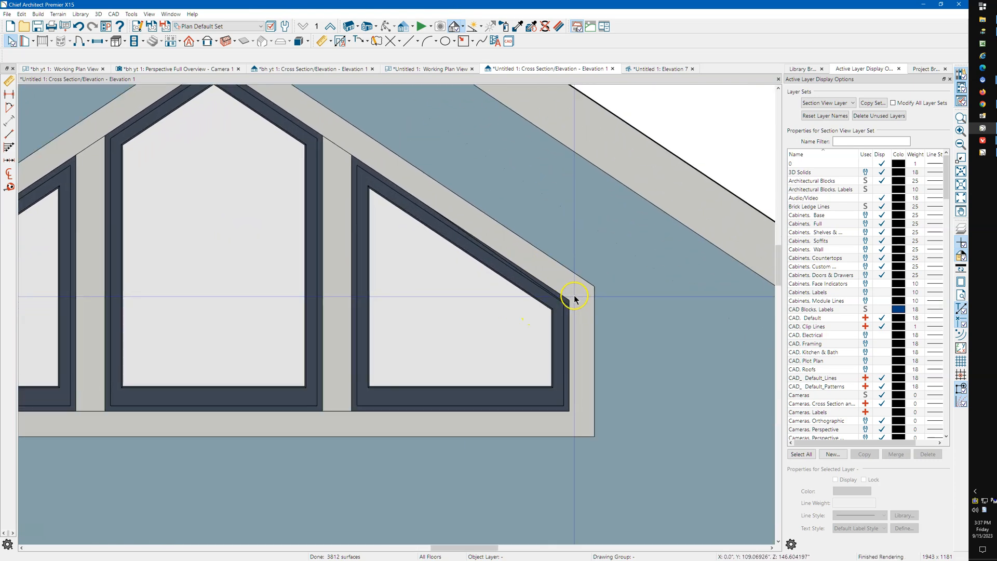
scroll("up", 3)
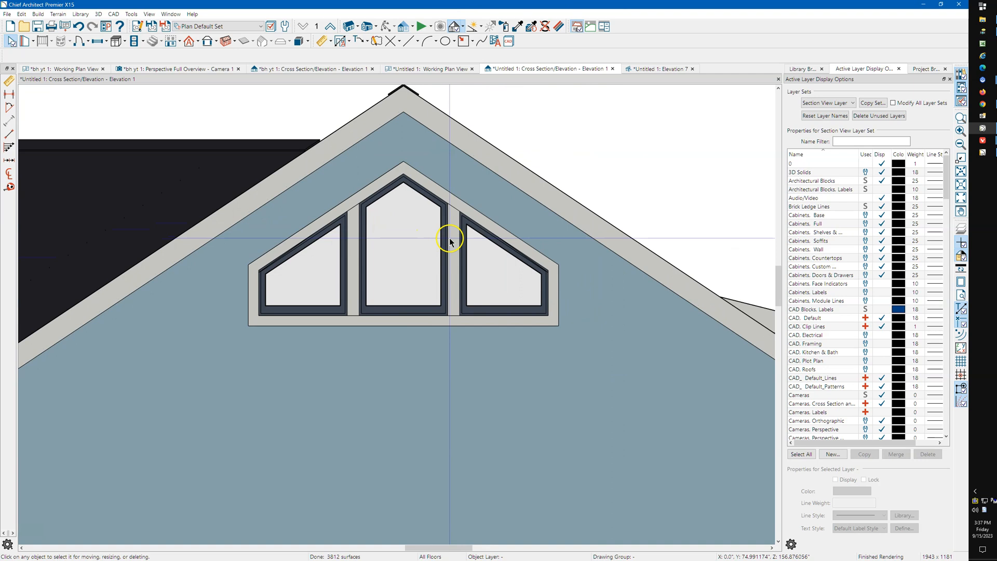
double_click(450, 242)
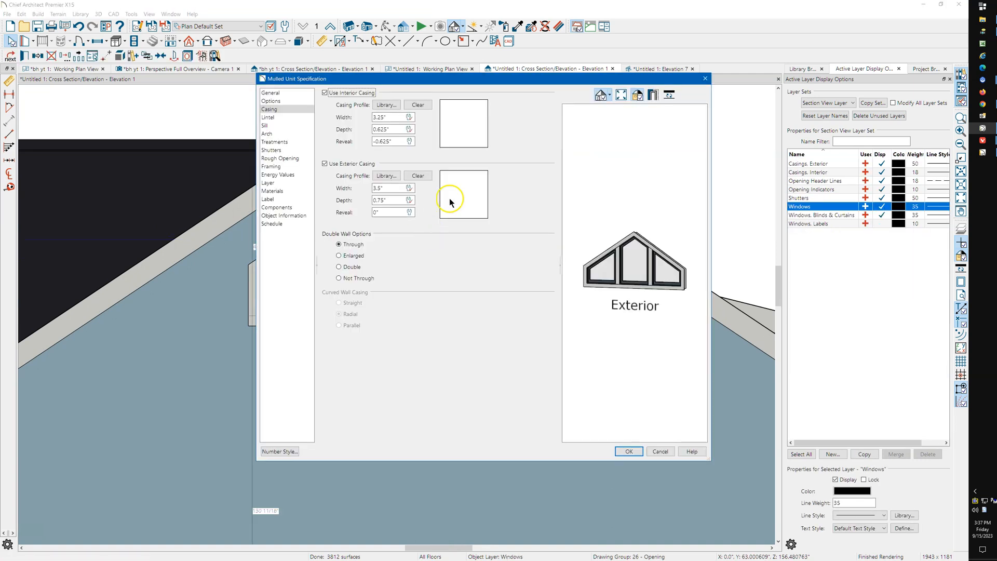
left_click(267, 134)
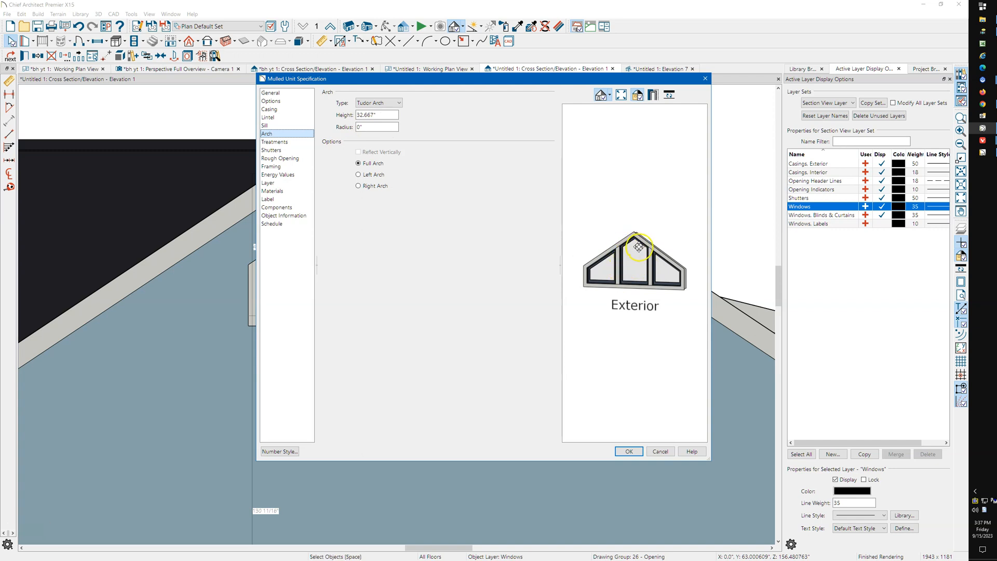
mouse_move(410, 164)
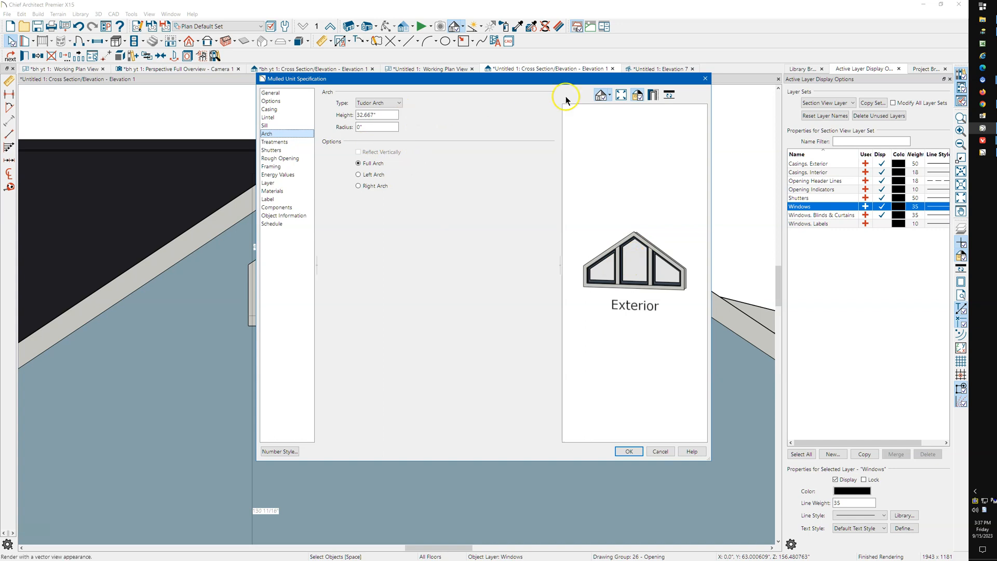
mouse_move(704, 79)
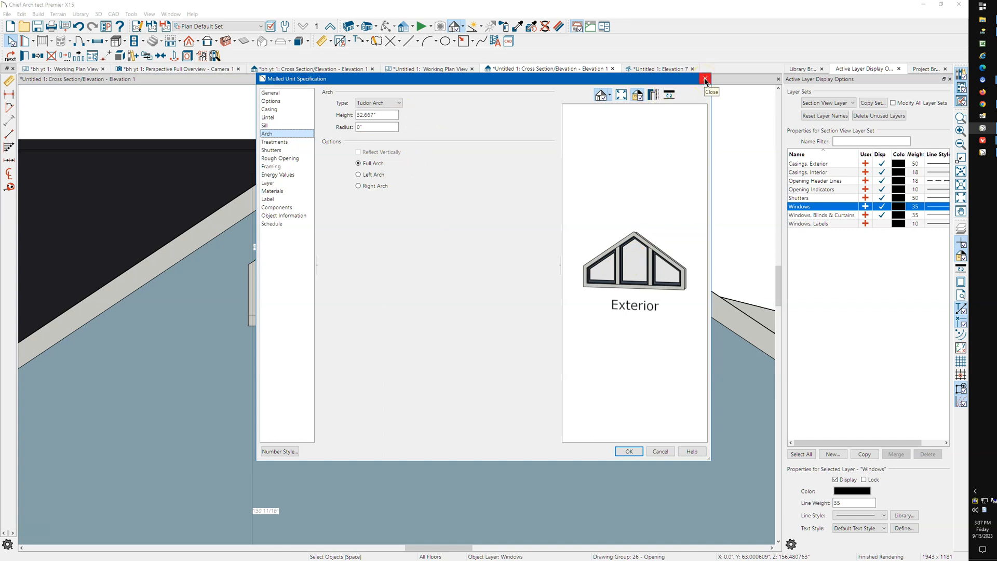